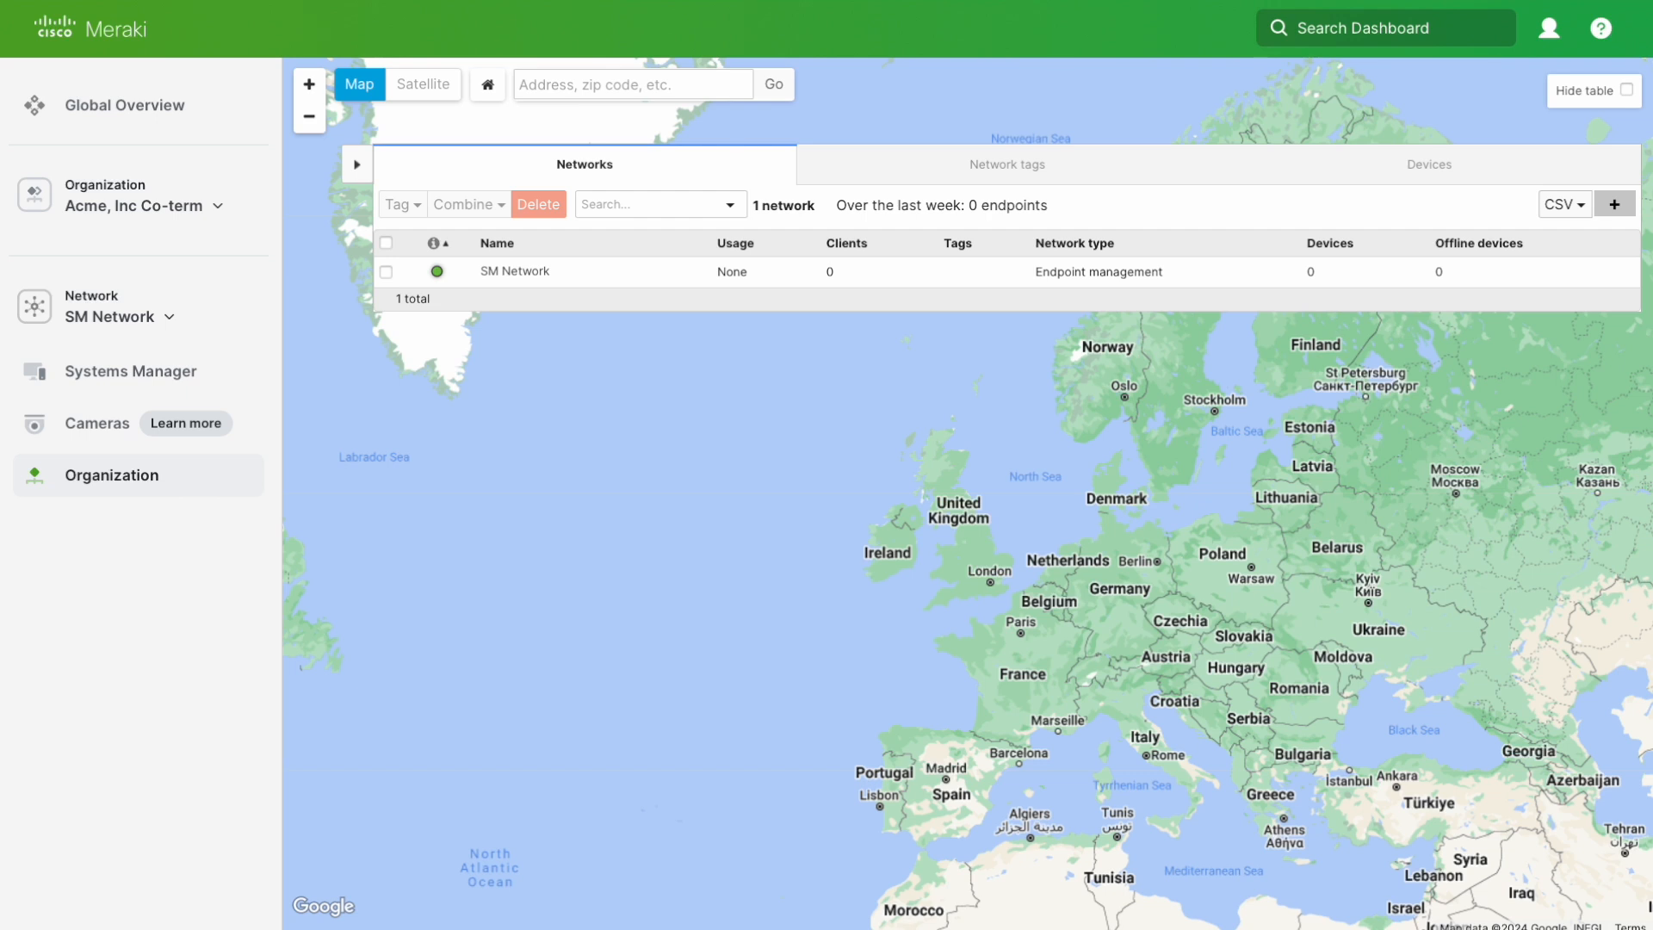
mouse_move(436, 854)
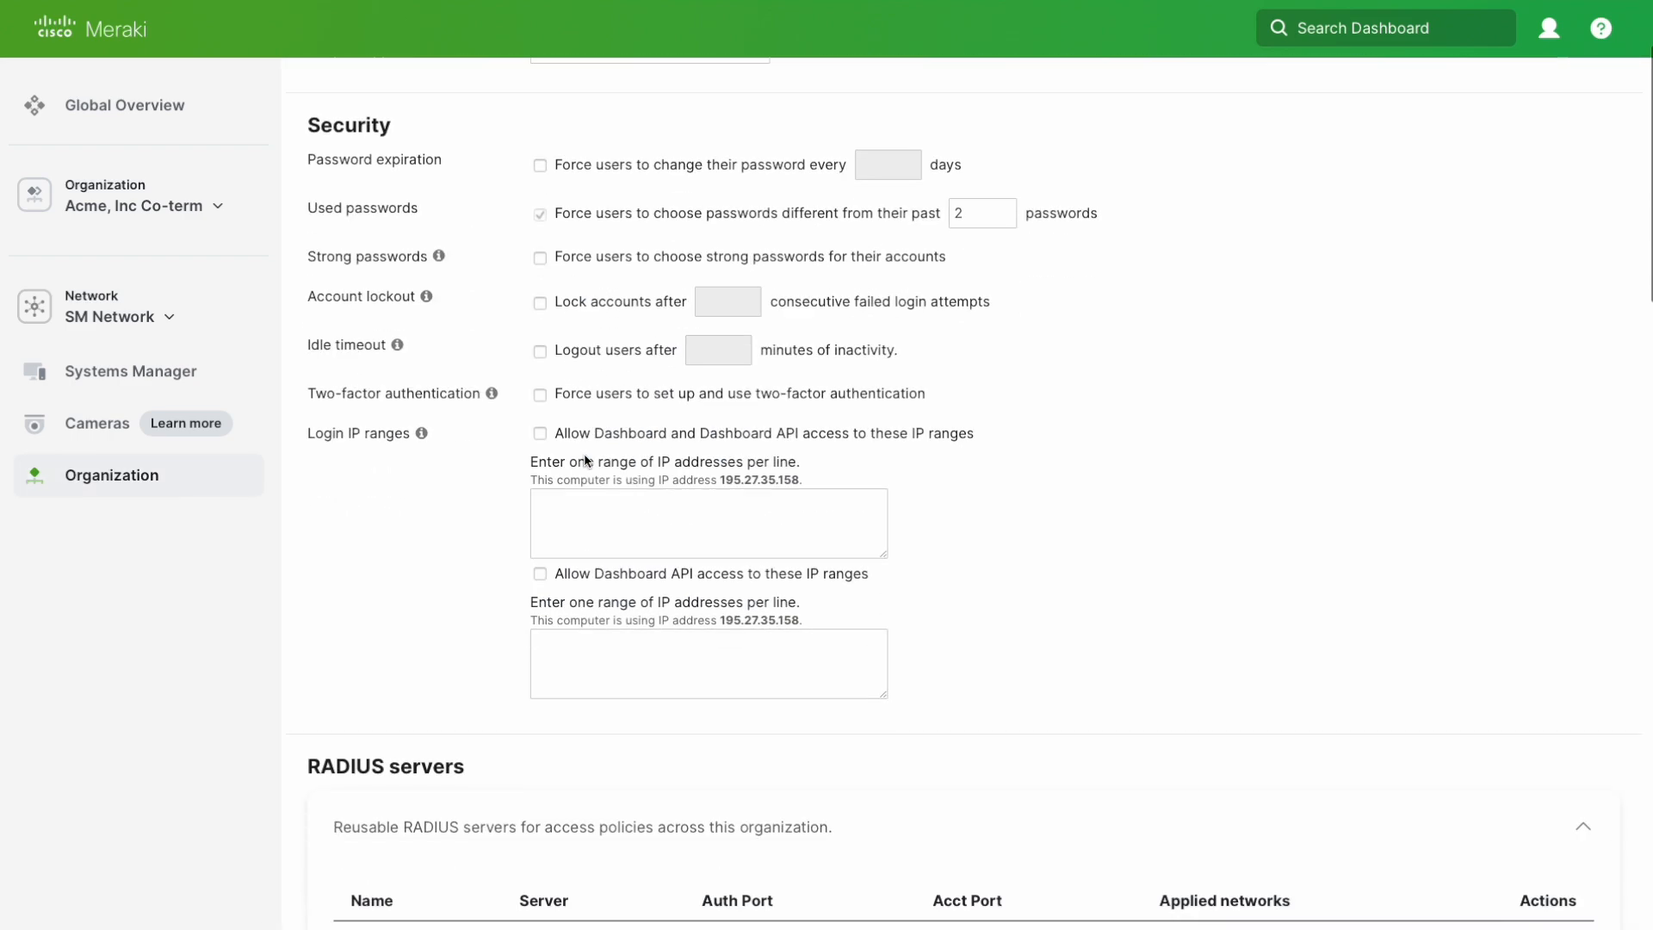
Change Meraki's Authentication SAML SSO setting to 'SAML SSO enabled'.
scroll(down, 3)
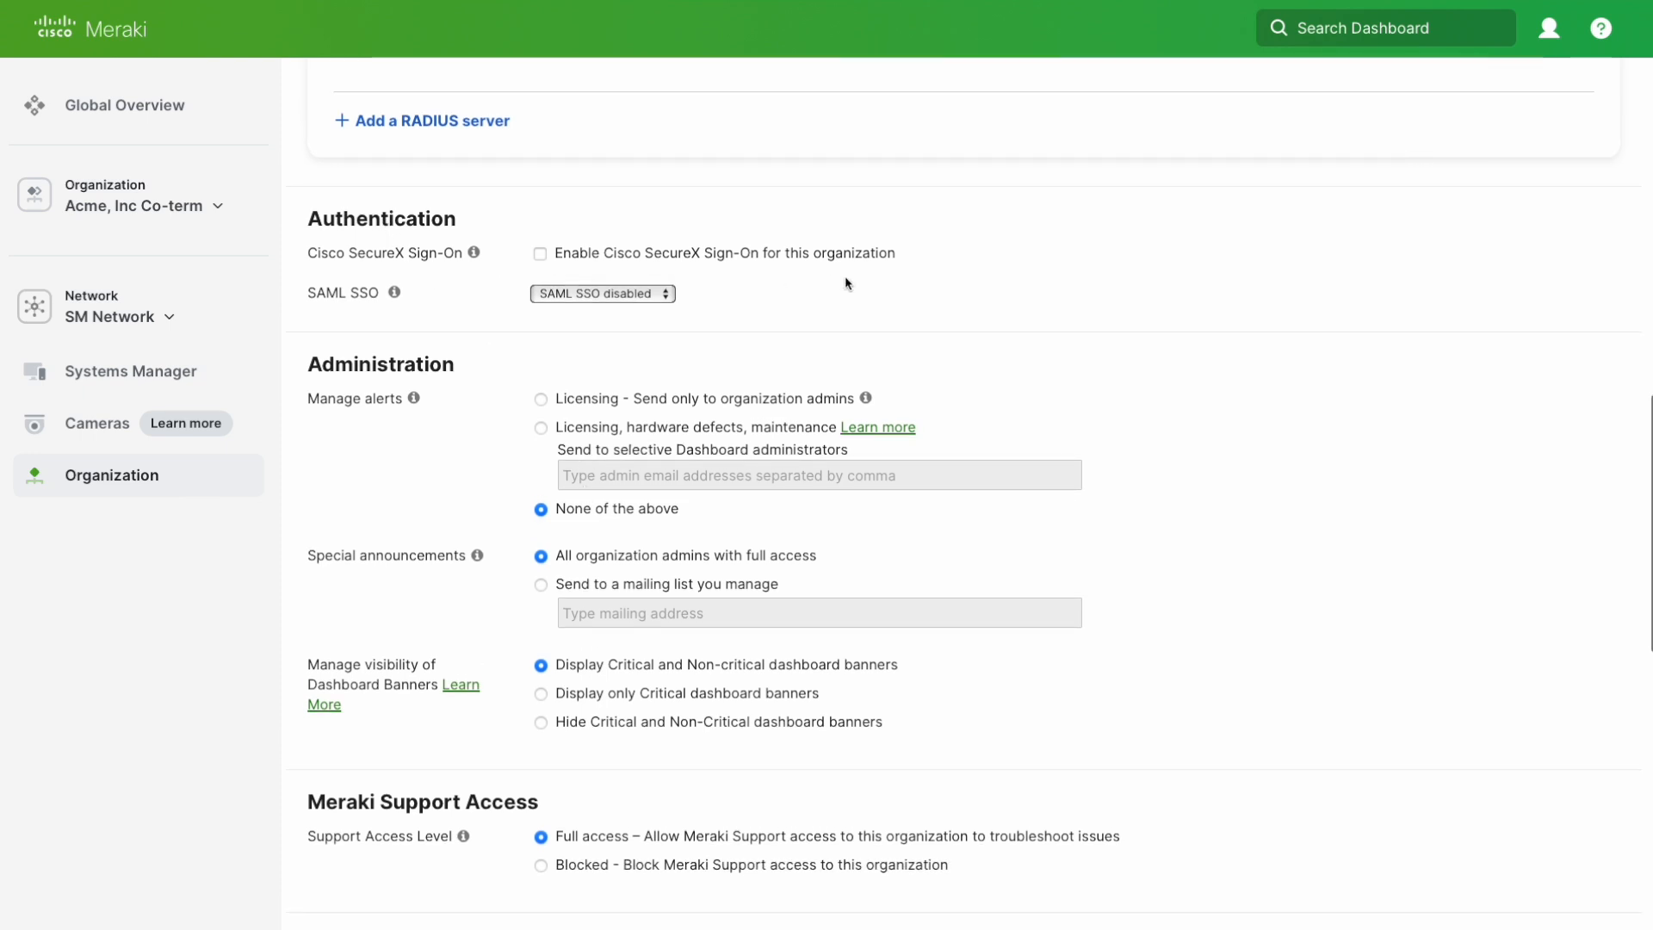
click(603, 293)
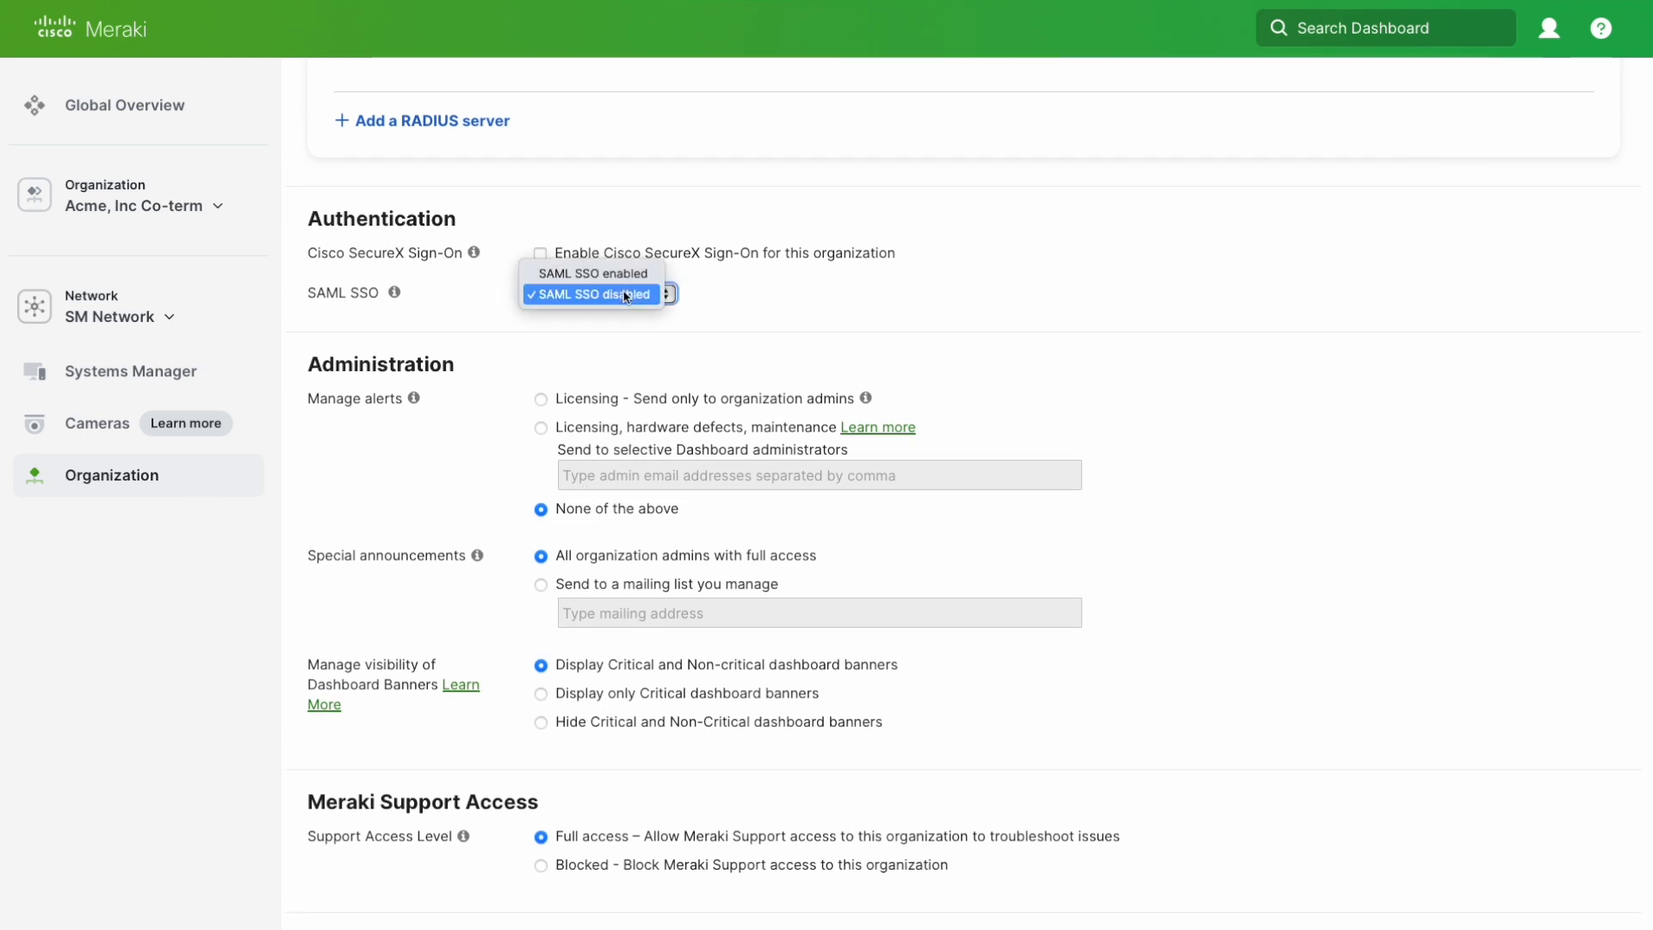
click(593, 294)
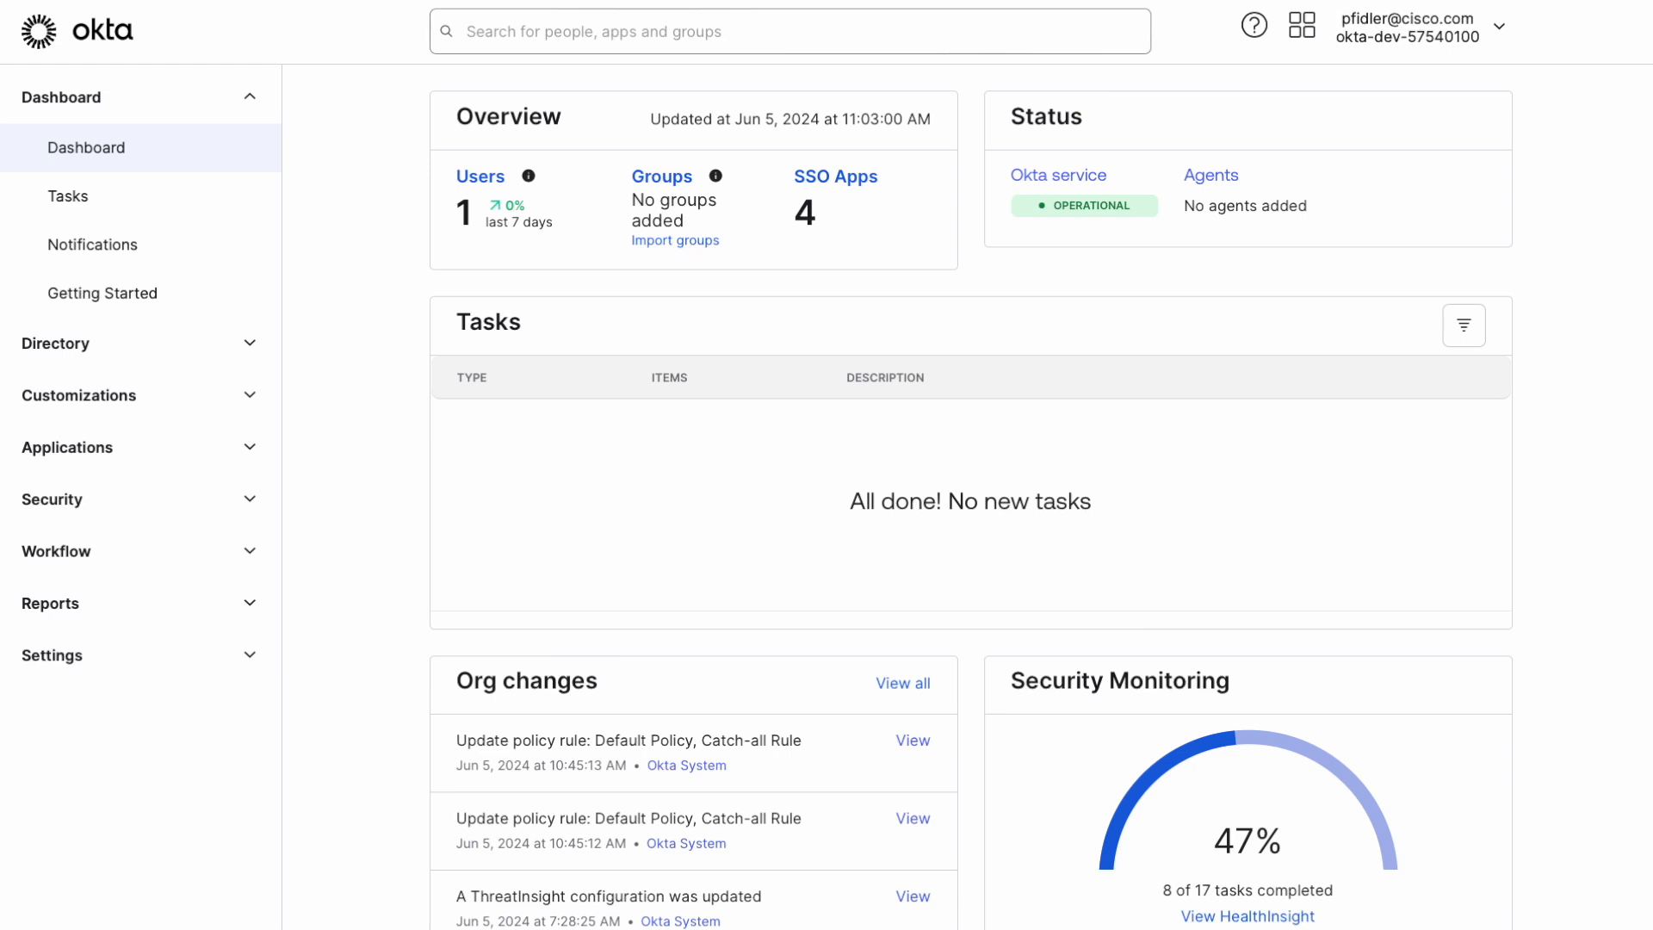
Expand the Applications section in the Okta admin sidebar.
click(67, 447)
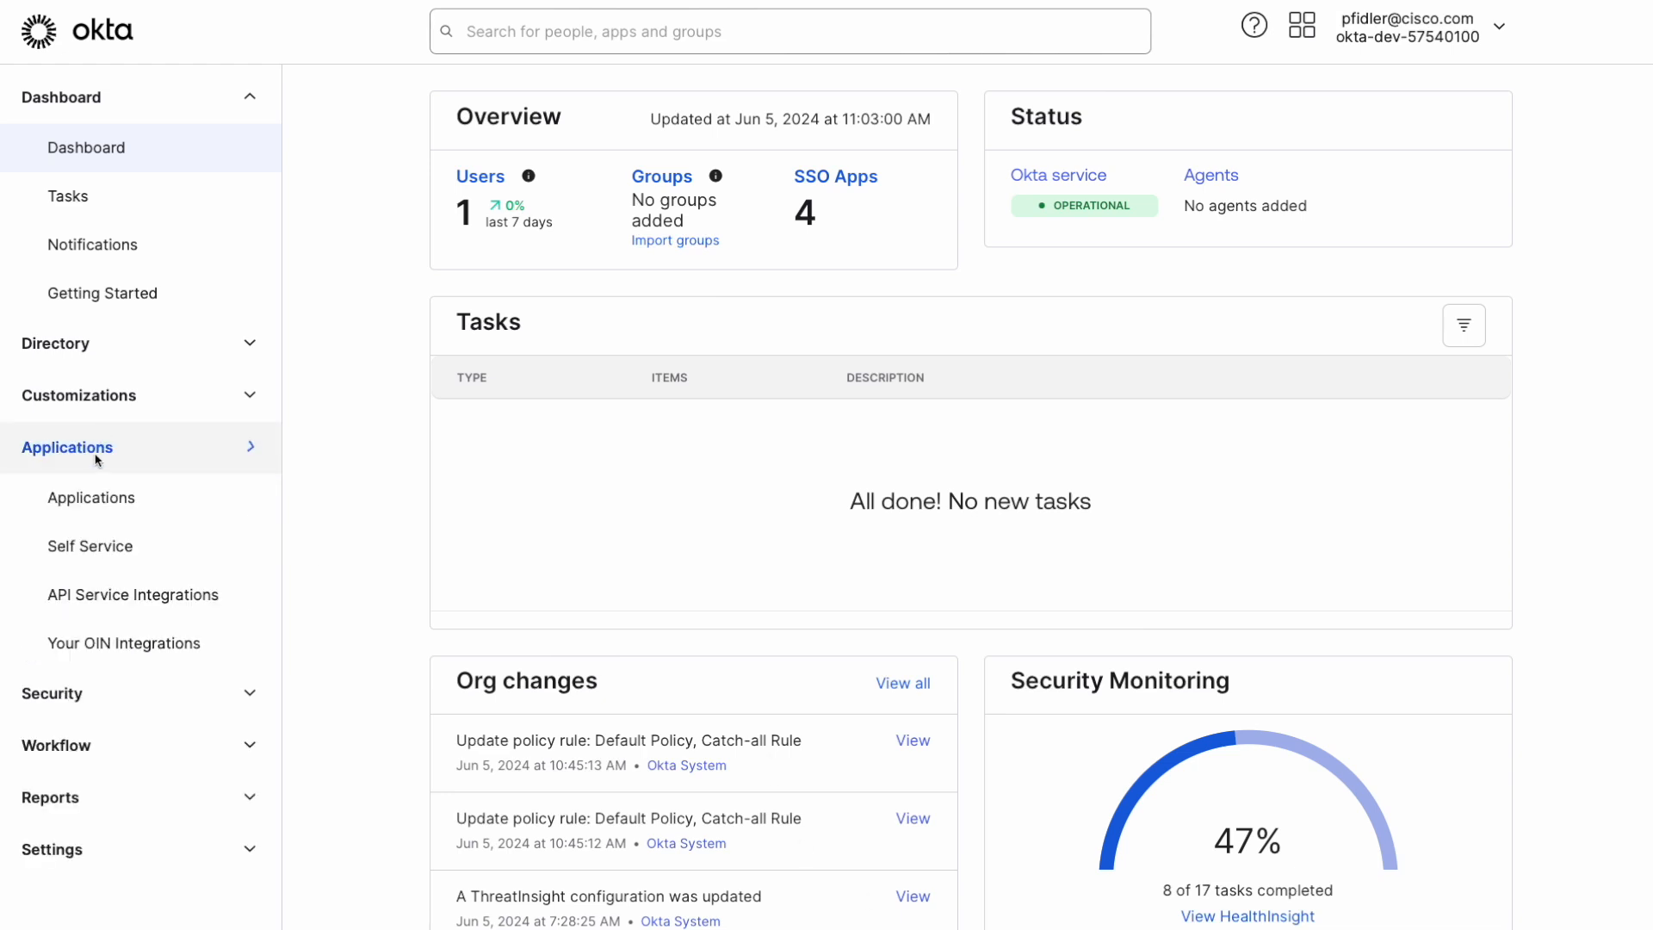
Search the Okta app catalog for 'merak' and add the Cisco Meraki Dashboard SAML integration.
click(91, 497)
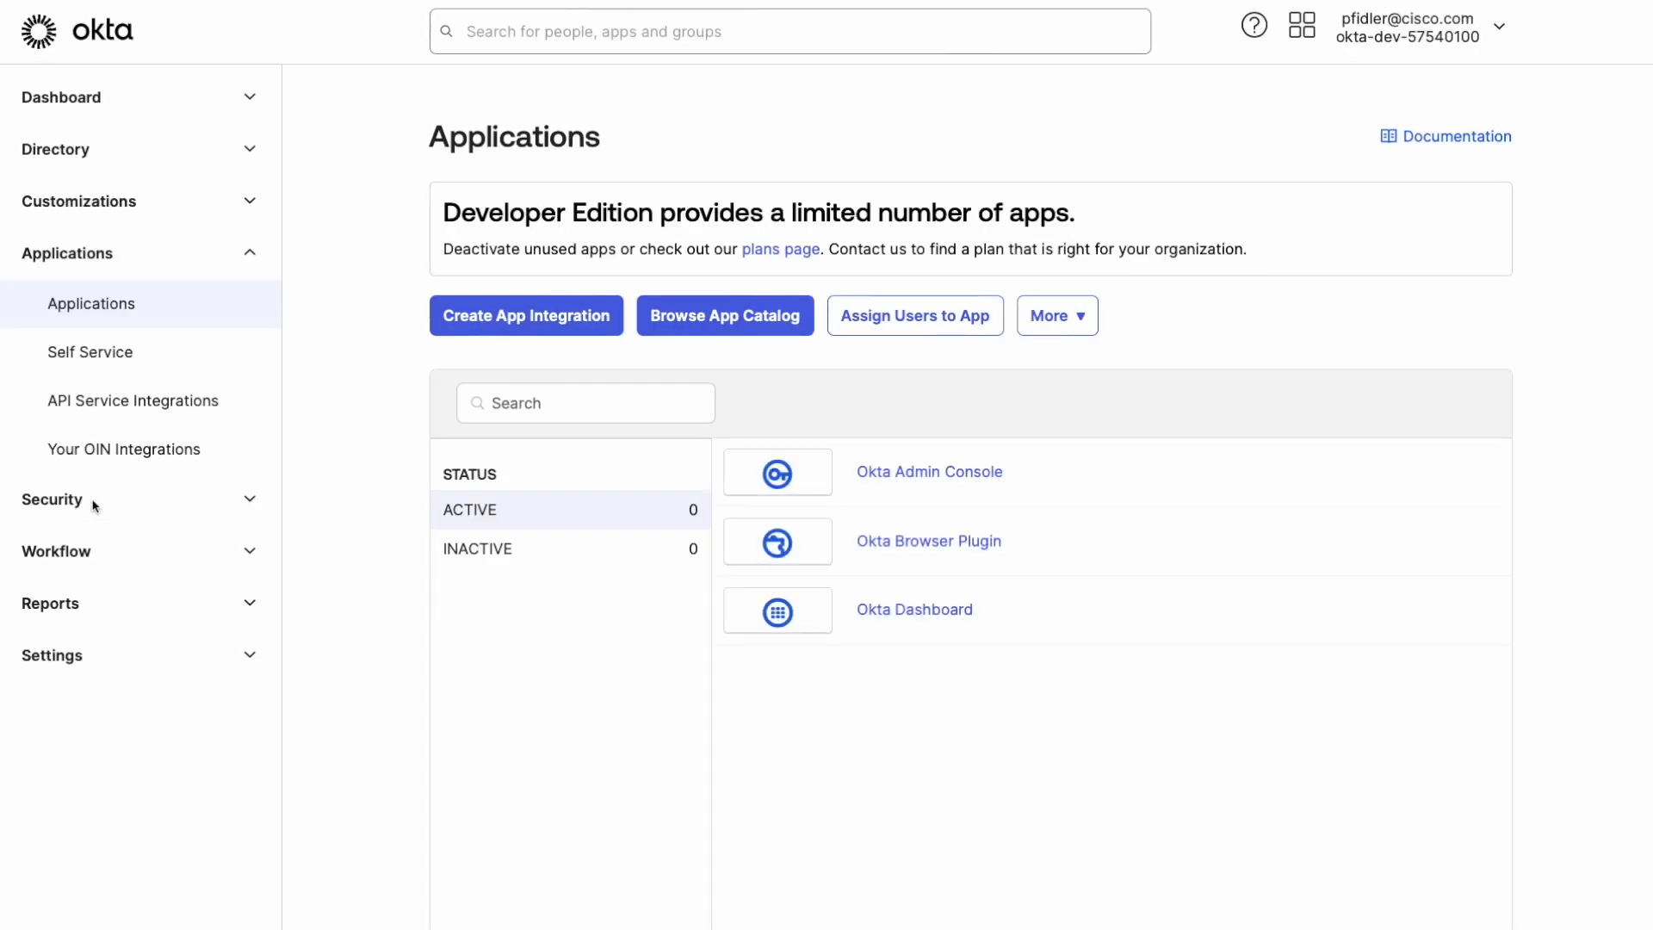
click(724, 315)
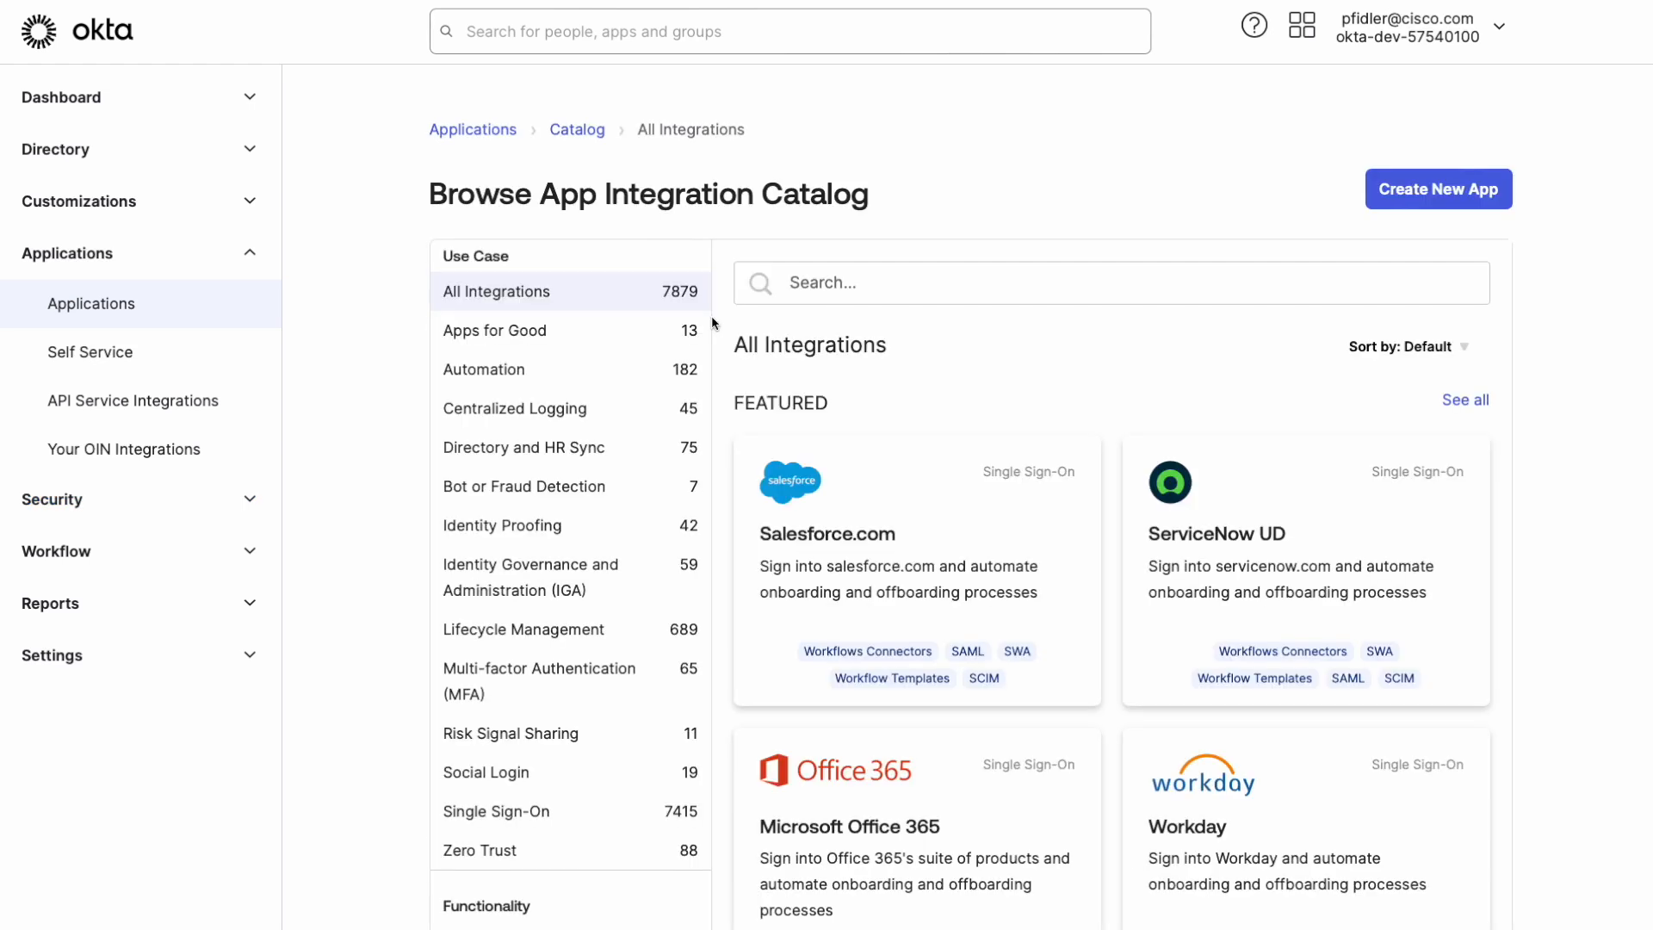
text(meraki)
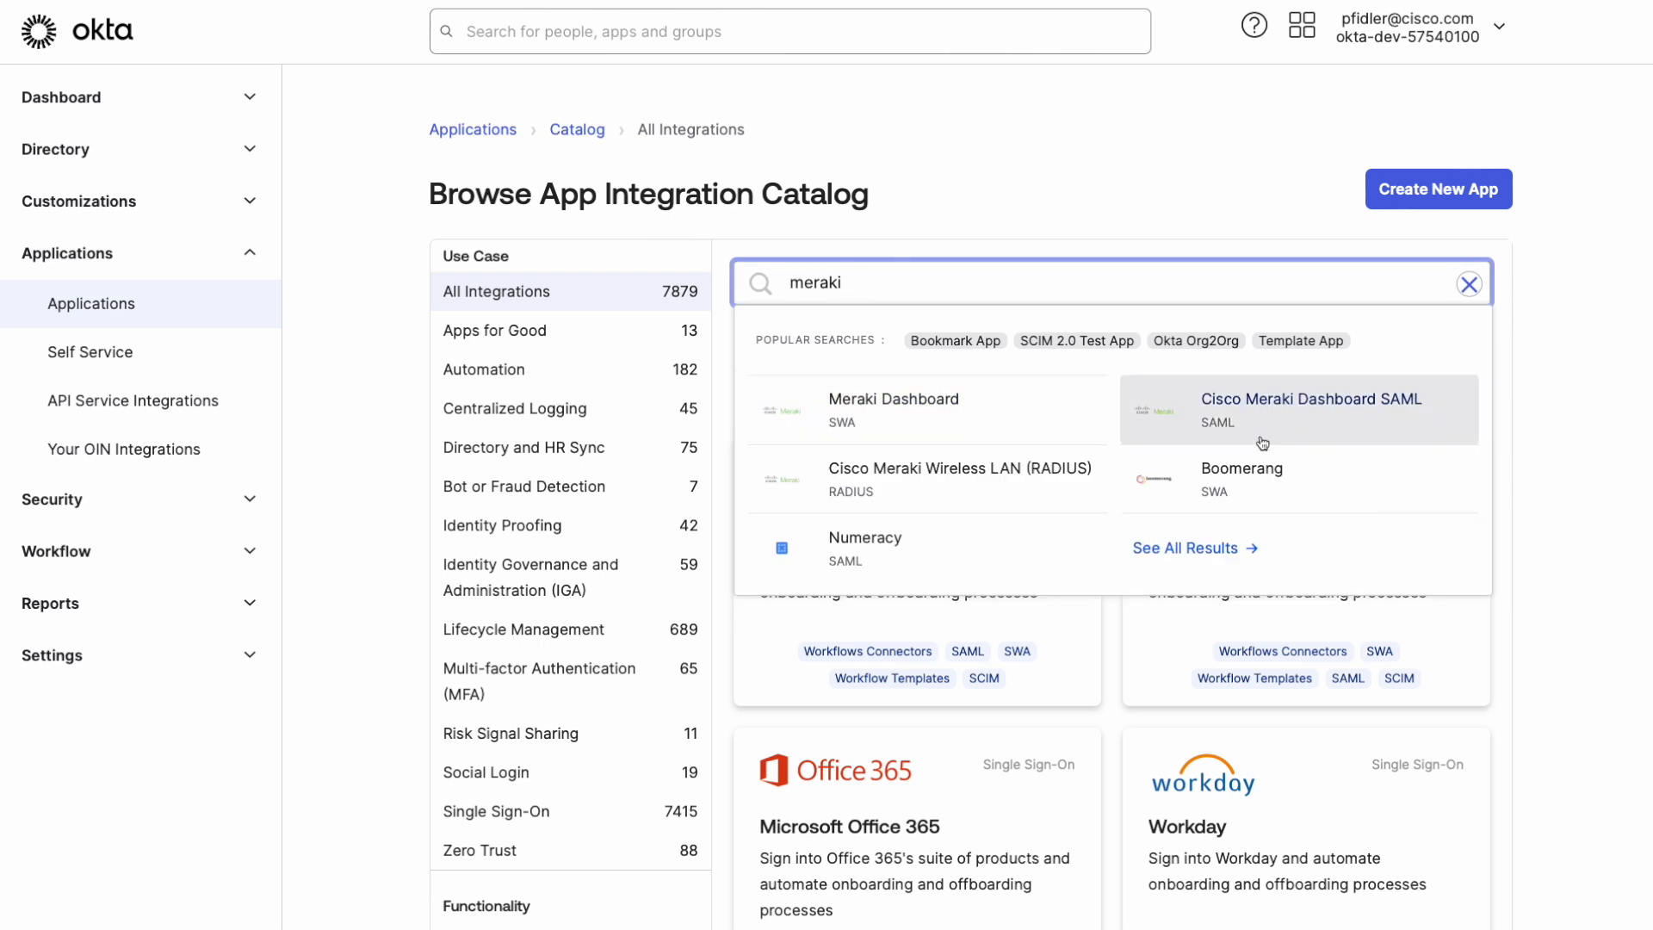
click(1310, 409)
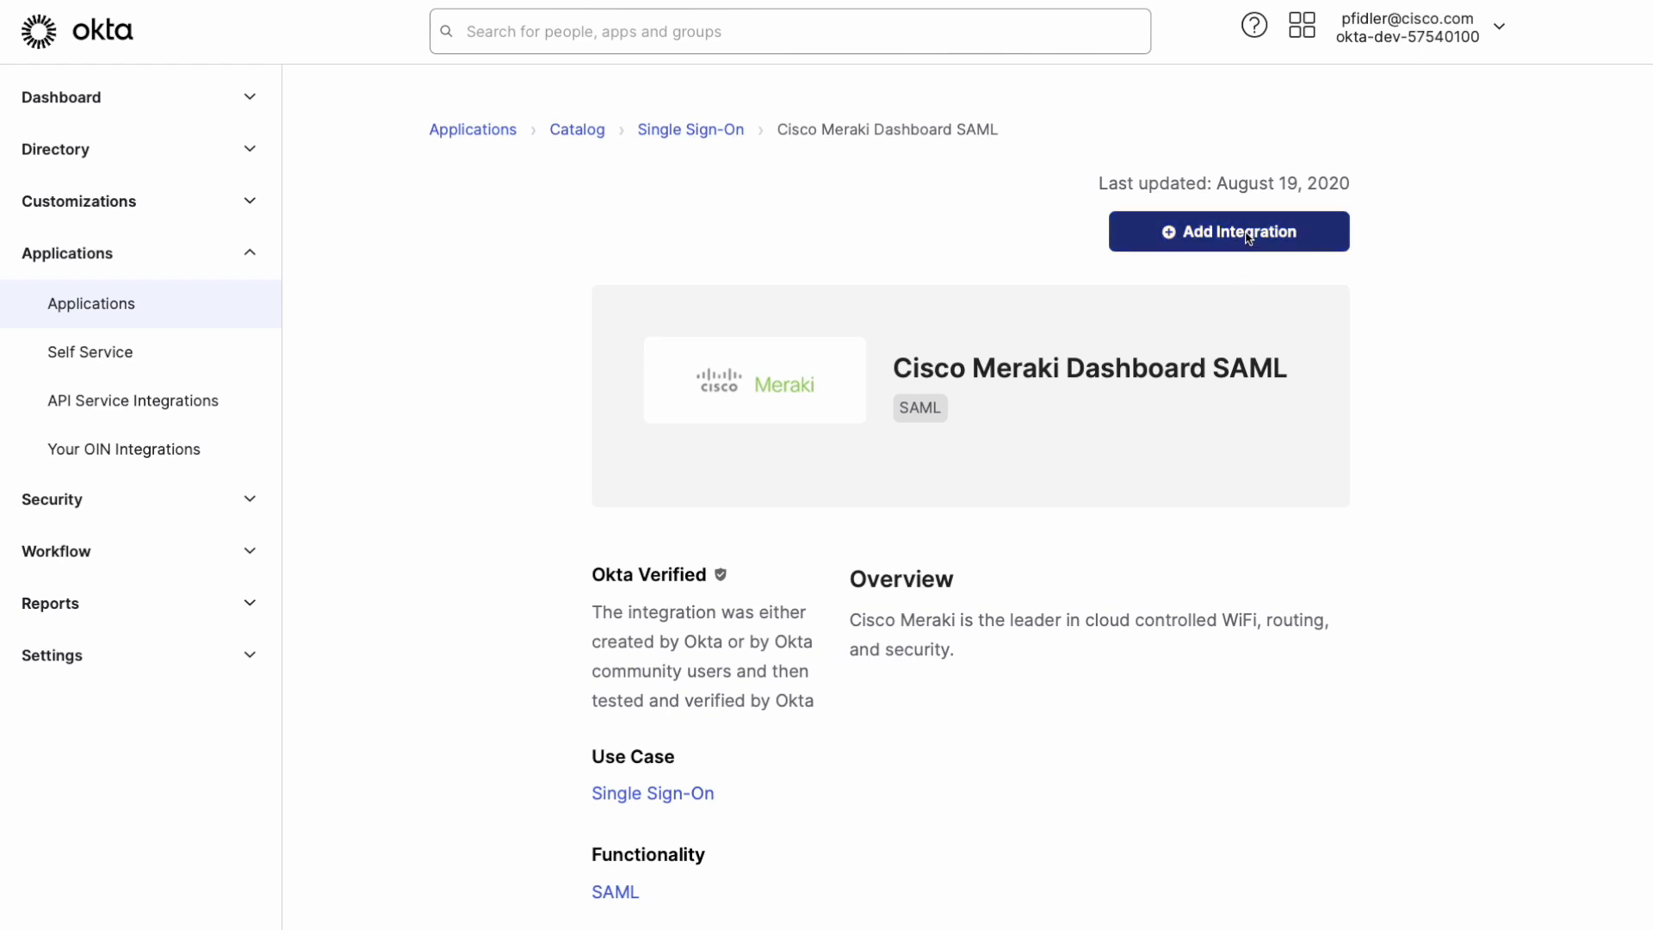
click(1227, 230)
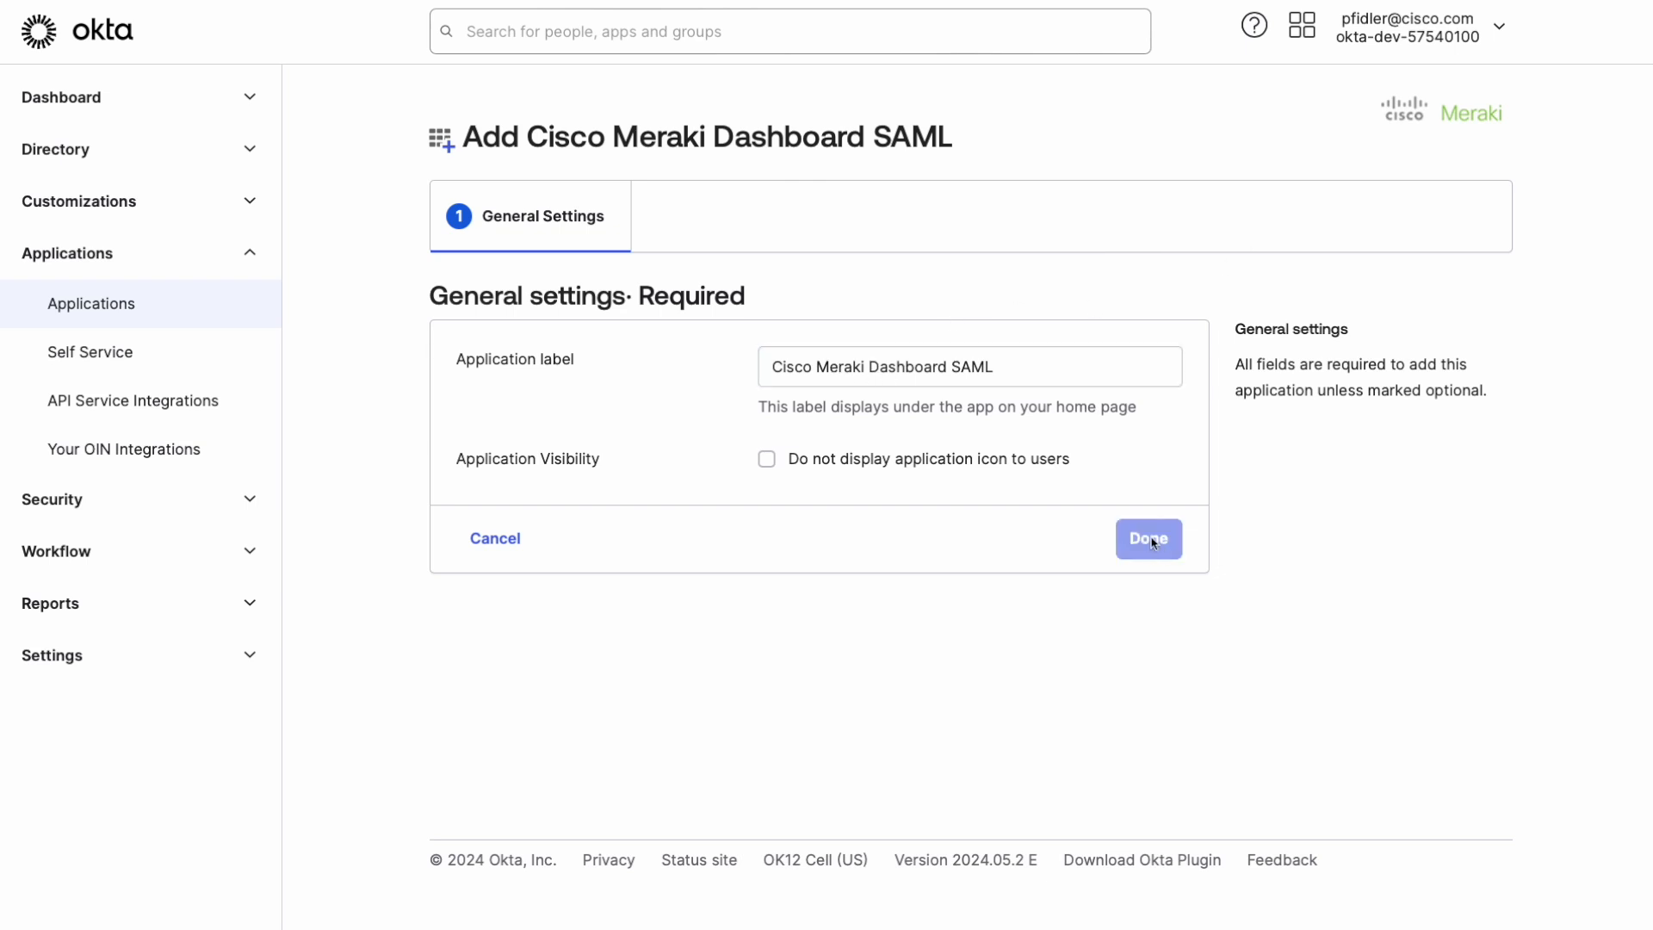
Create the Meraki app with its default label and assign it the MerakiAdminUsers group.
click(1147, 539)
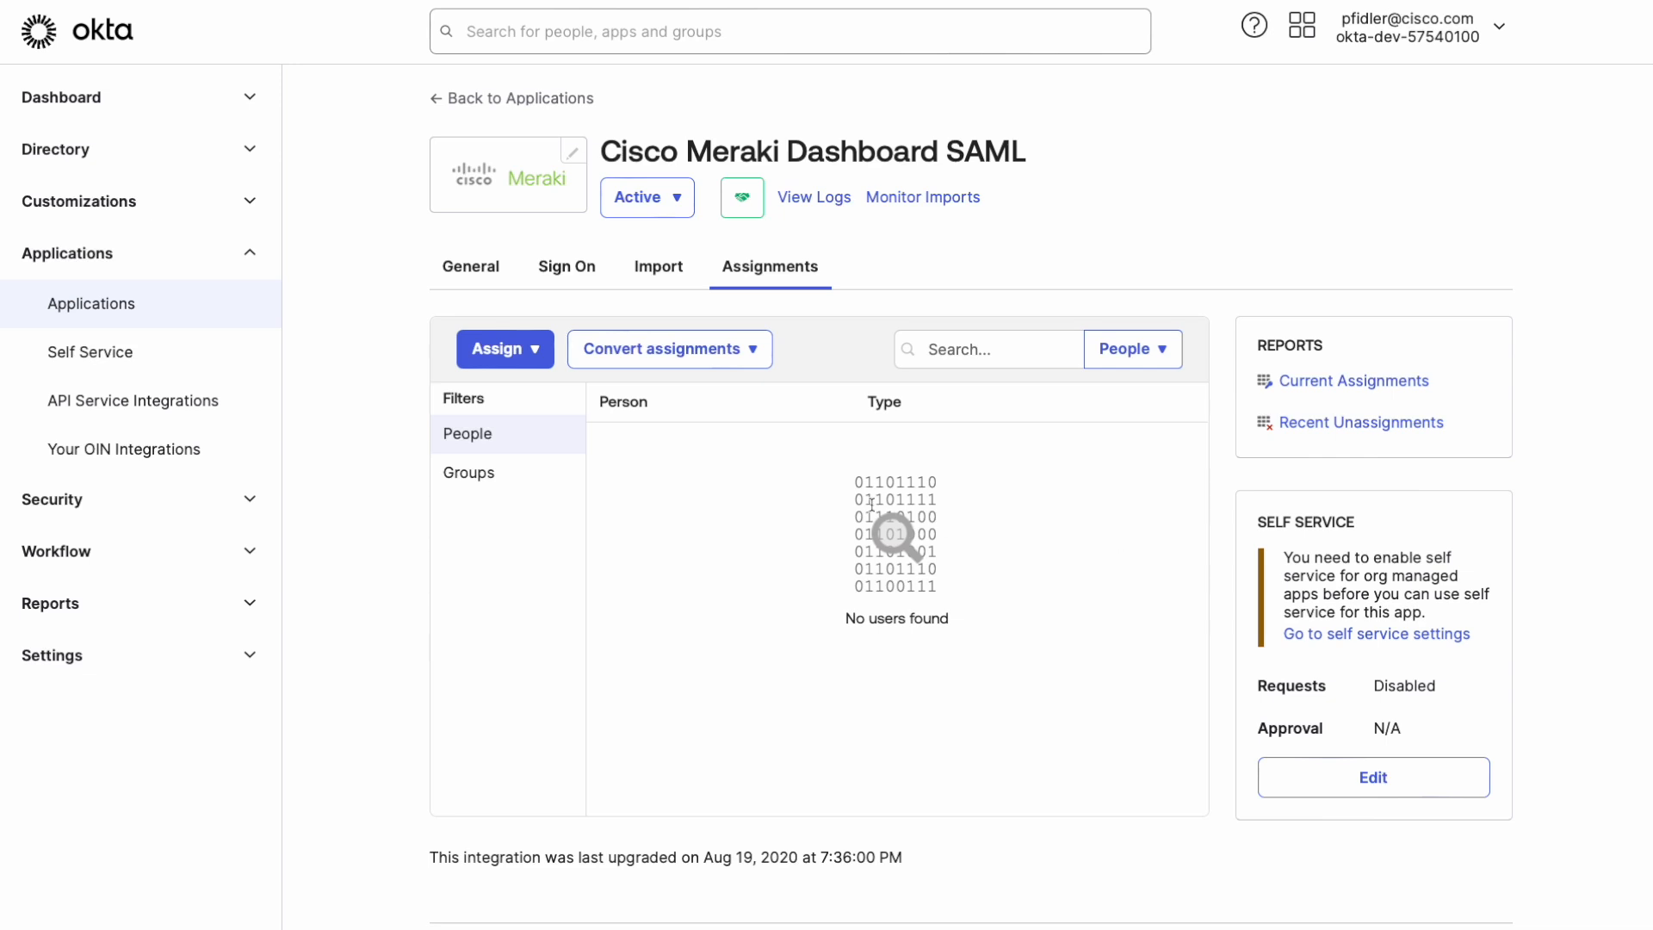
click(469, 471)
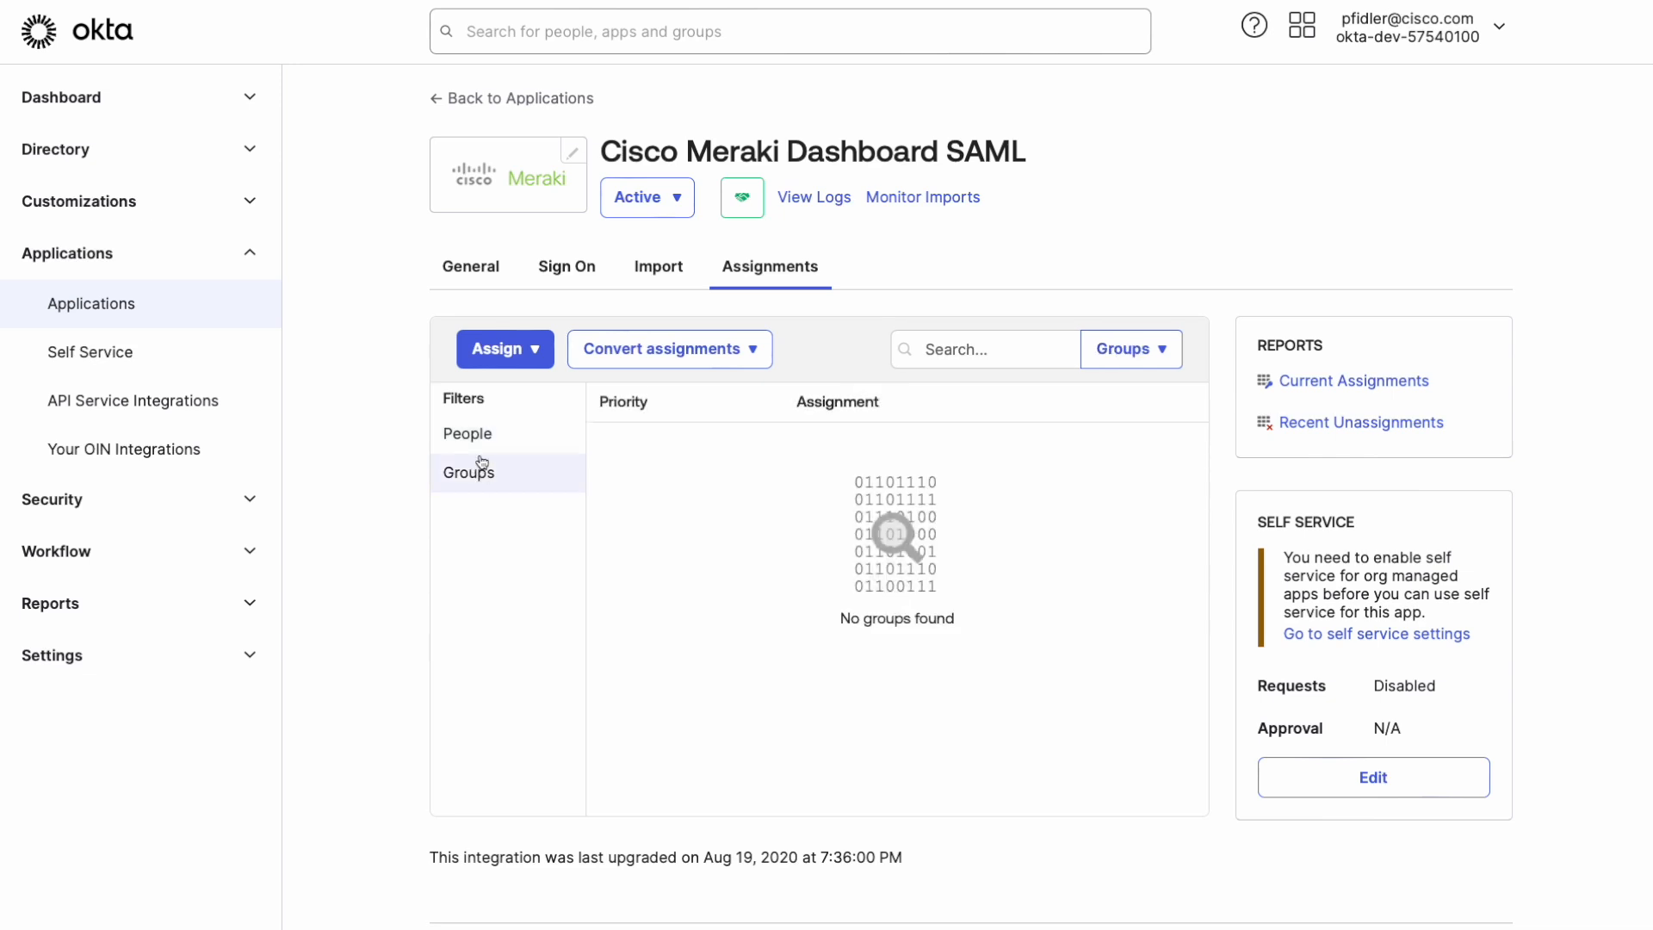
click(504, 349)
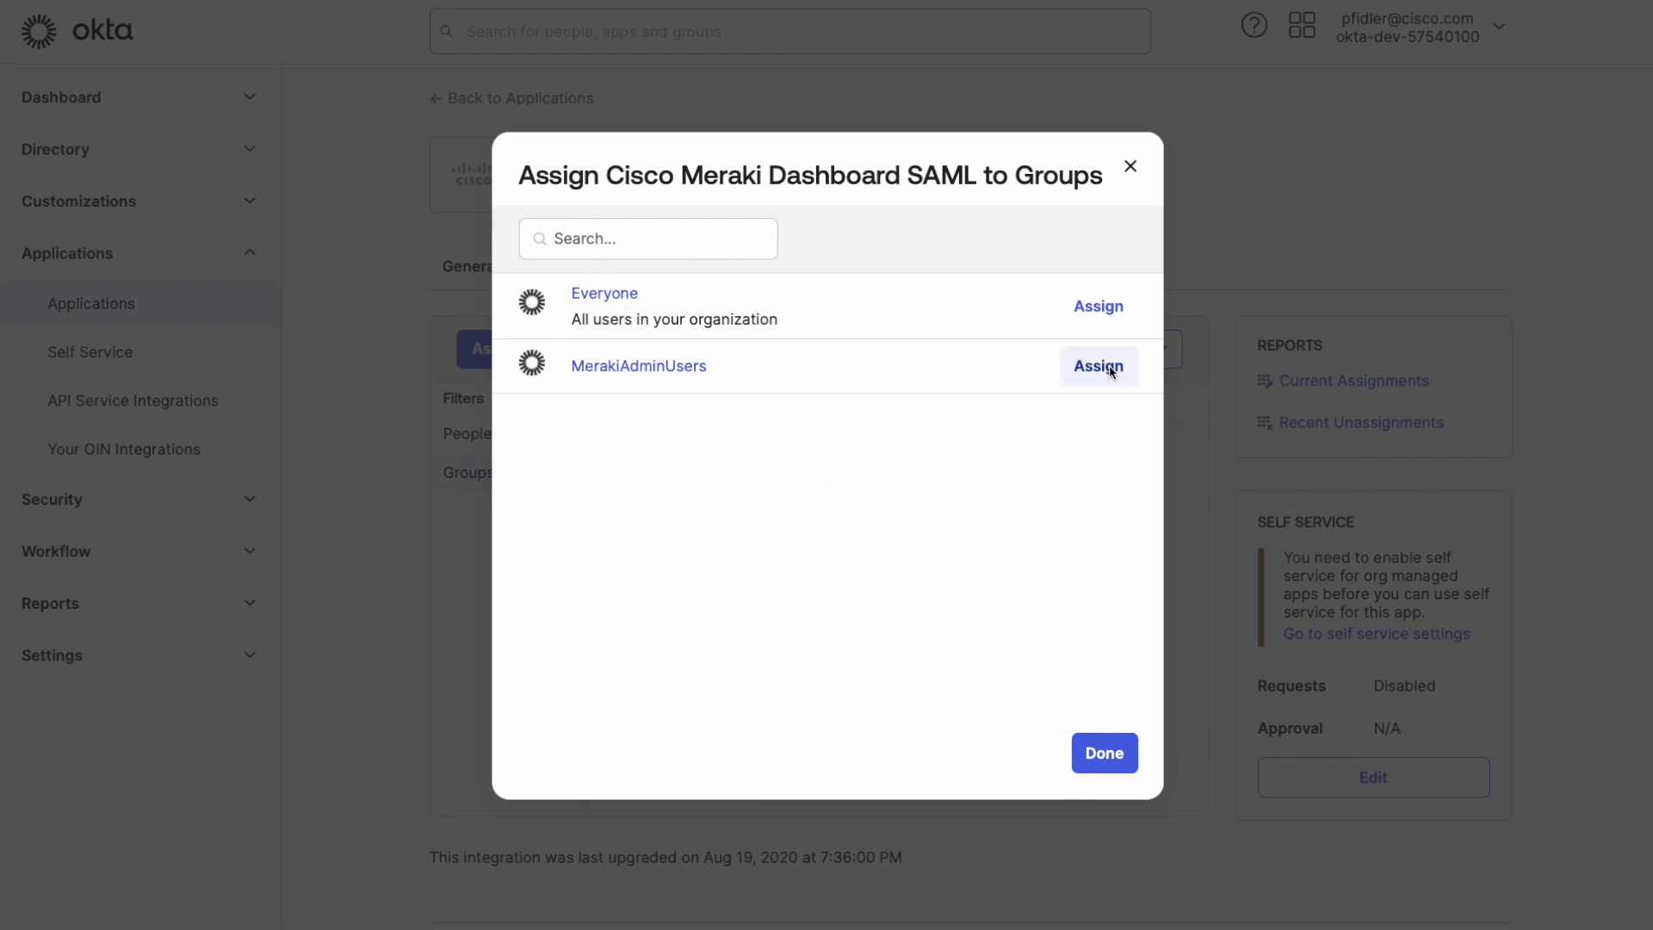
click(1104, 753)
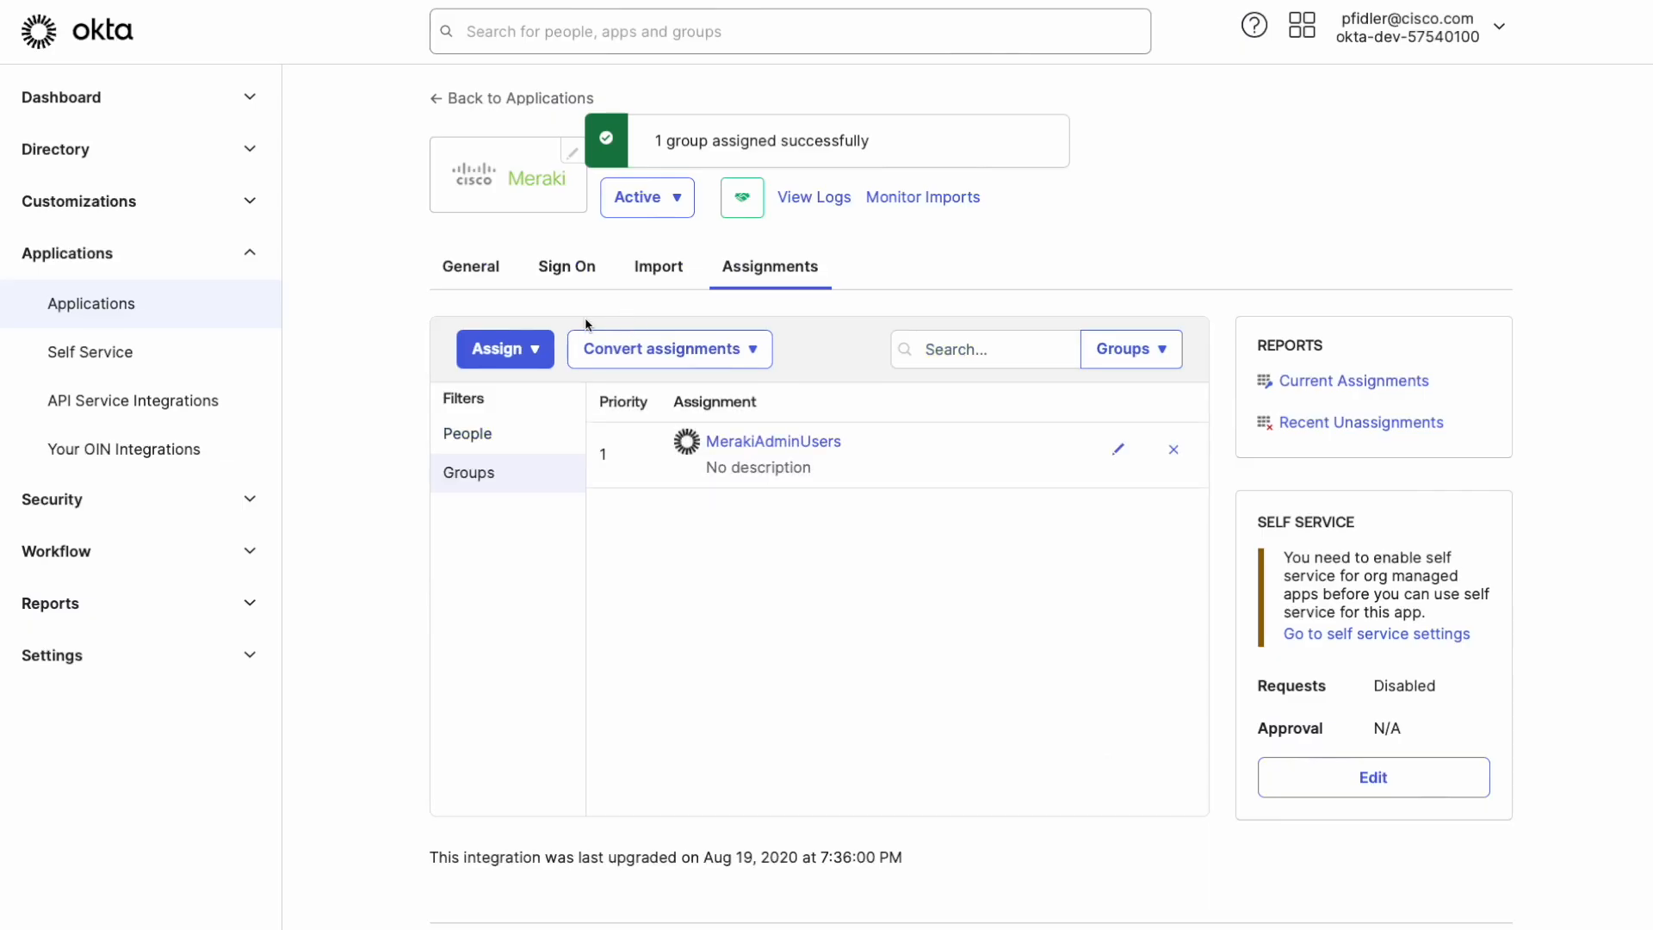
click(470, 266)
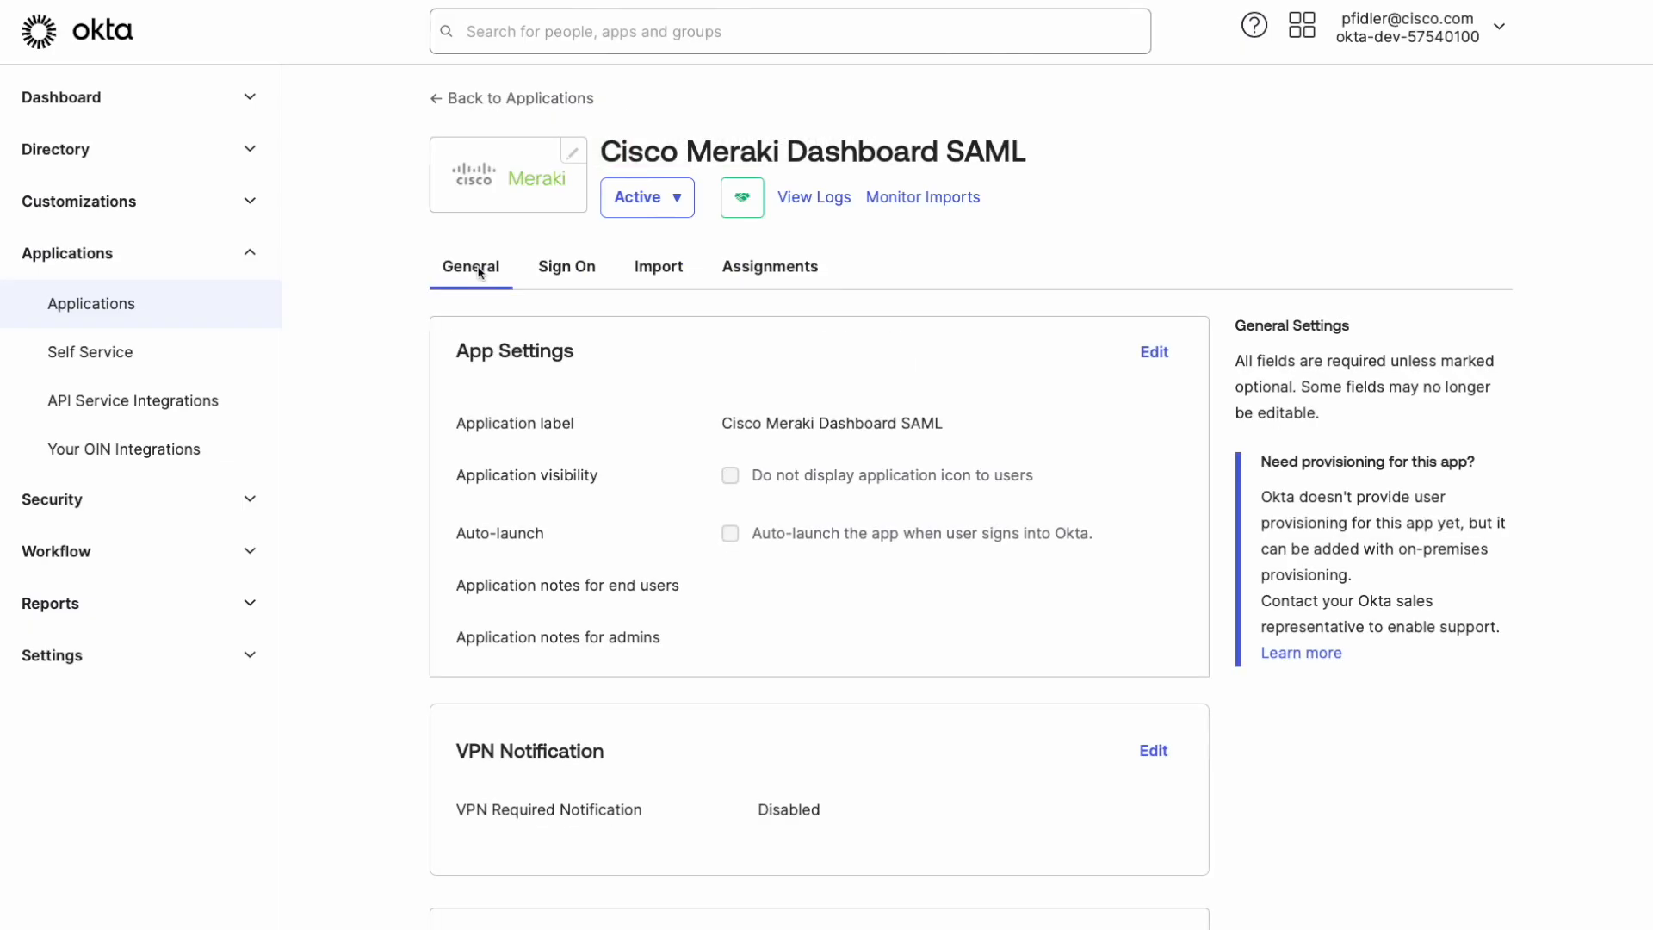
scroll(down, 3)
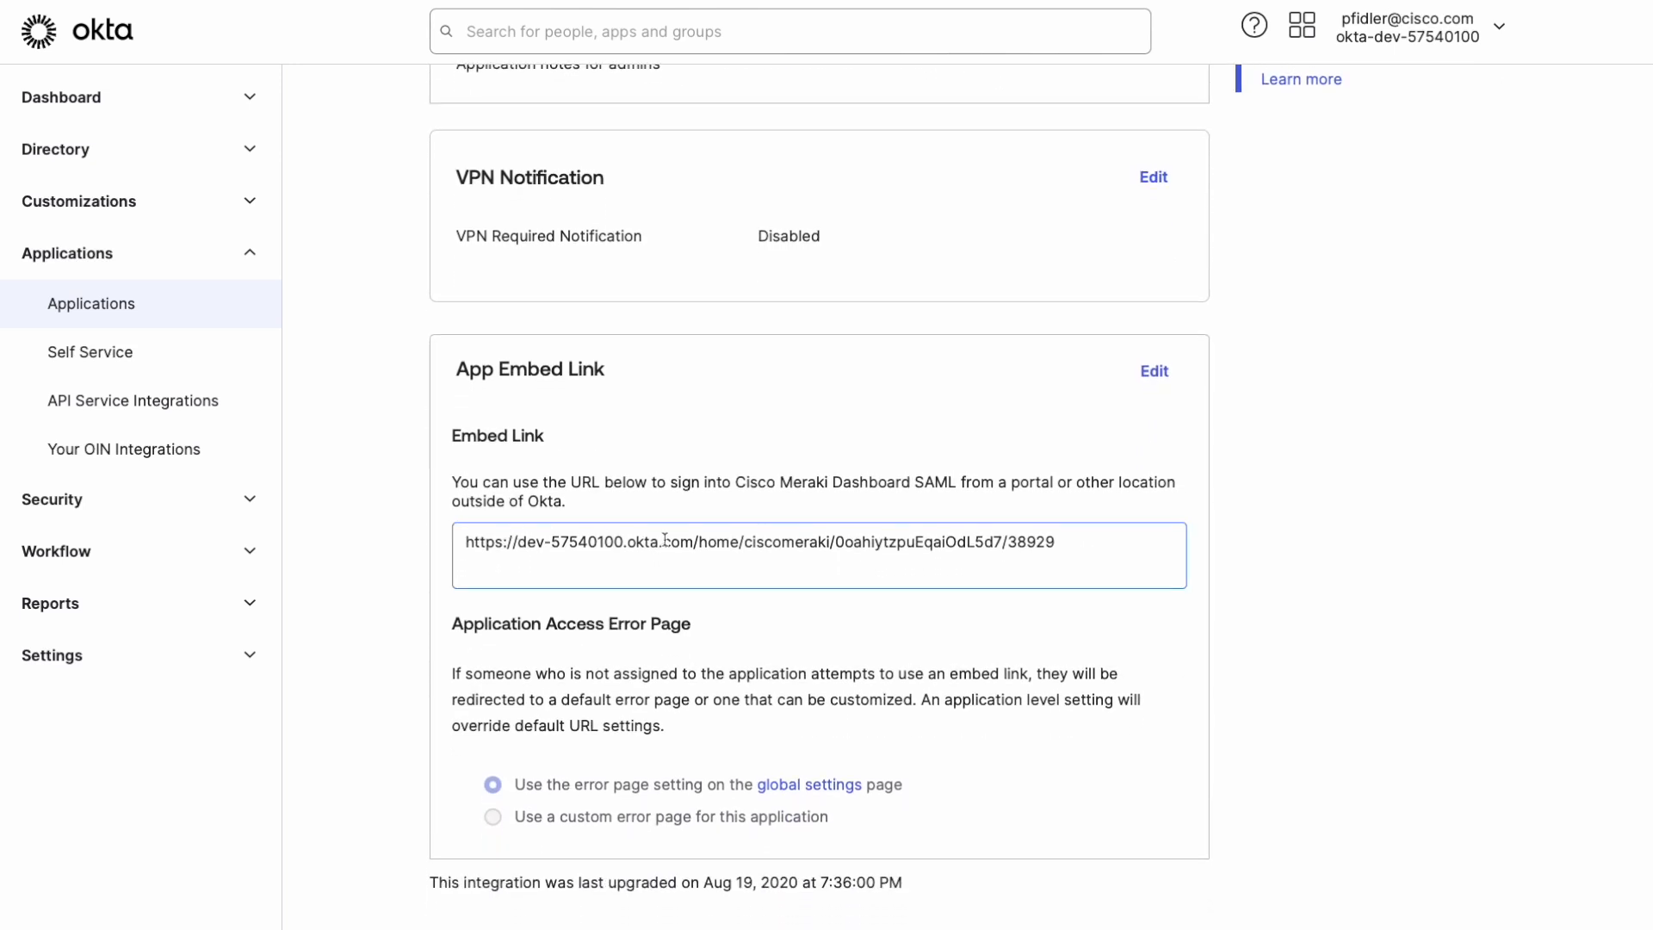
double_click(785, 541)
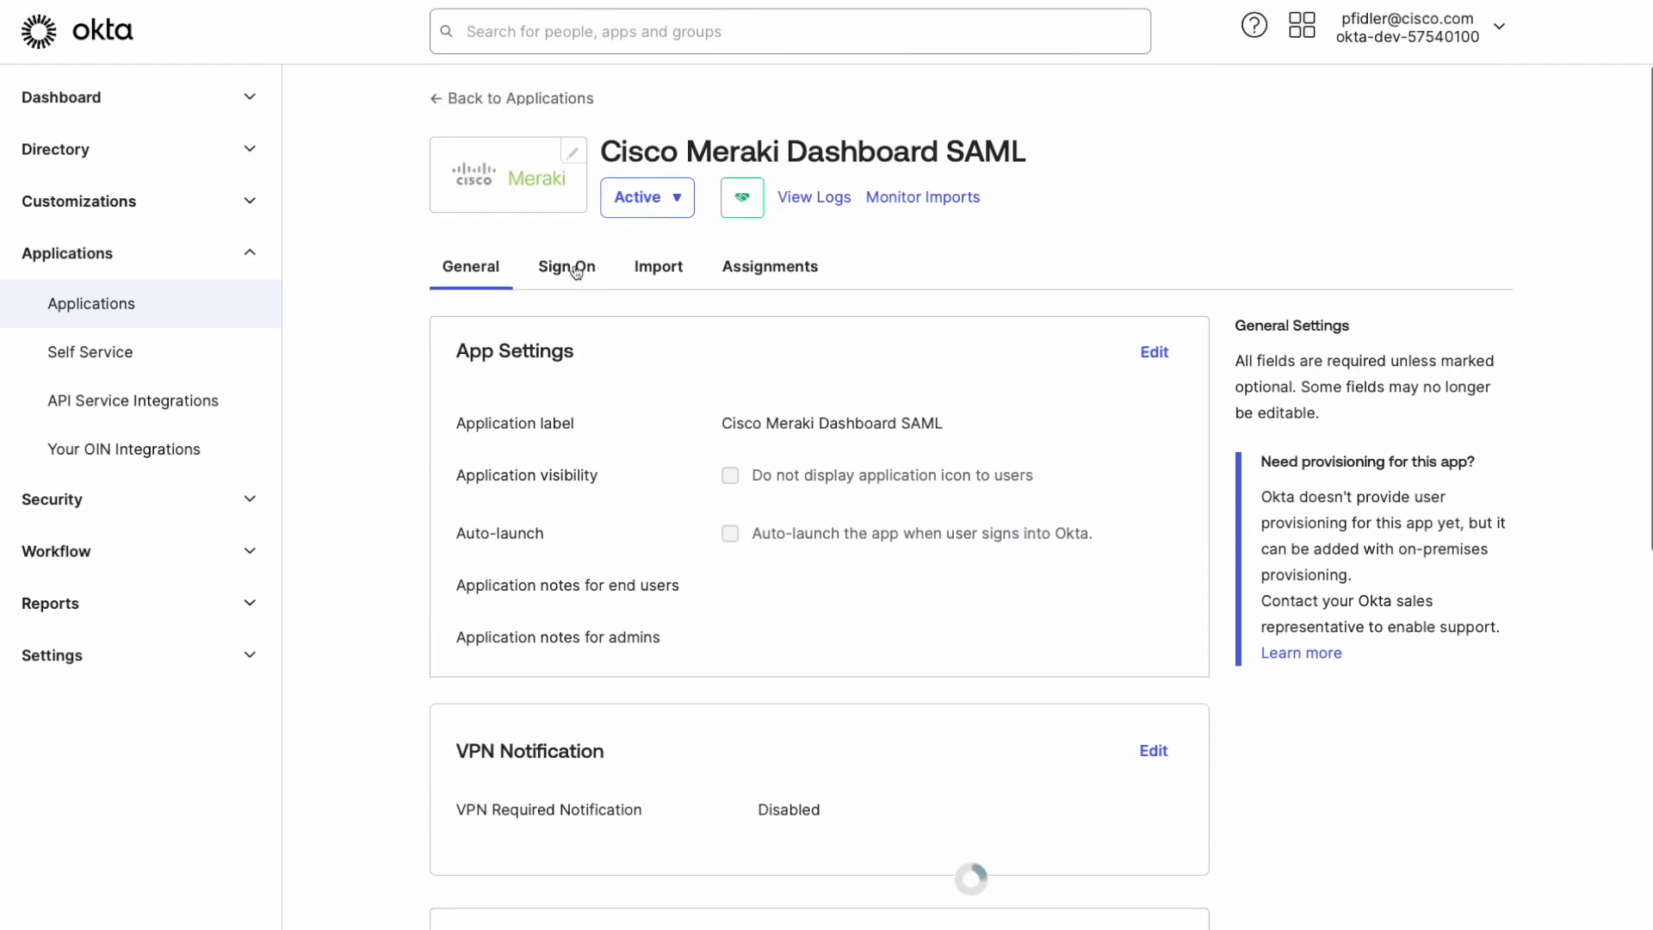
Enter 'MerakiAdminUsers-FULL' as the app's SAML administrator role and save the Sign On settings.
click(566, 266)
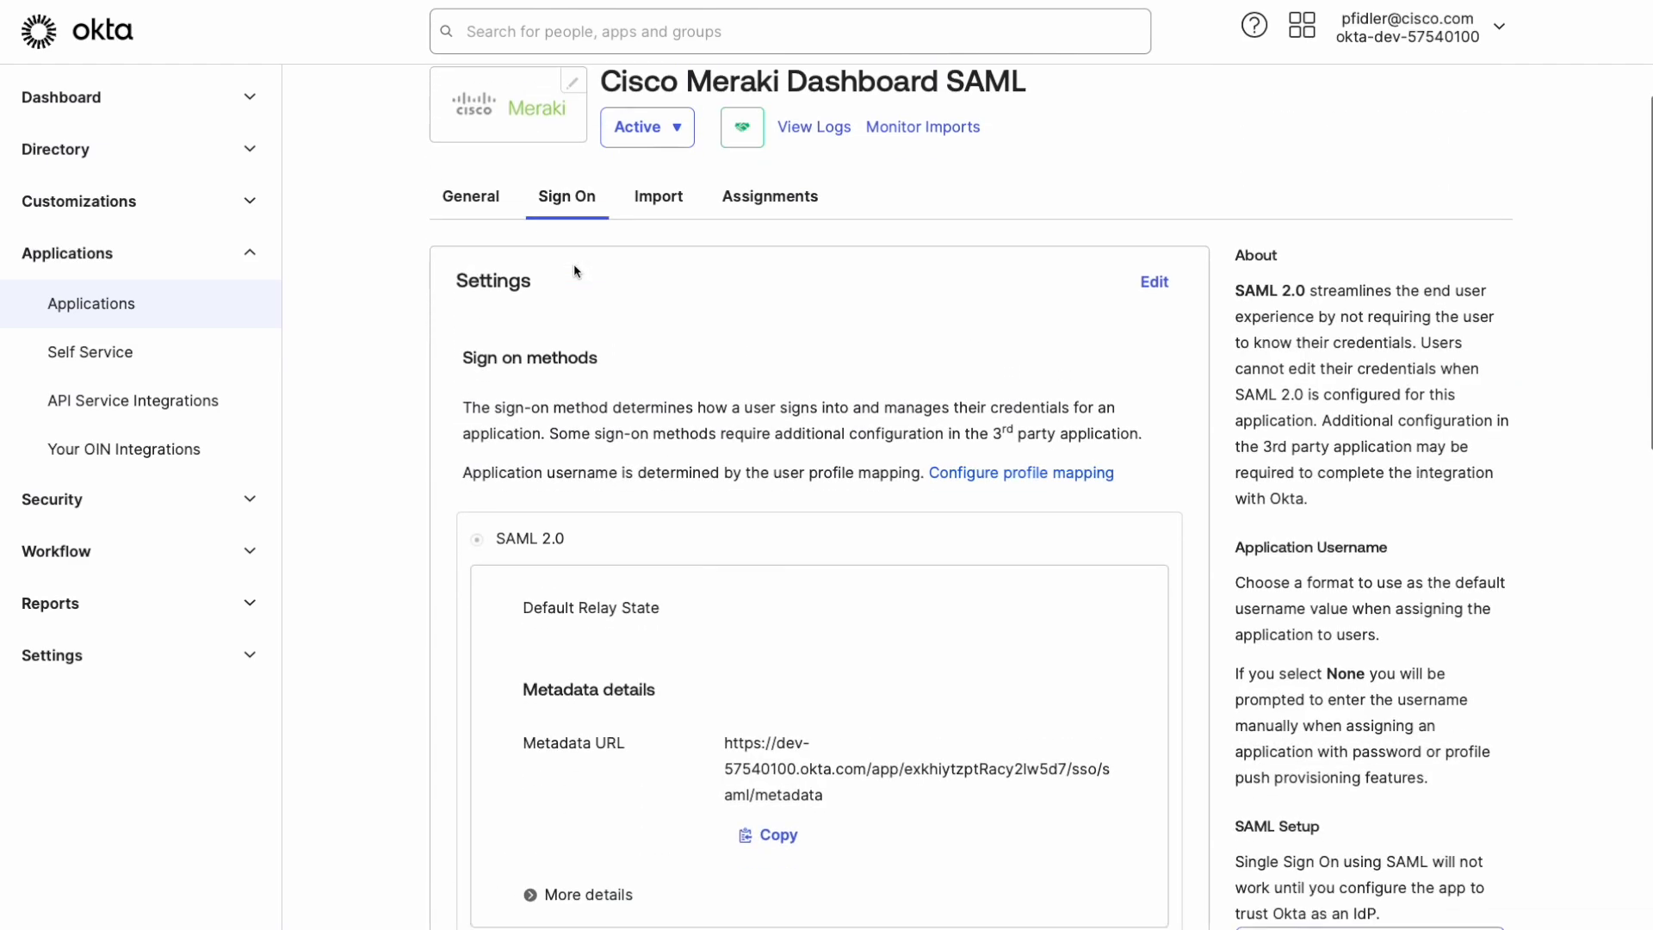
scroll(down, 3)
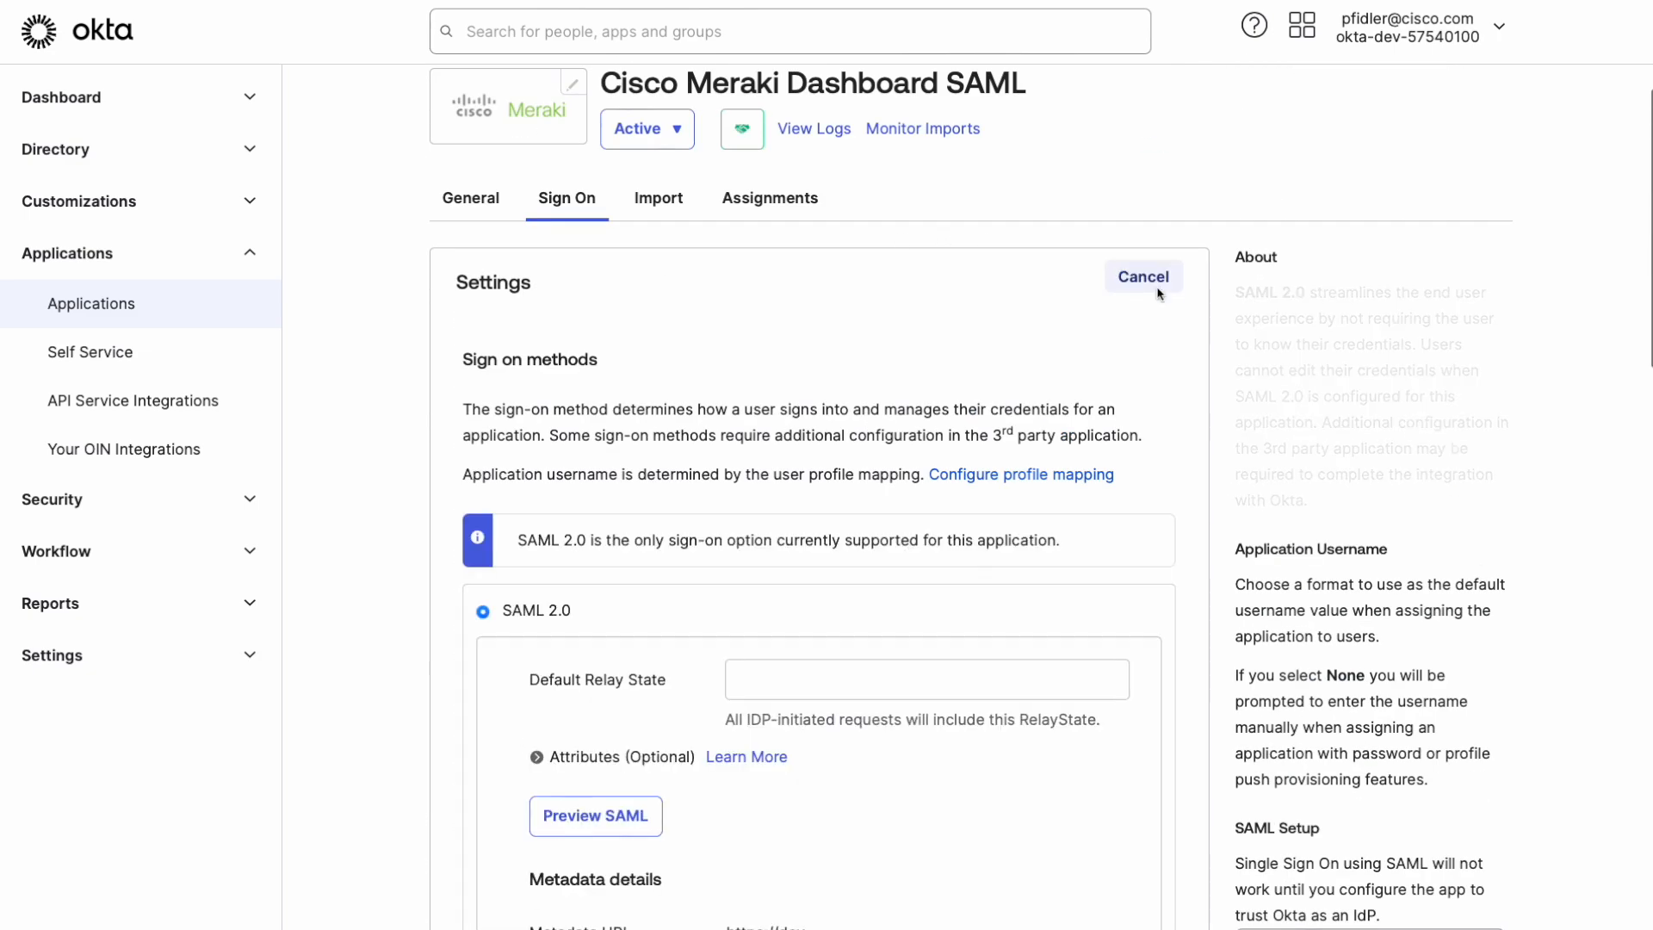
scroll(down, 3)
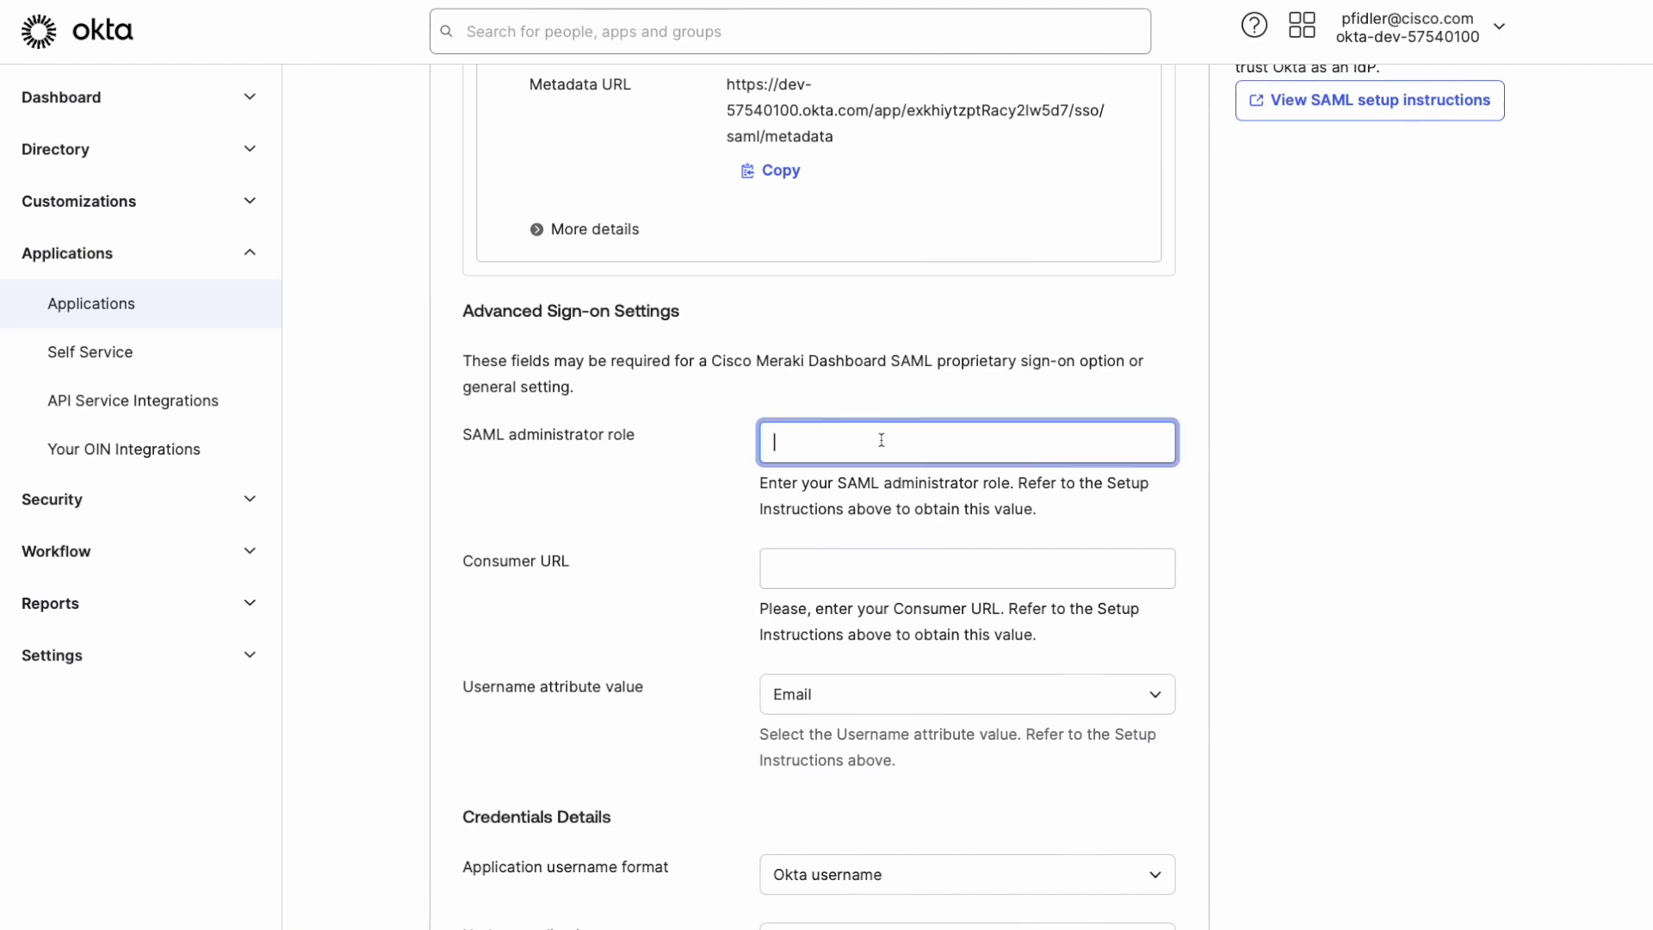
text(MerakiAdminUsers-F)
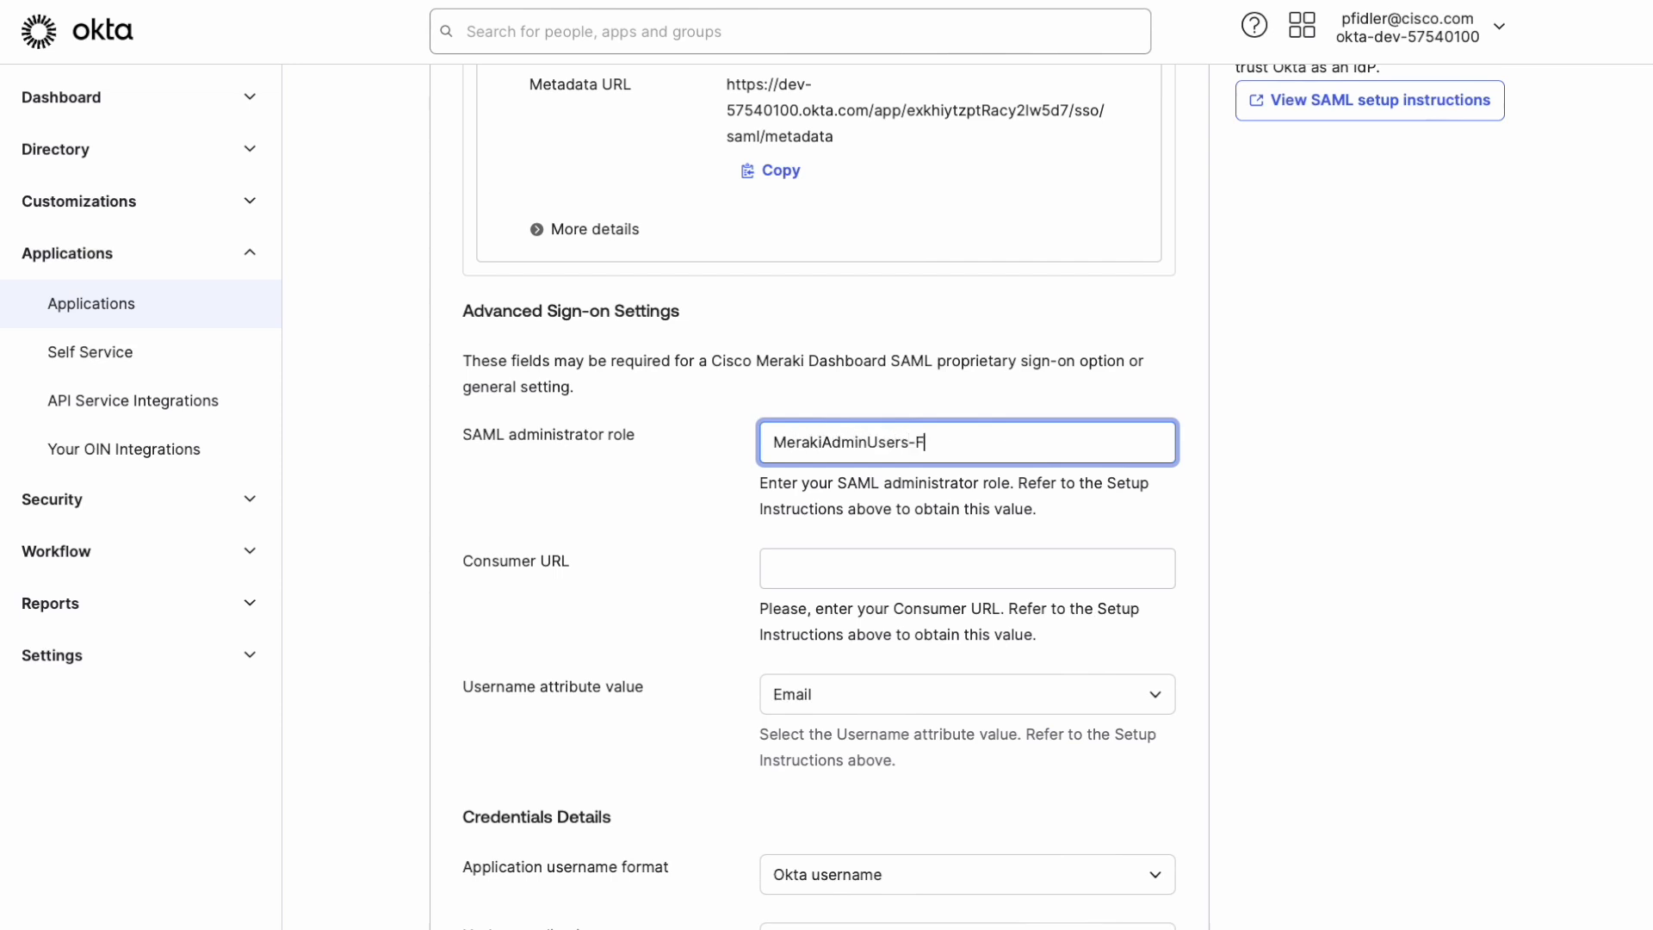
text(ULL)
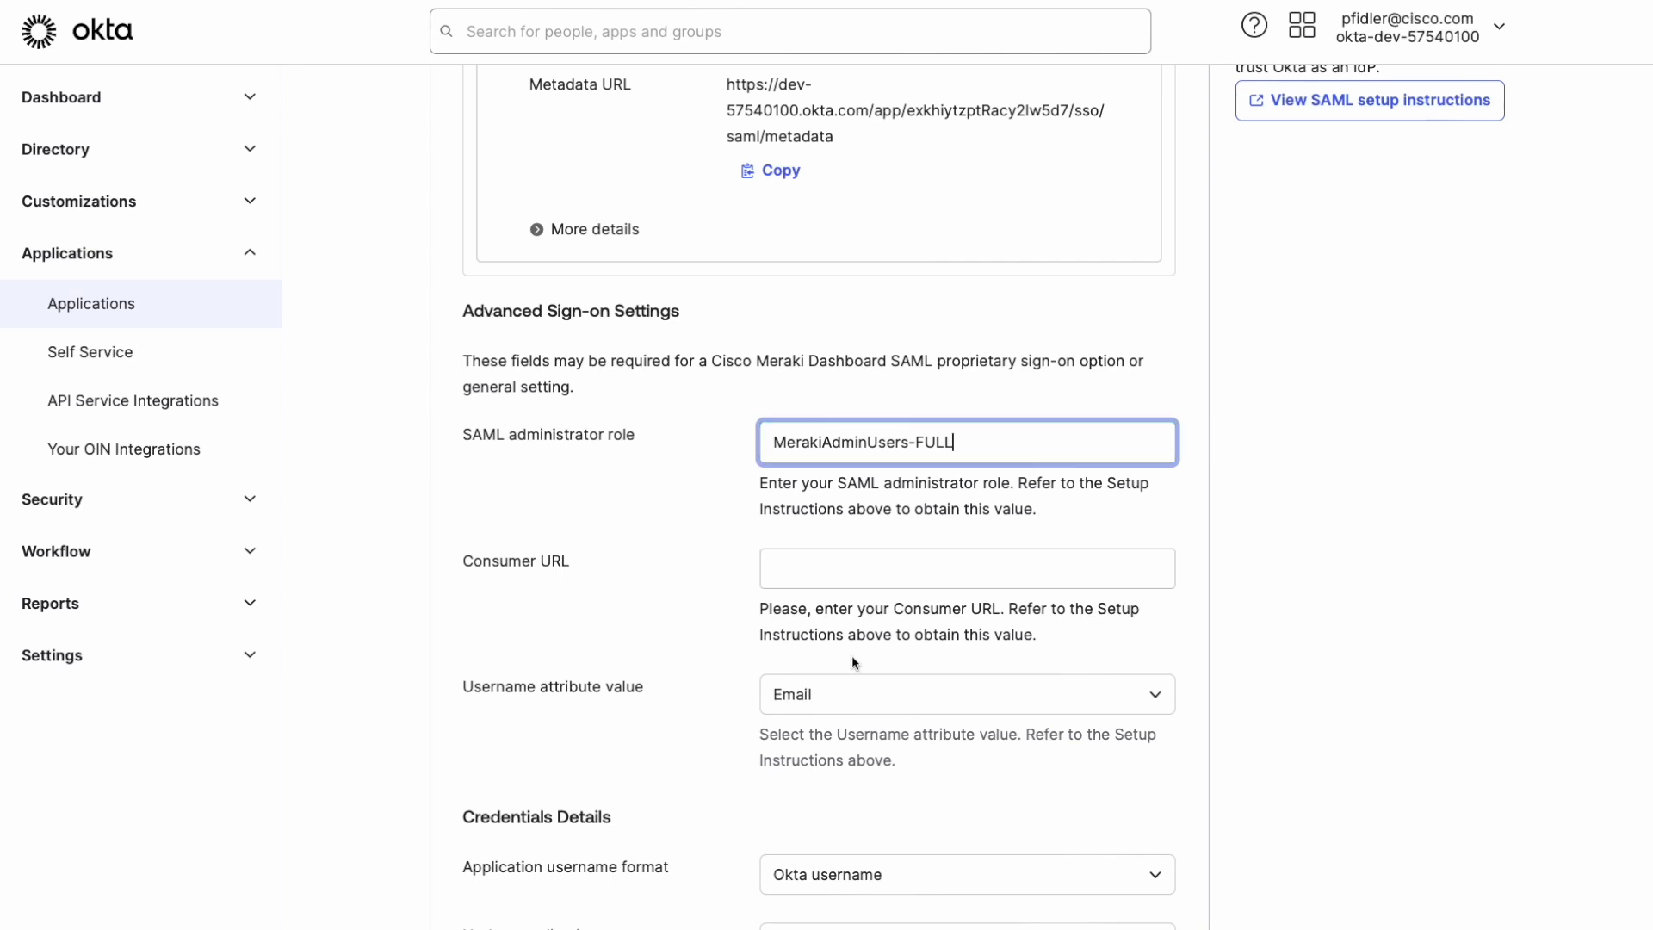
scroll(down, 3)
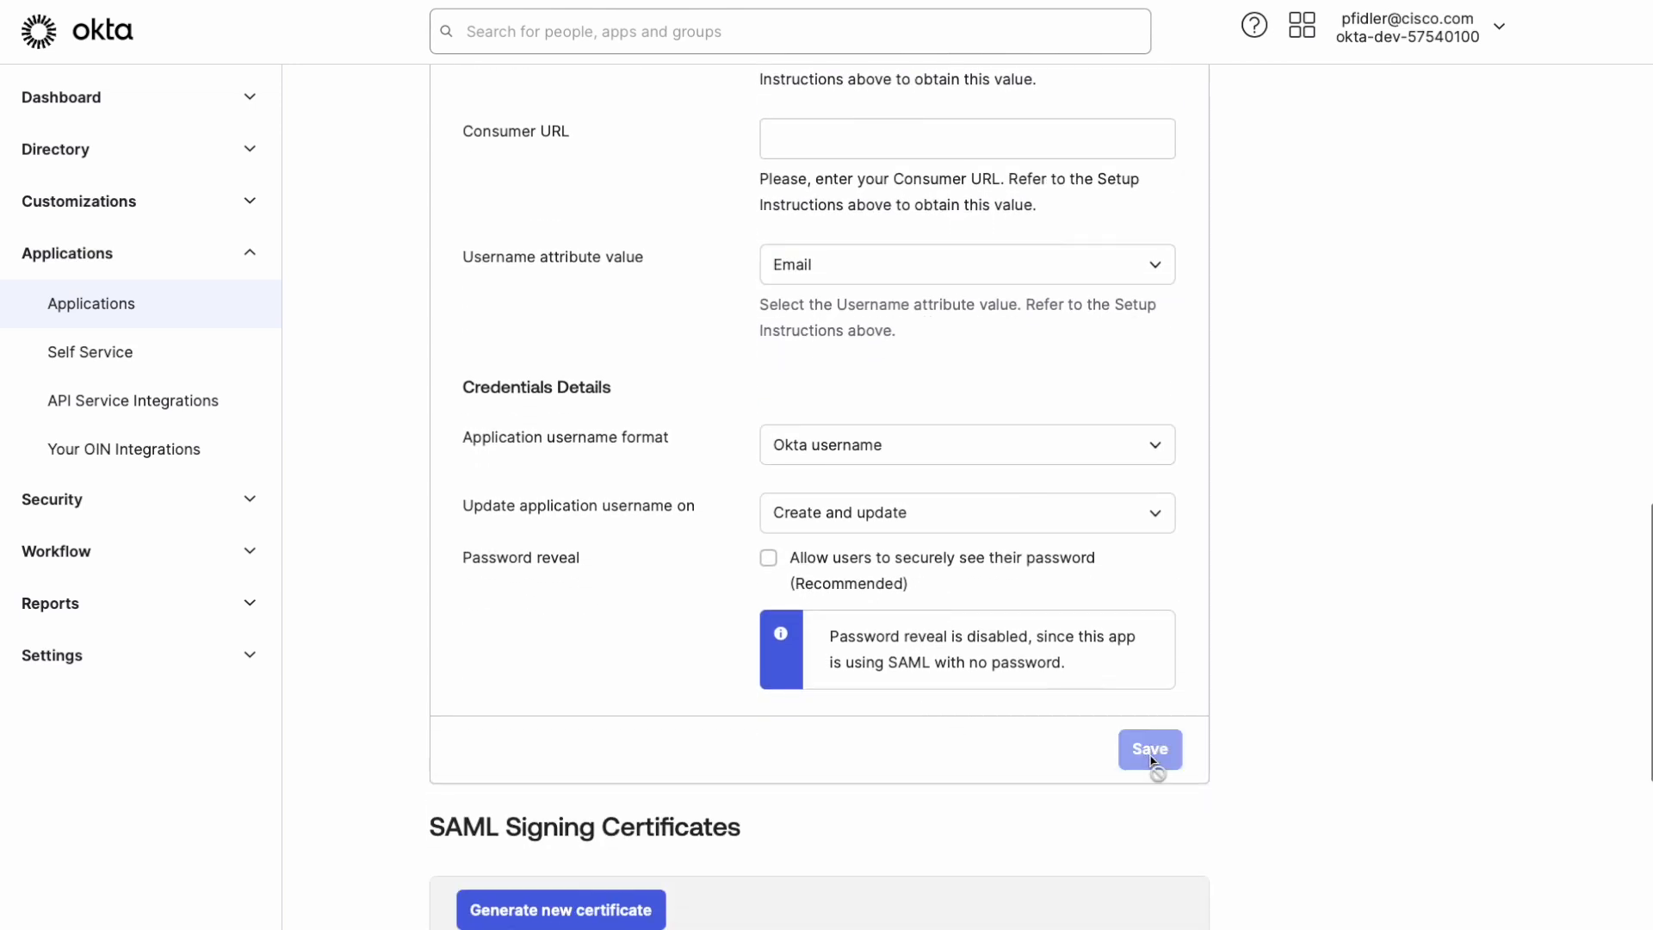
click(1149, 750)
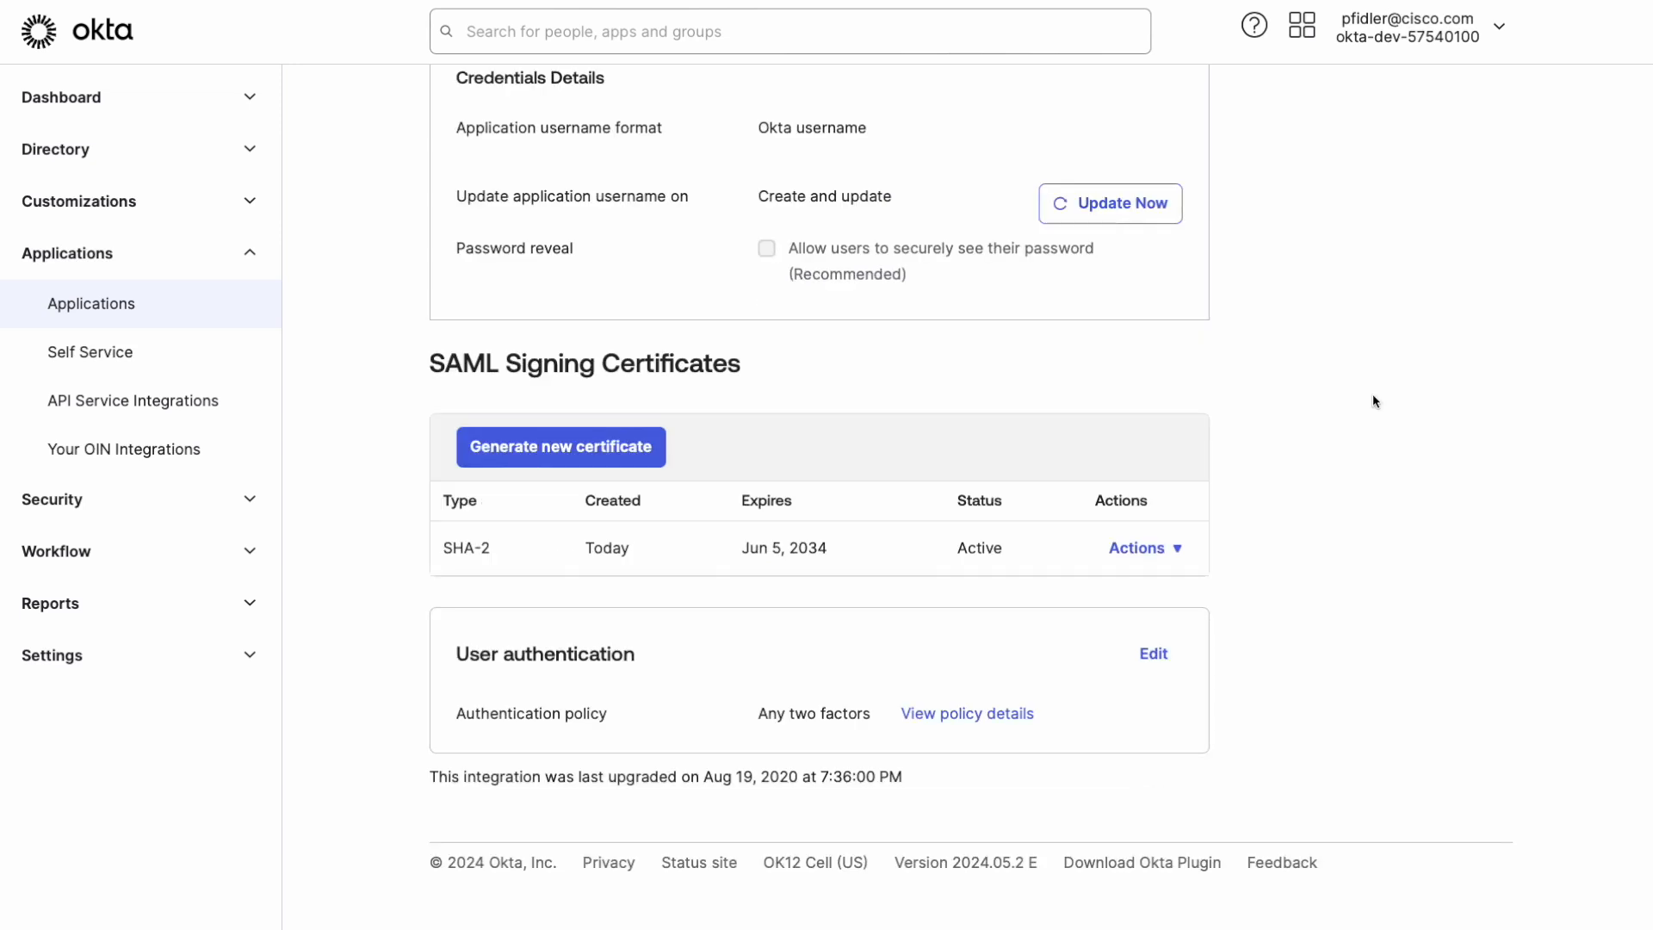
Expand the Meraki app's SAML details and copy the formatted SHA1 certificate fingerprint.
scroll(up, 3)
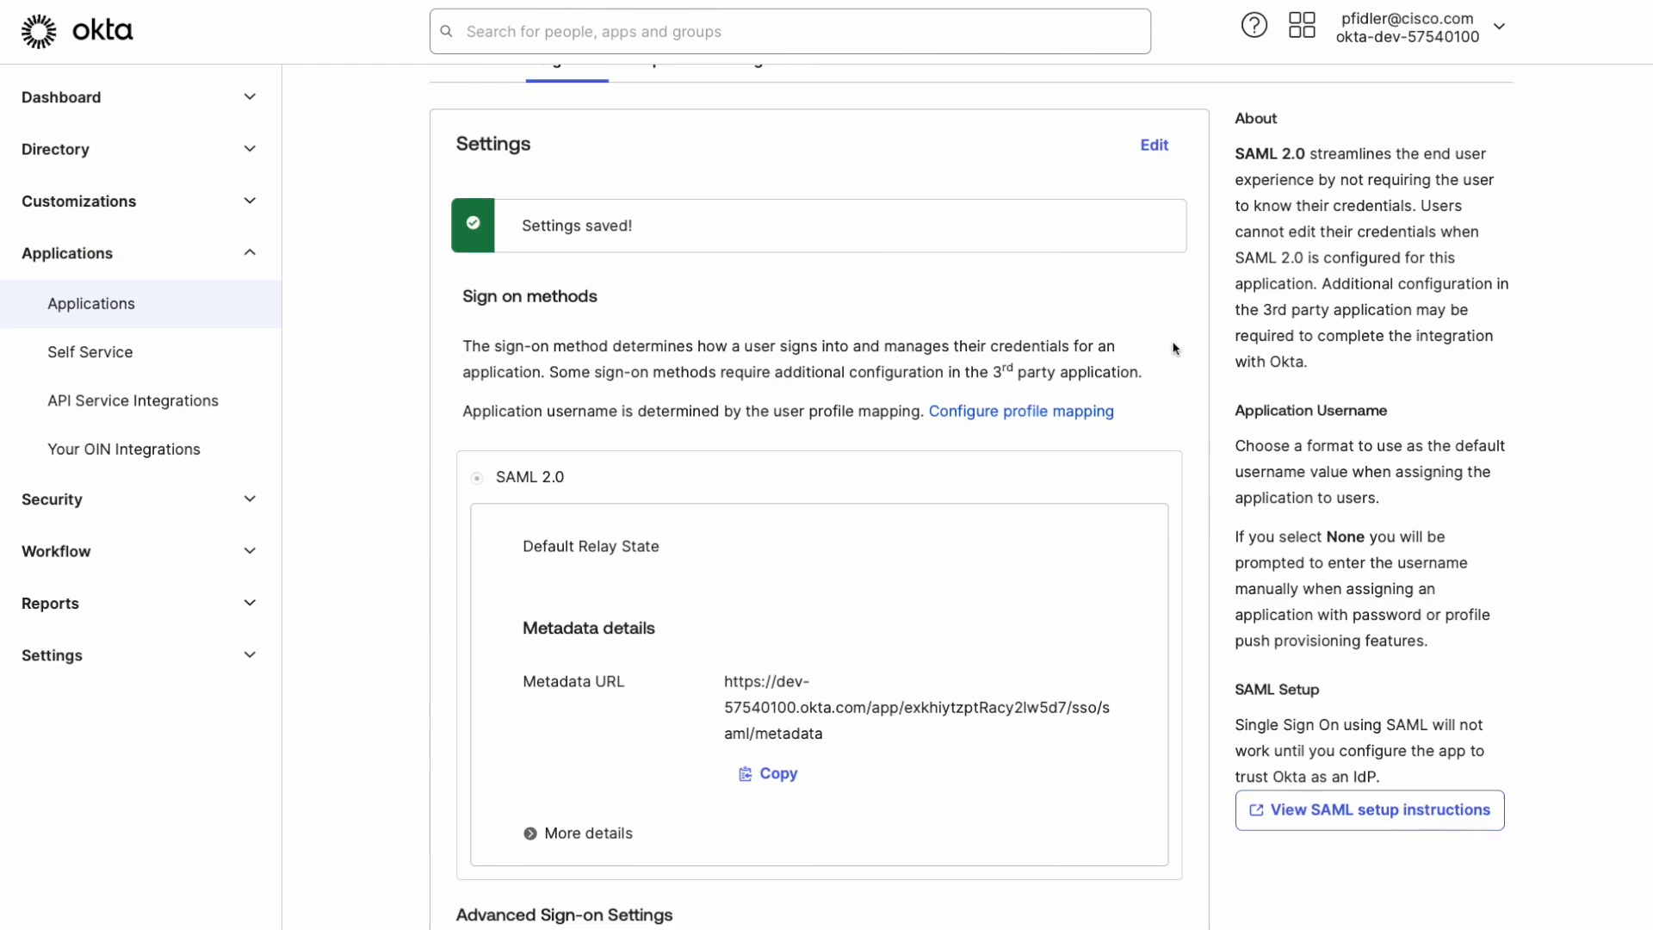
click(596, 833)
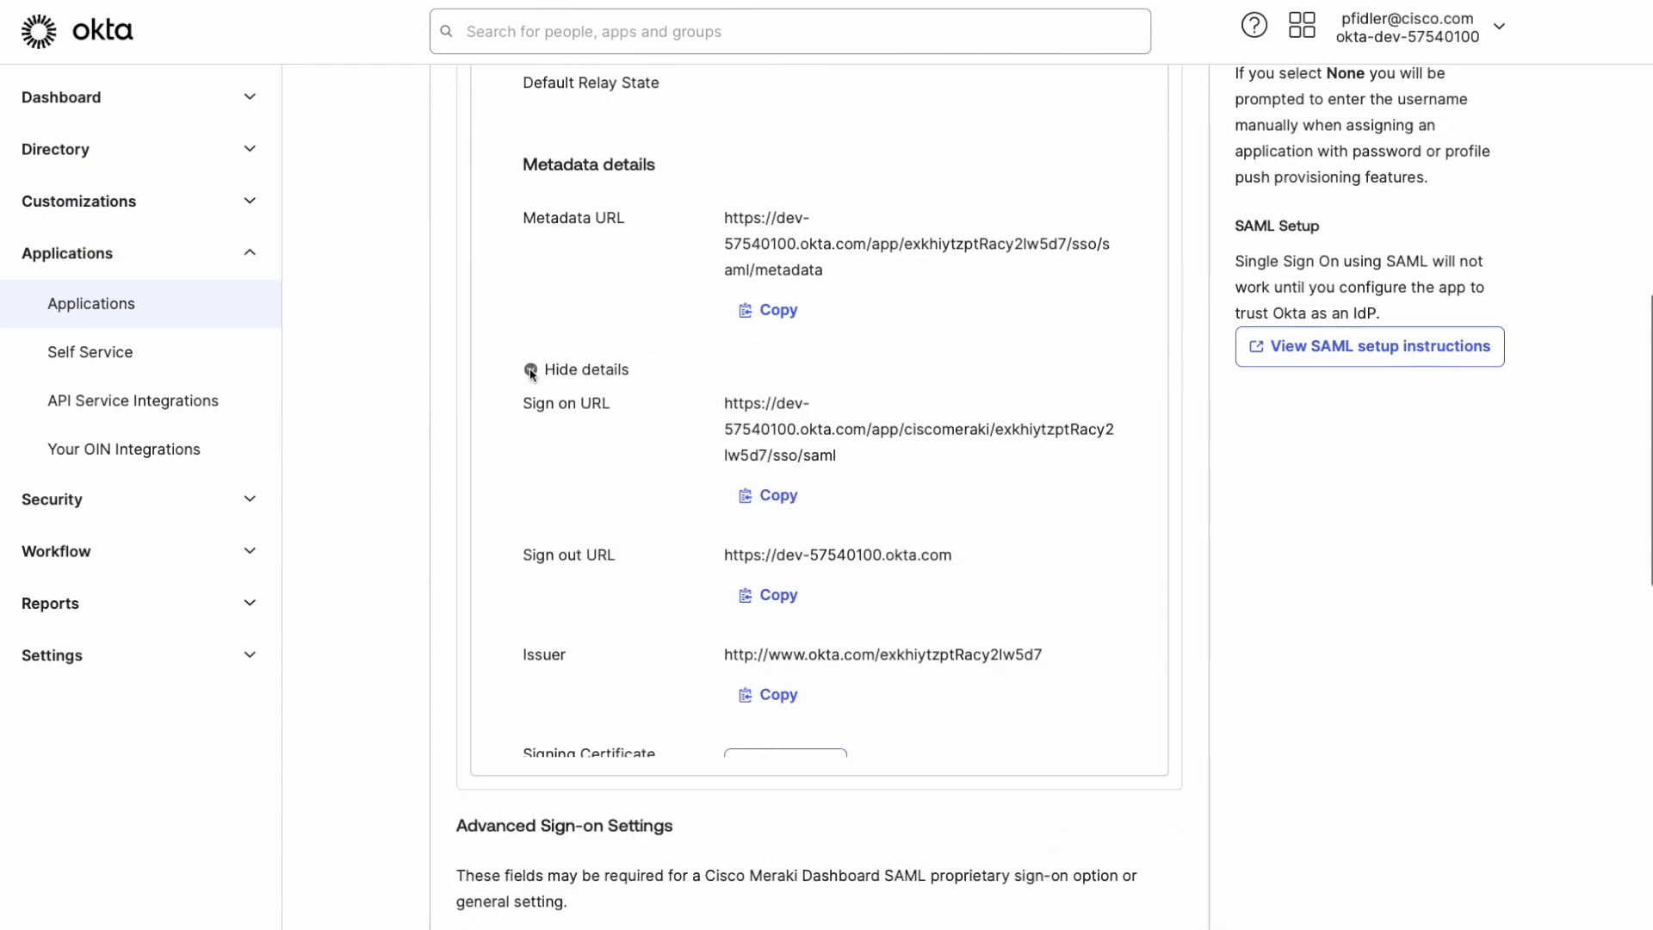
scroll(down, 3)
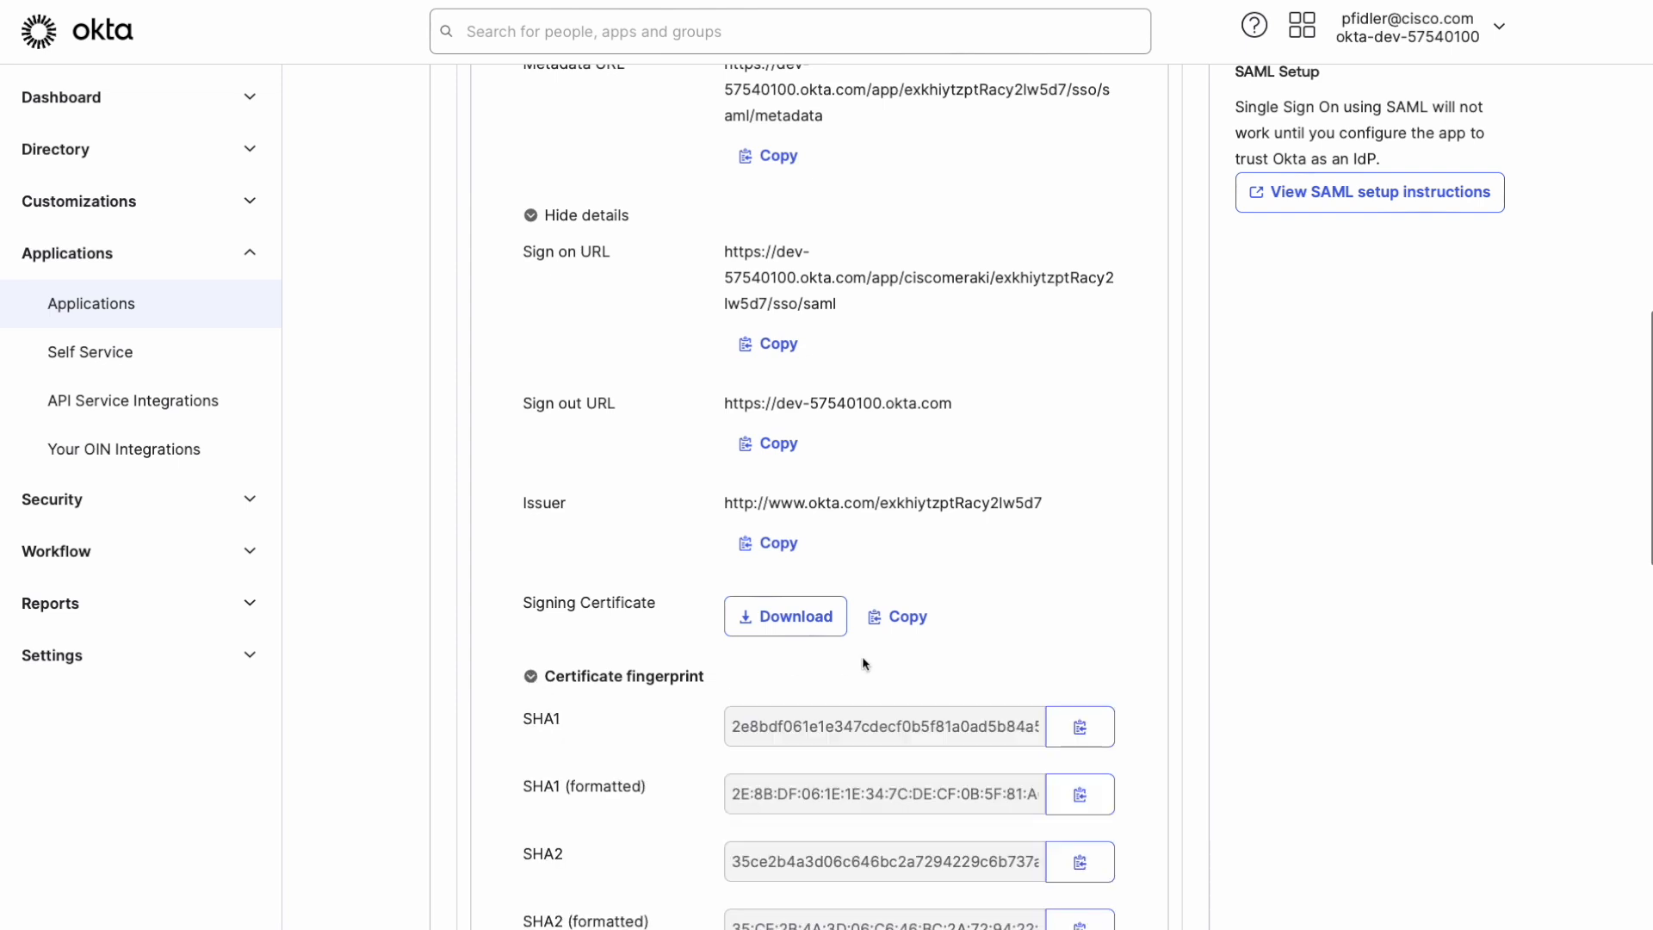
scroll(down, 3)
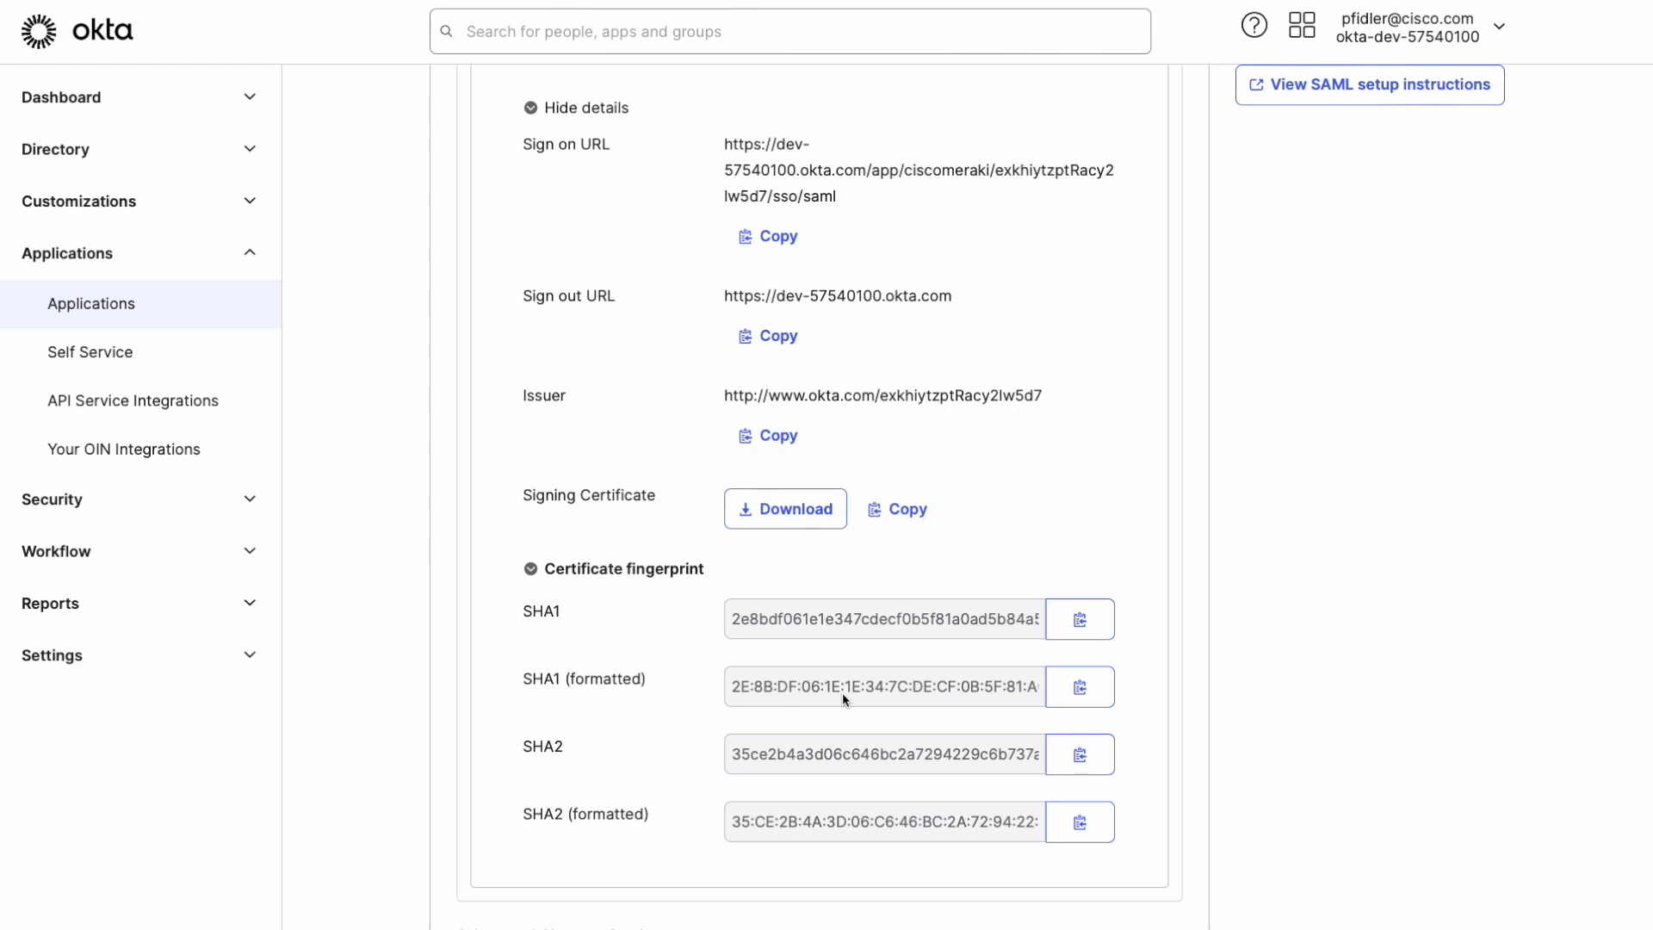
mouse_move(1029, 701)
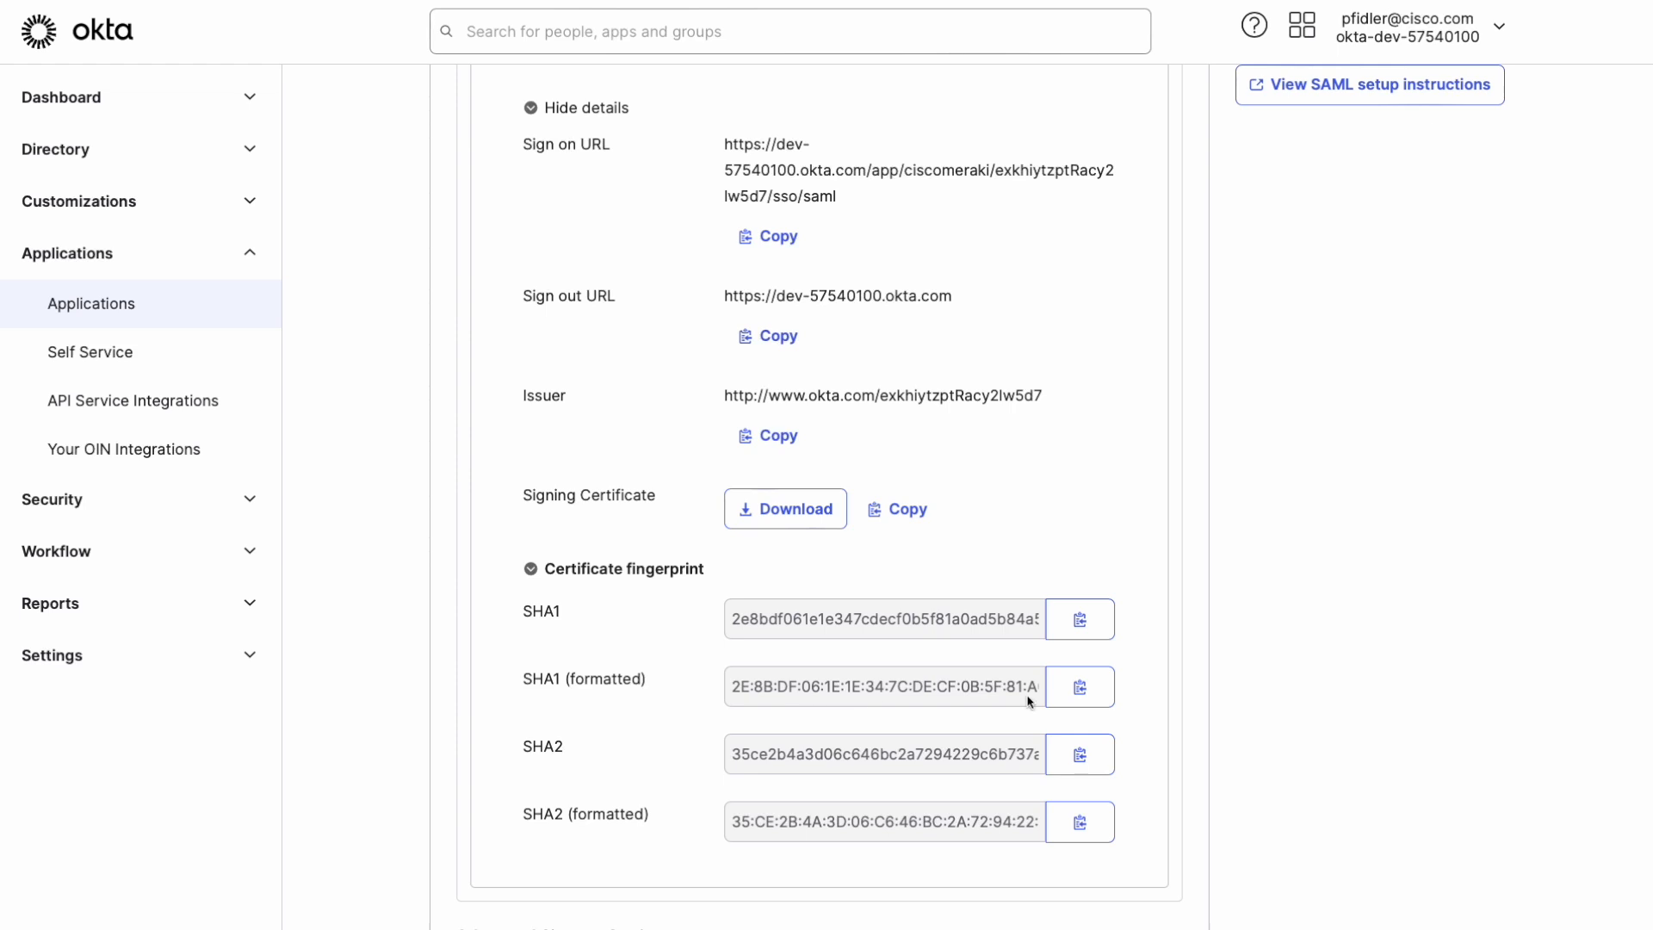
click(1079, 686)
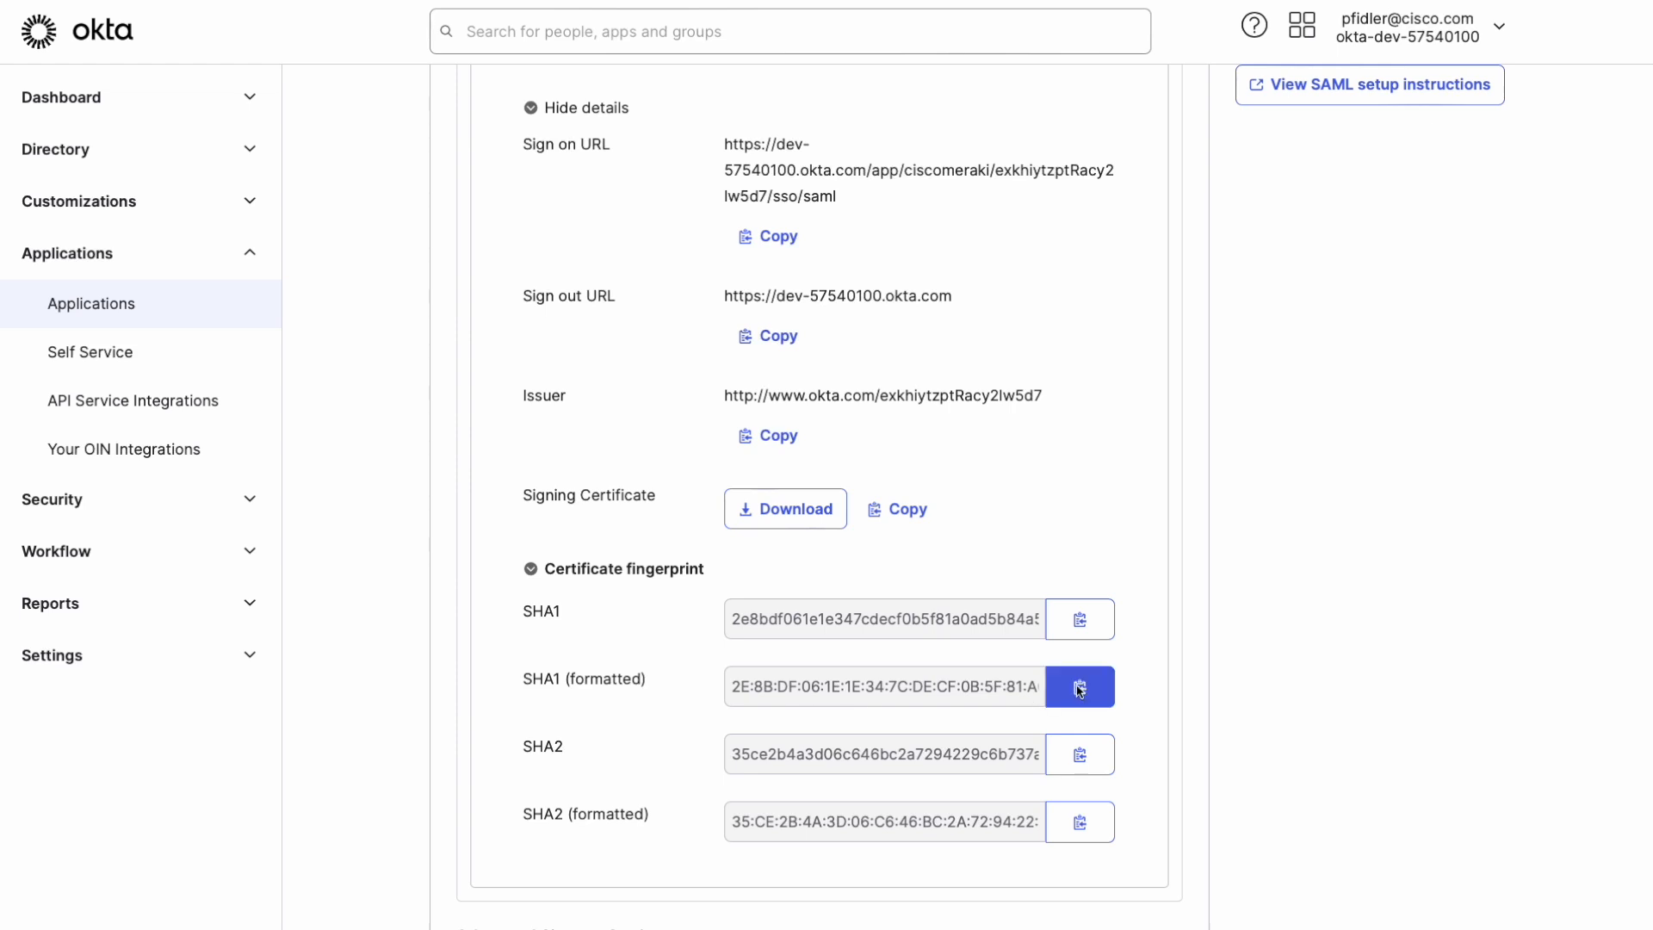
click(1079, 687)
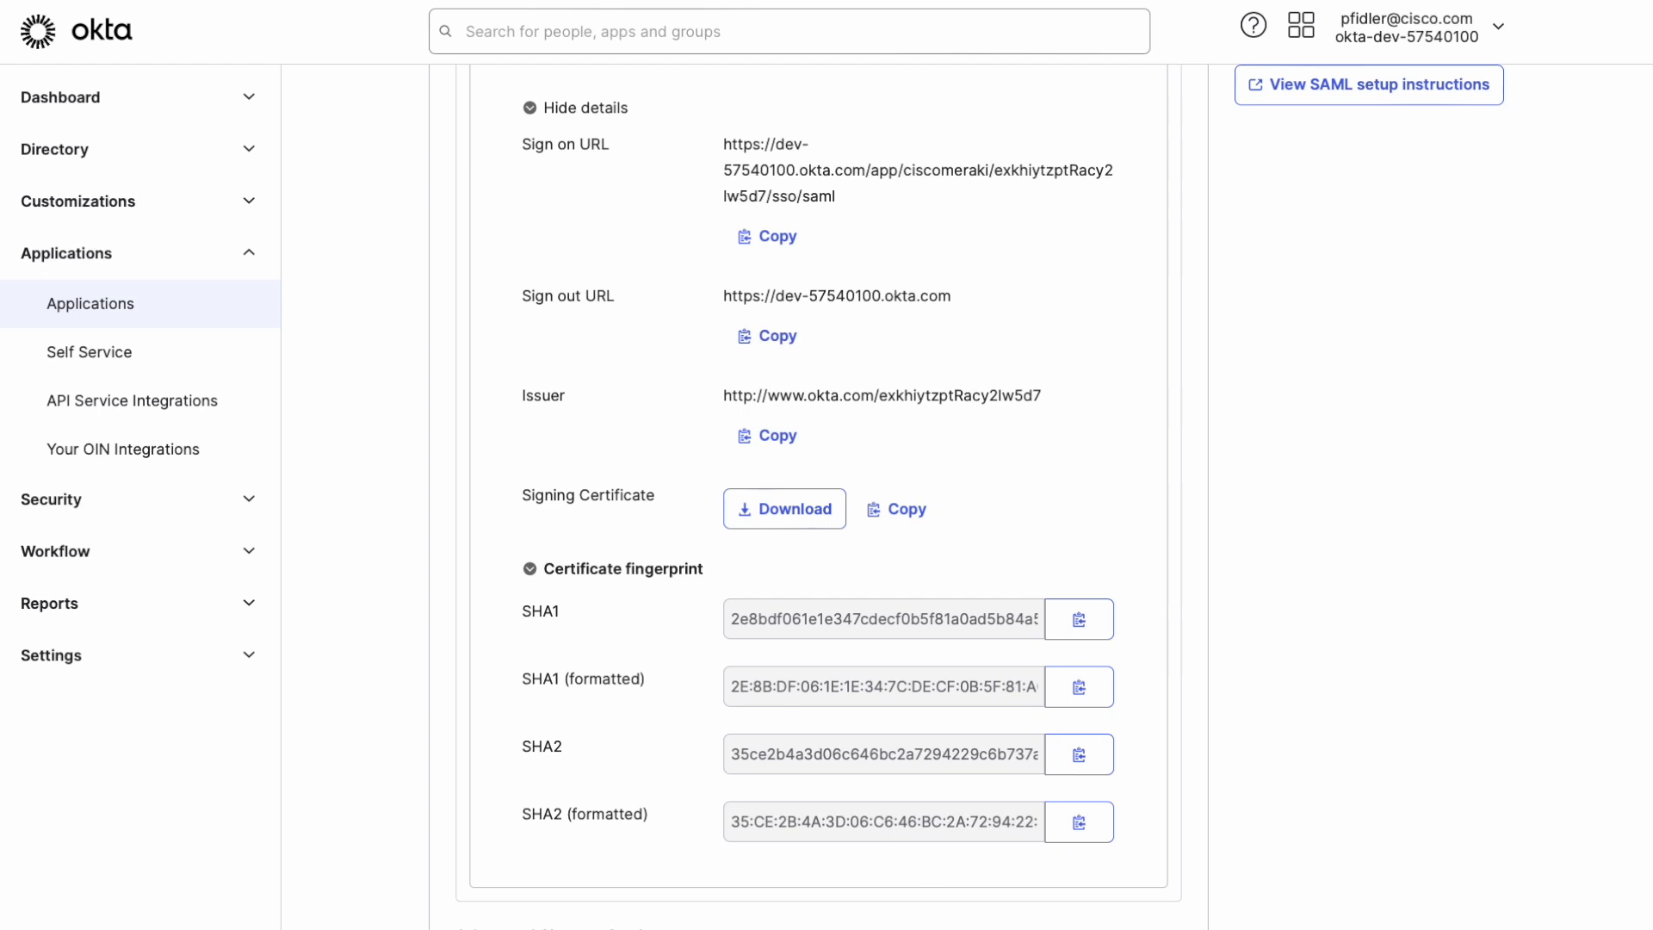
mouse_move(946, 257)
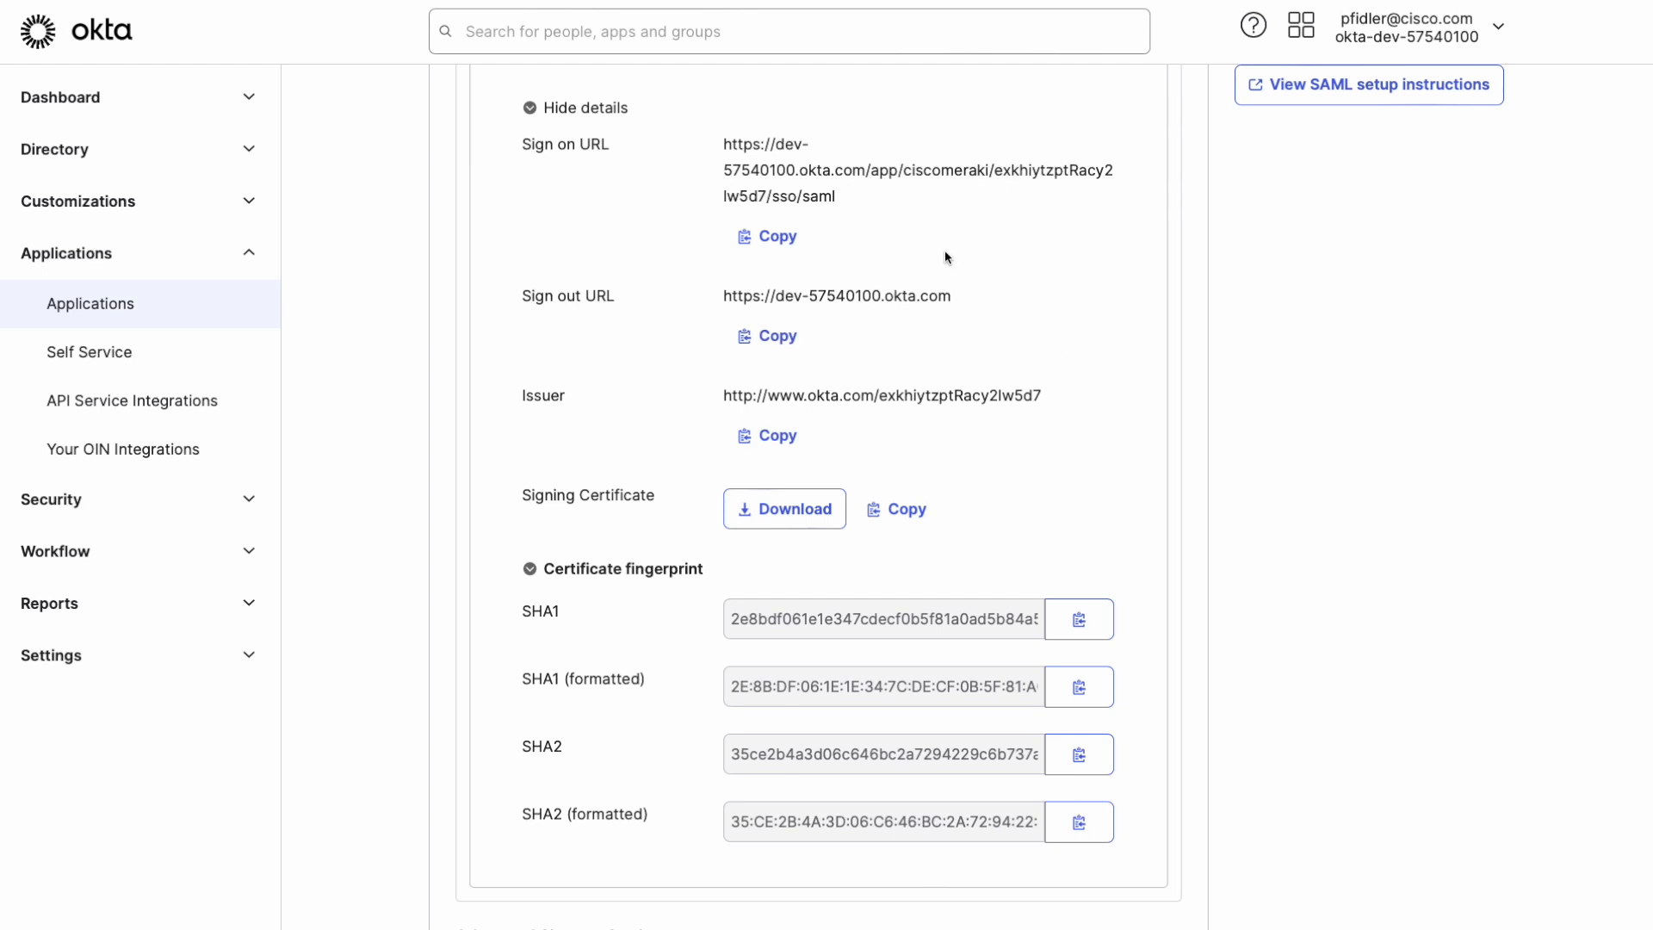
mouse_move(890, 246)
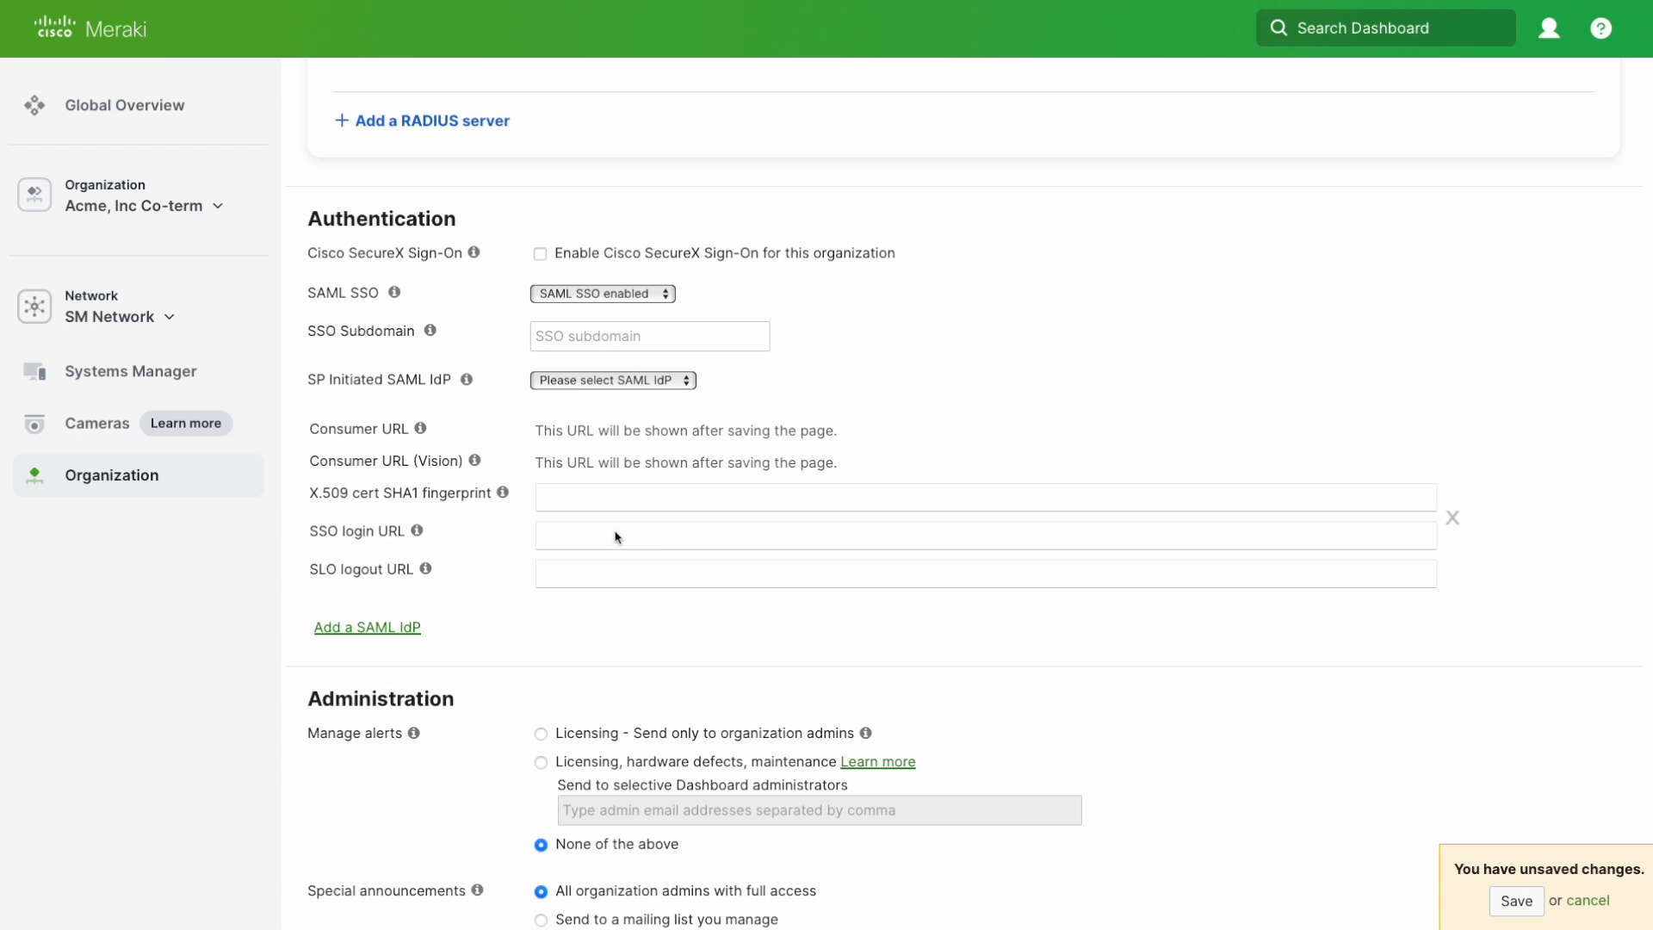
click(983, 497)
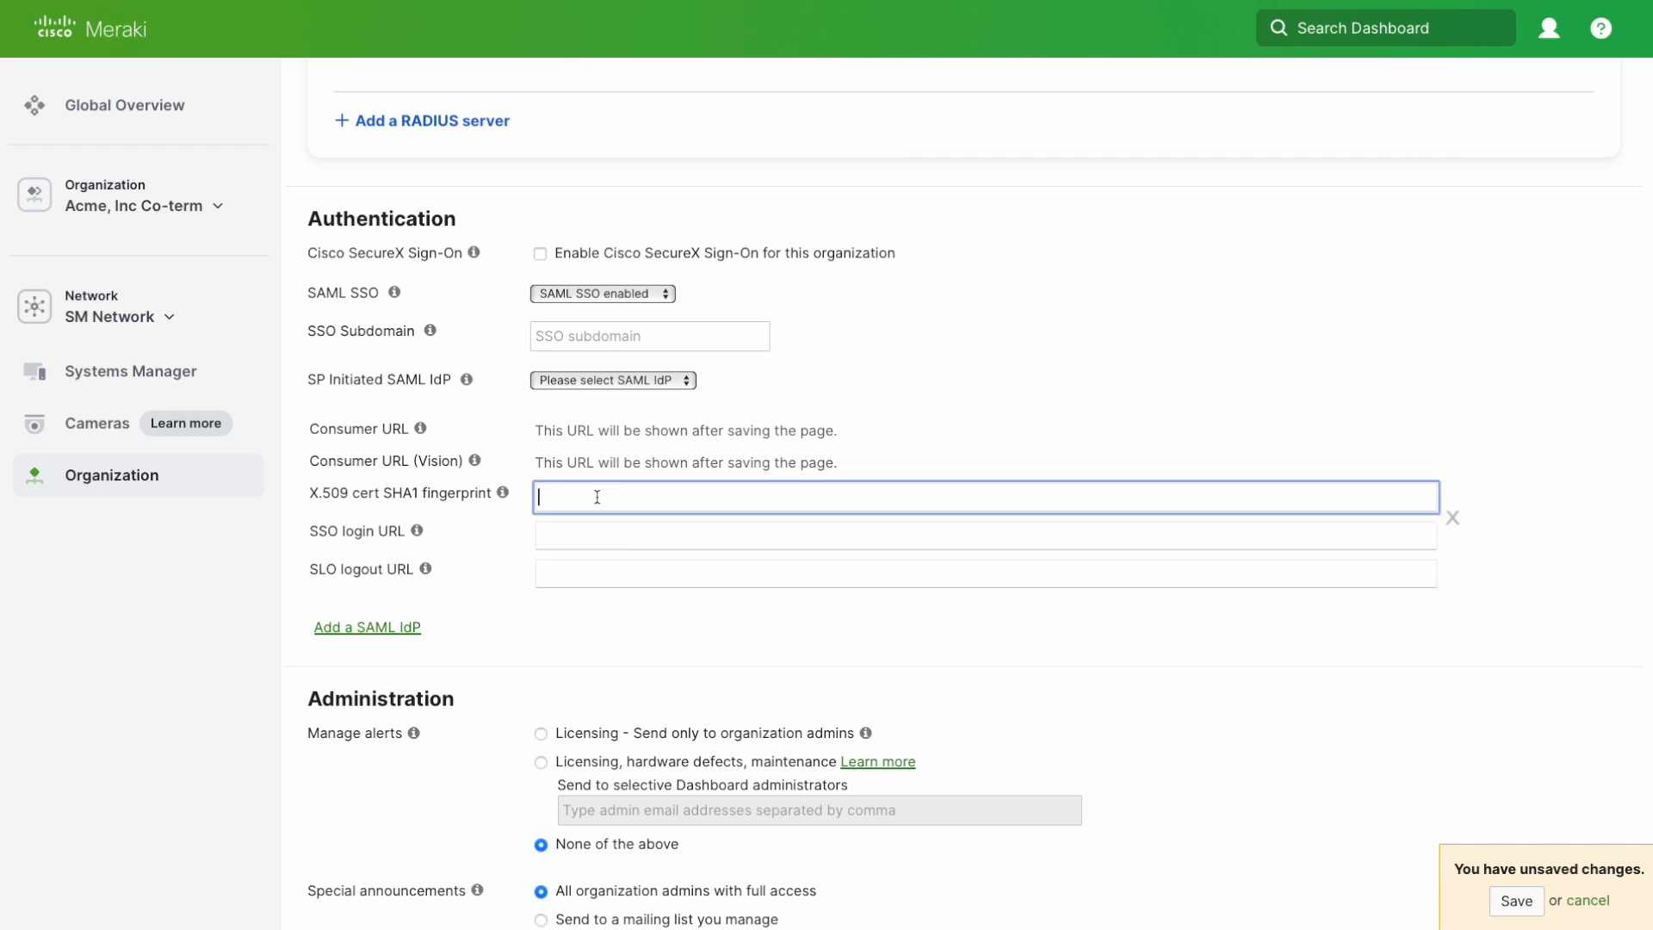
text(2E:8B:DF:06:1E:1E:34:7C:DE:CF:0B:5F:81:A0:AD:5B:84:A5:4D:CB)
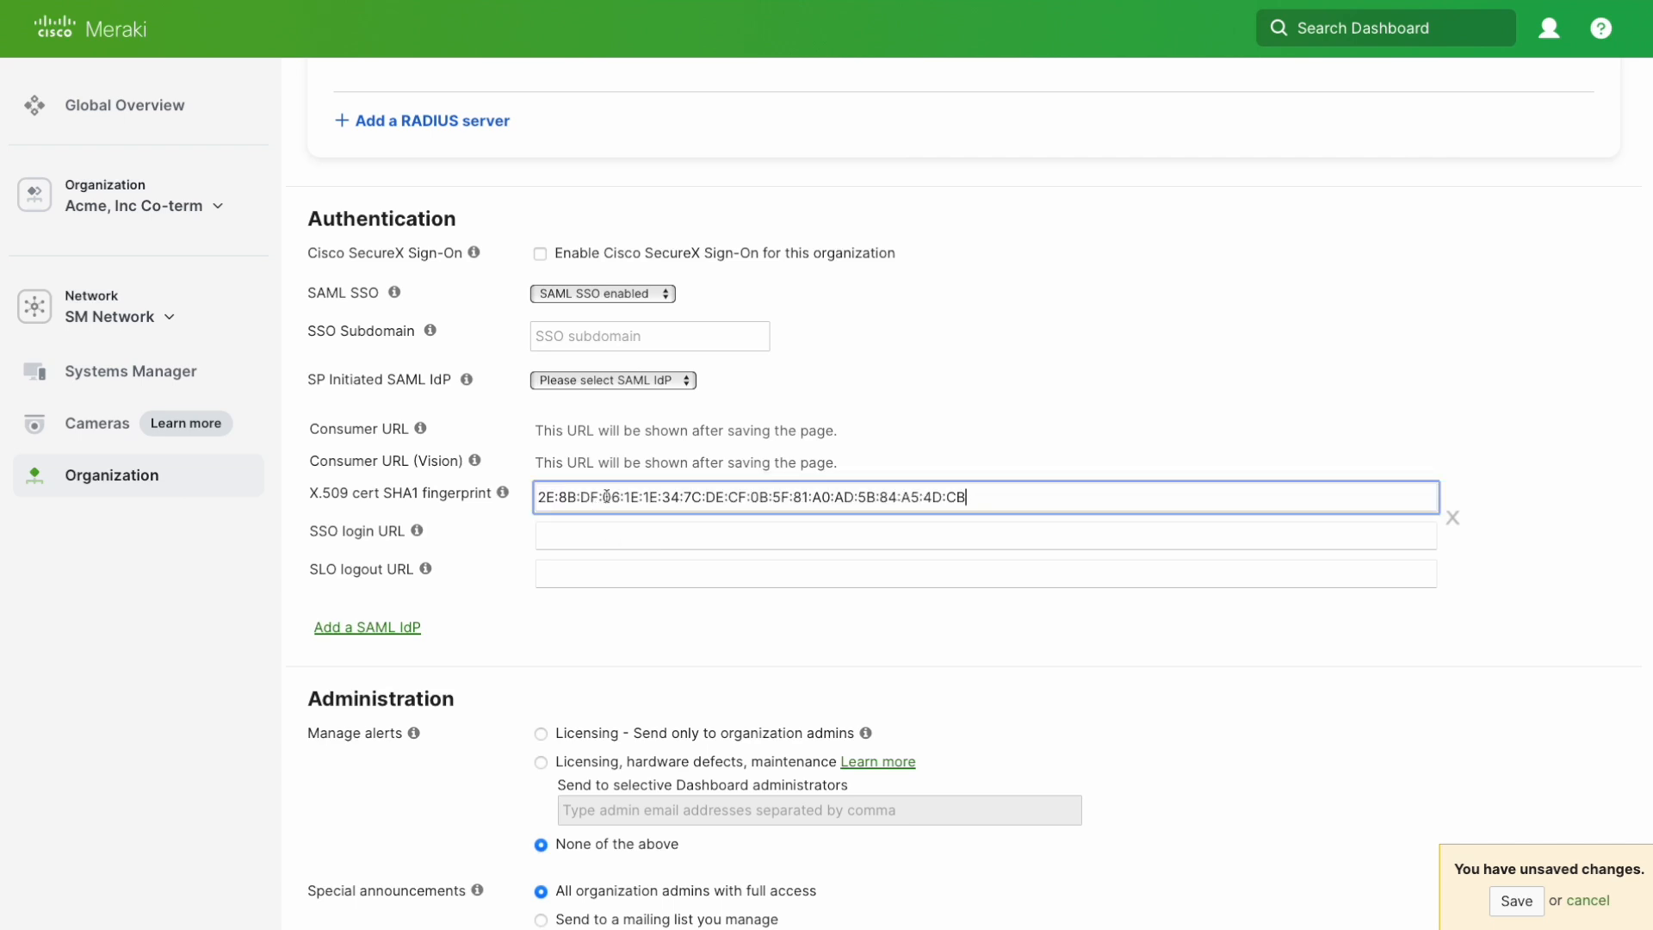
text(https://dev-57540100.okta.com)
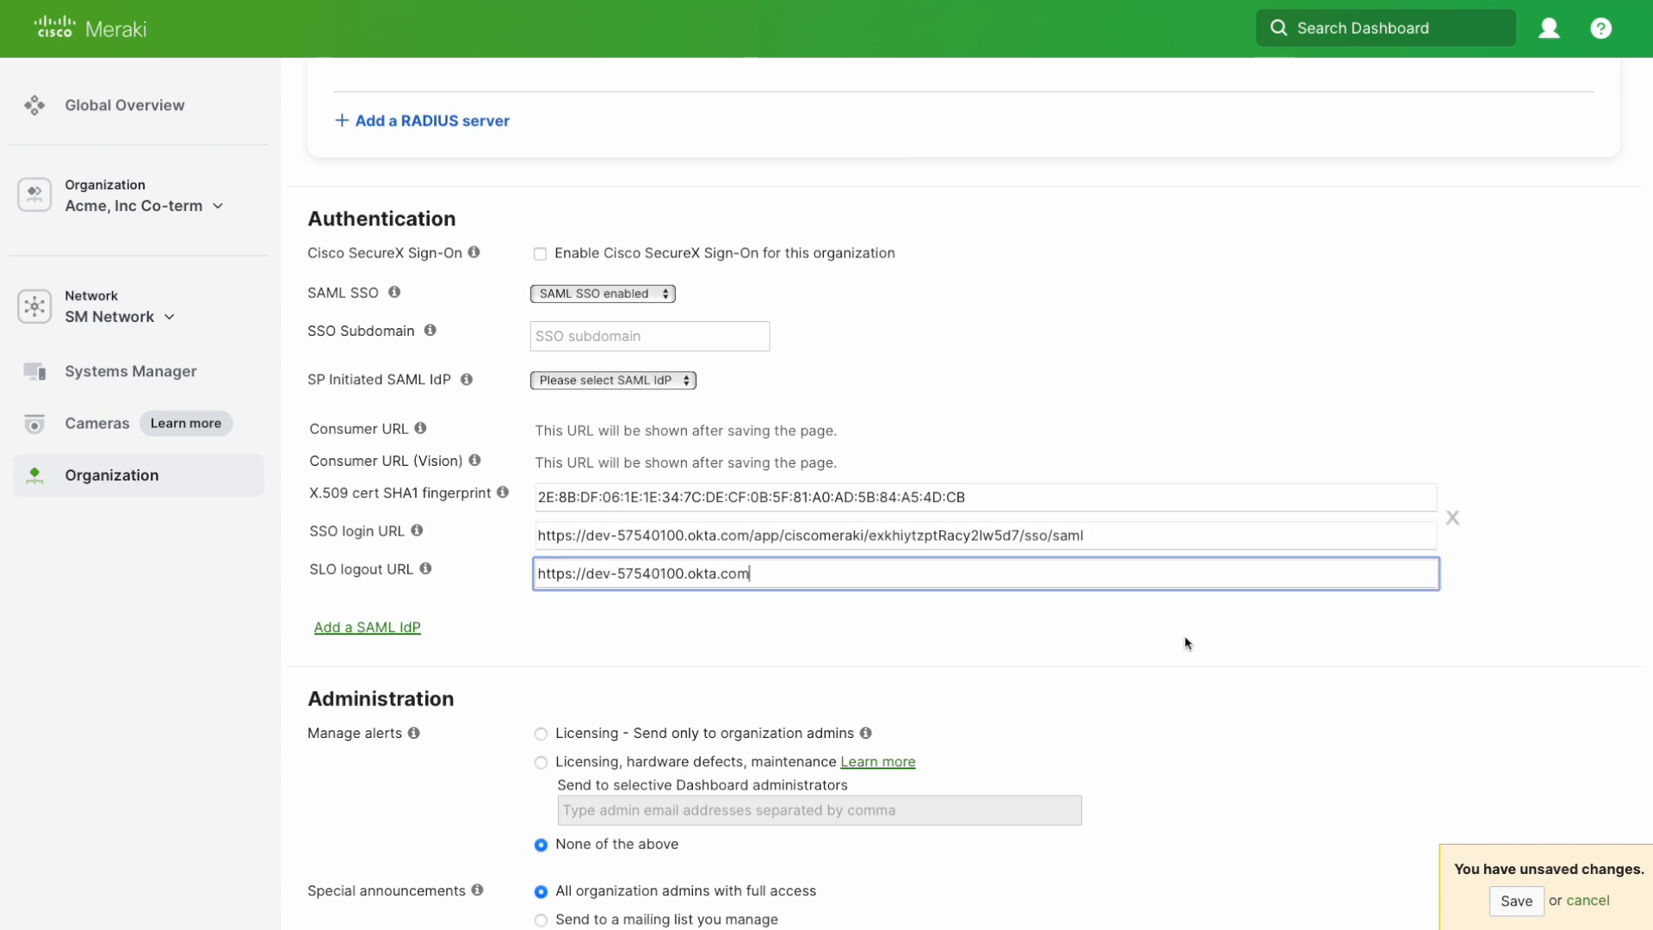
click(1515, 901)
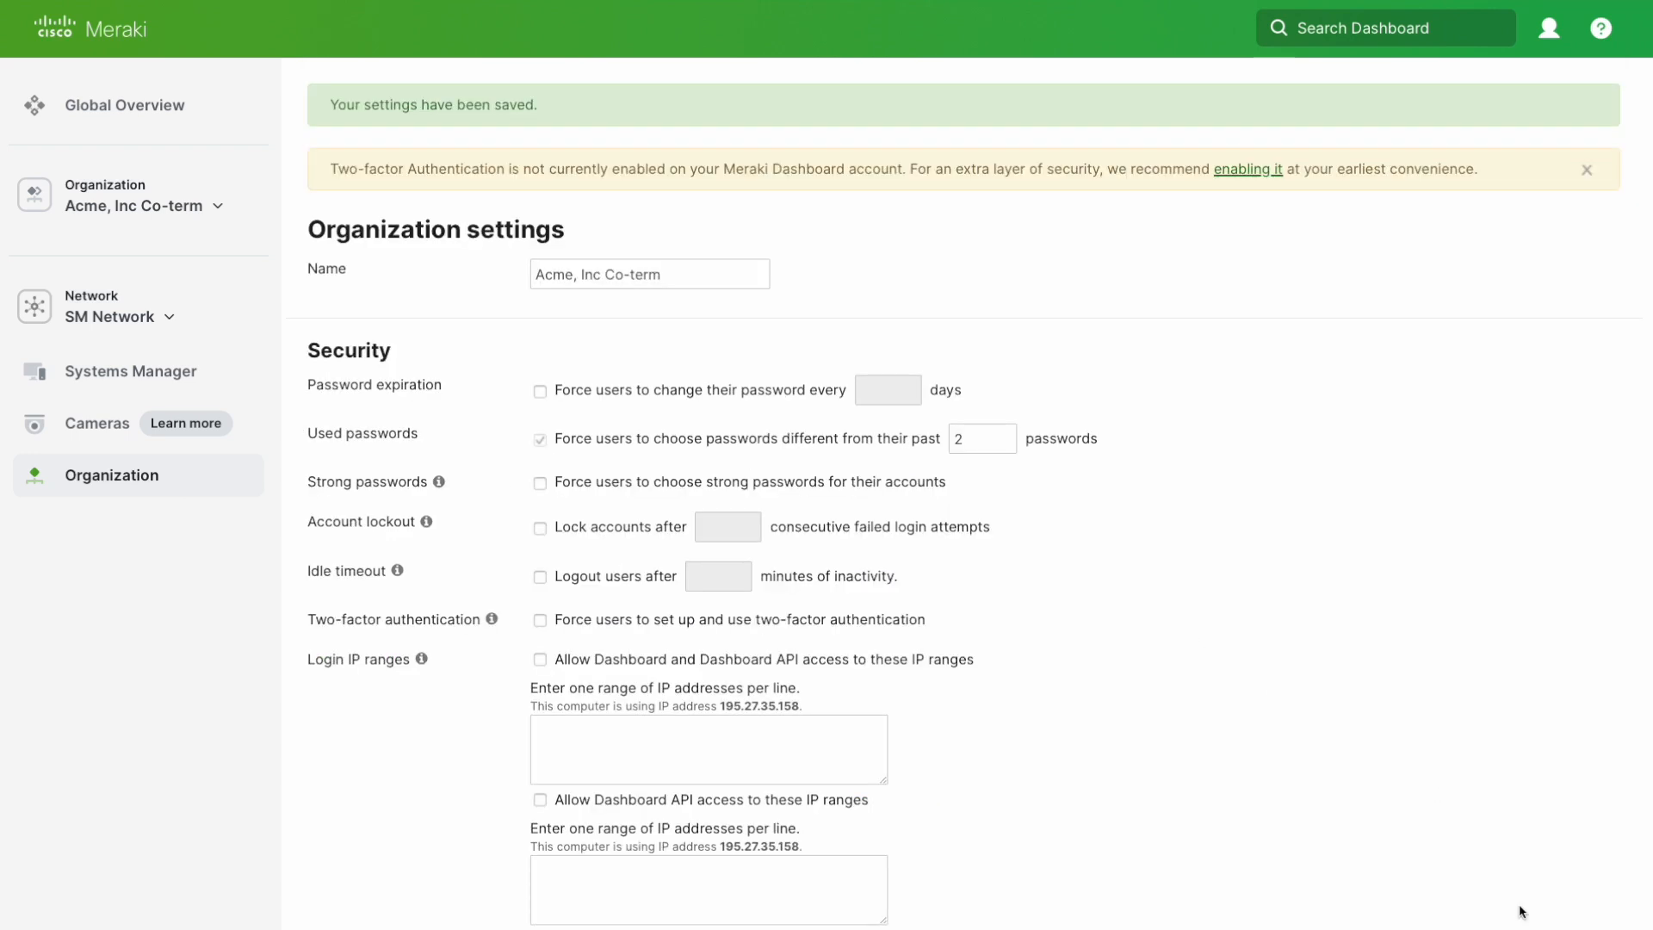
scroll(down, 3)
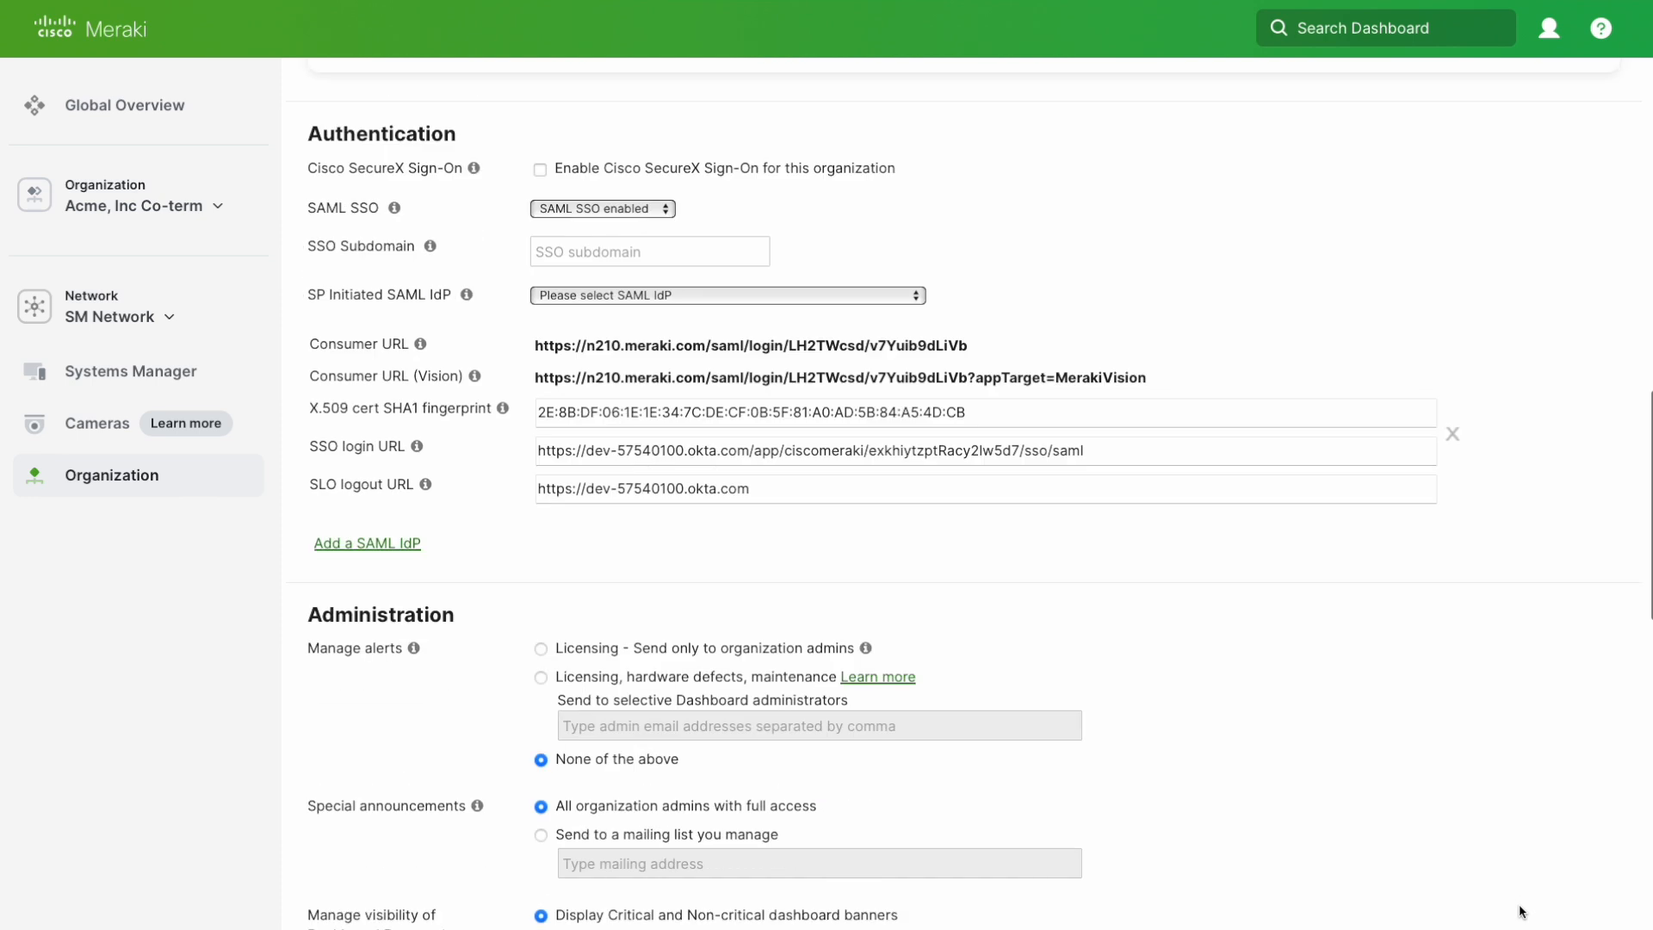
mouse_move(1338, 474)
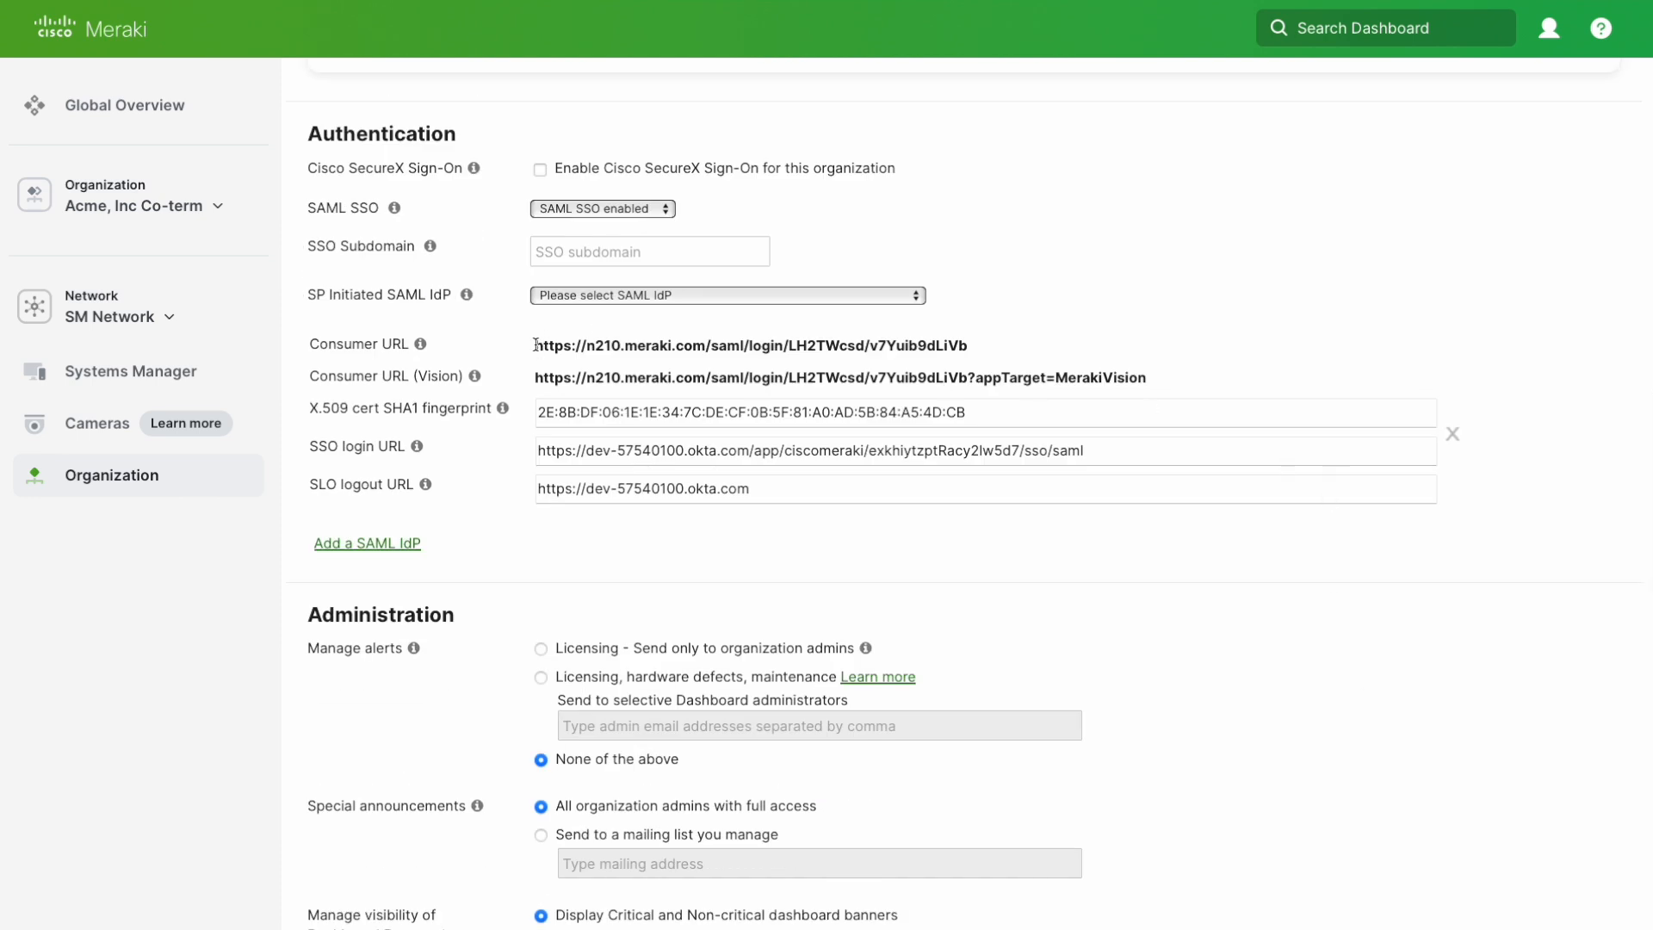
drag(537, 344, 967, 344)
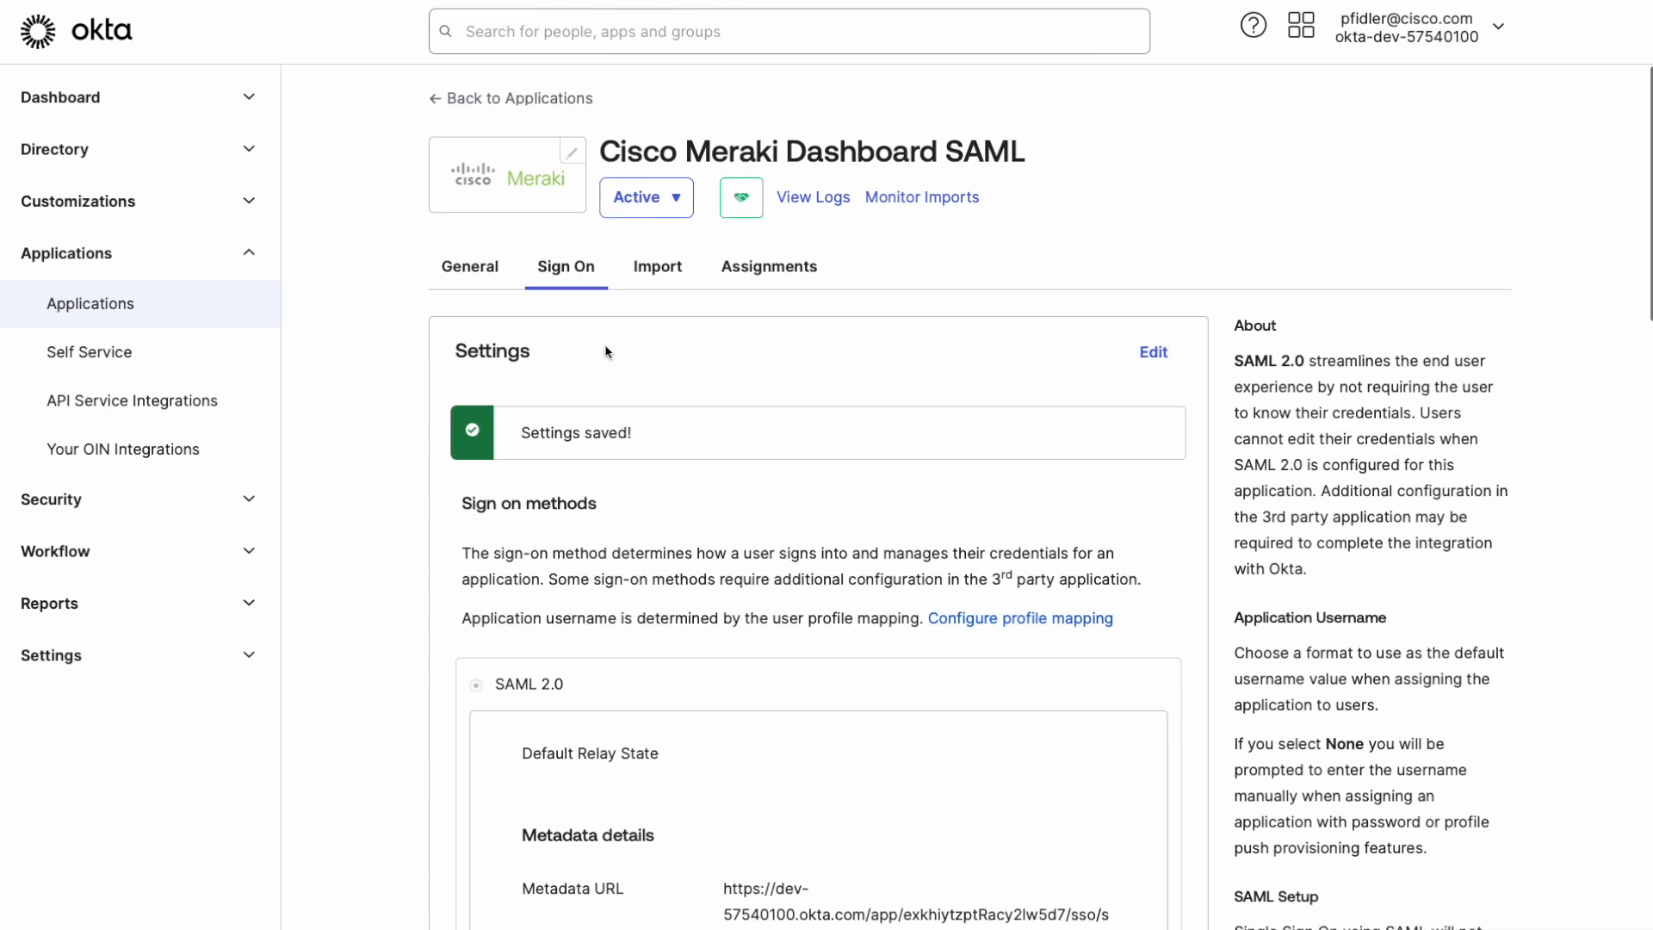
Edit the Okta app's Sign On settings and scroll to the Advanced Sign-on Consumer URL field.
click(1152, 351)
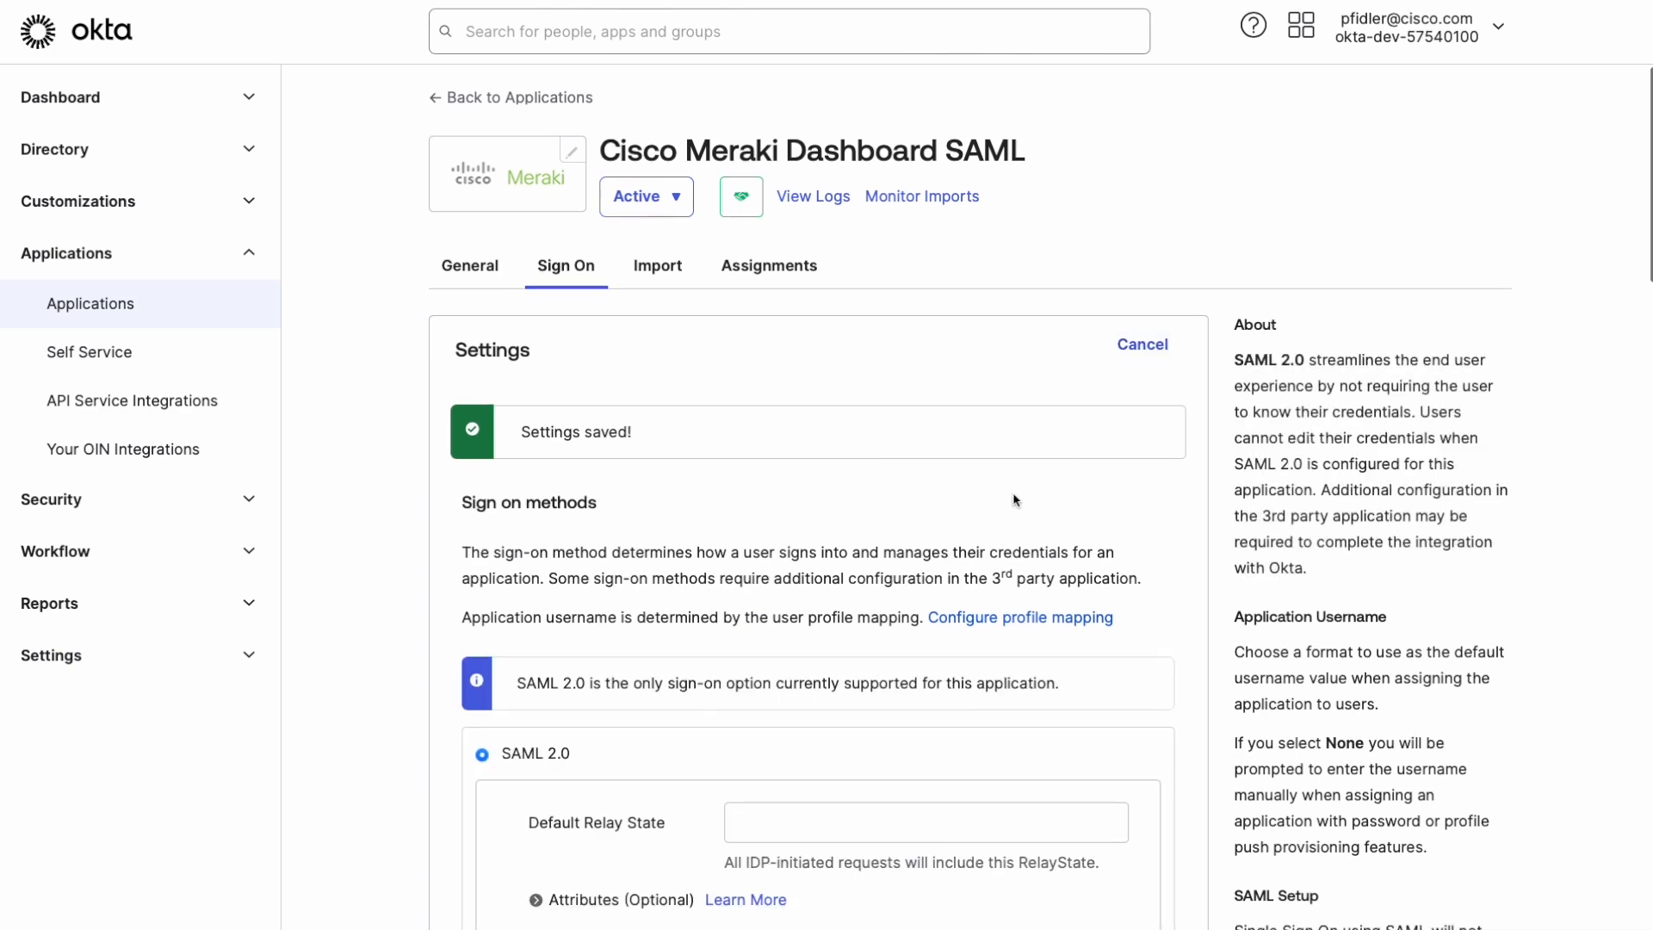
scroll(down, 3)
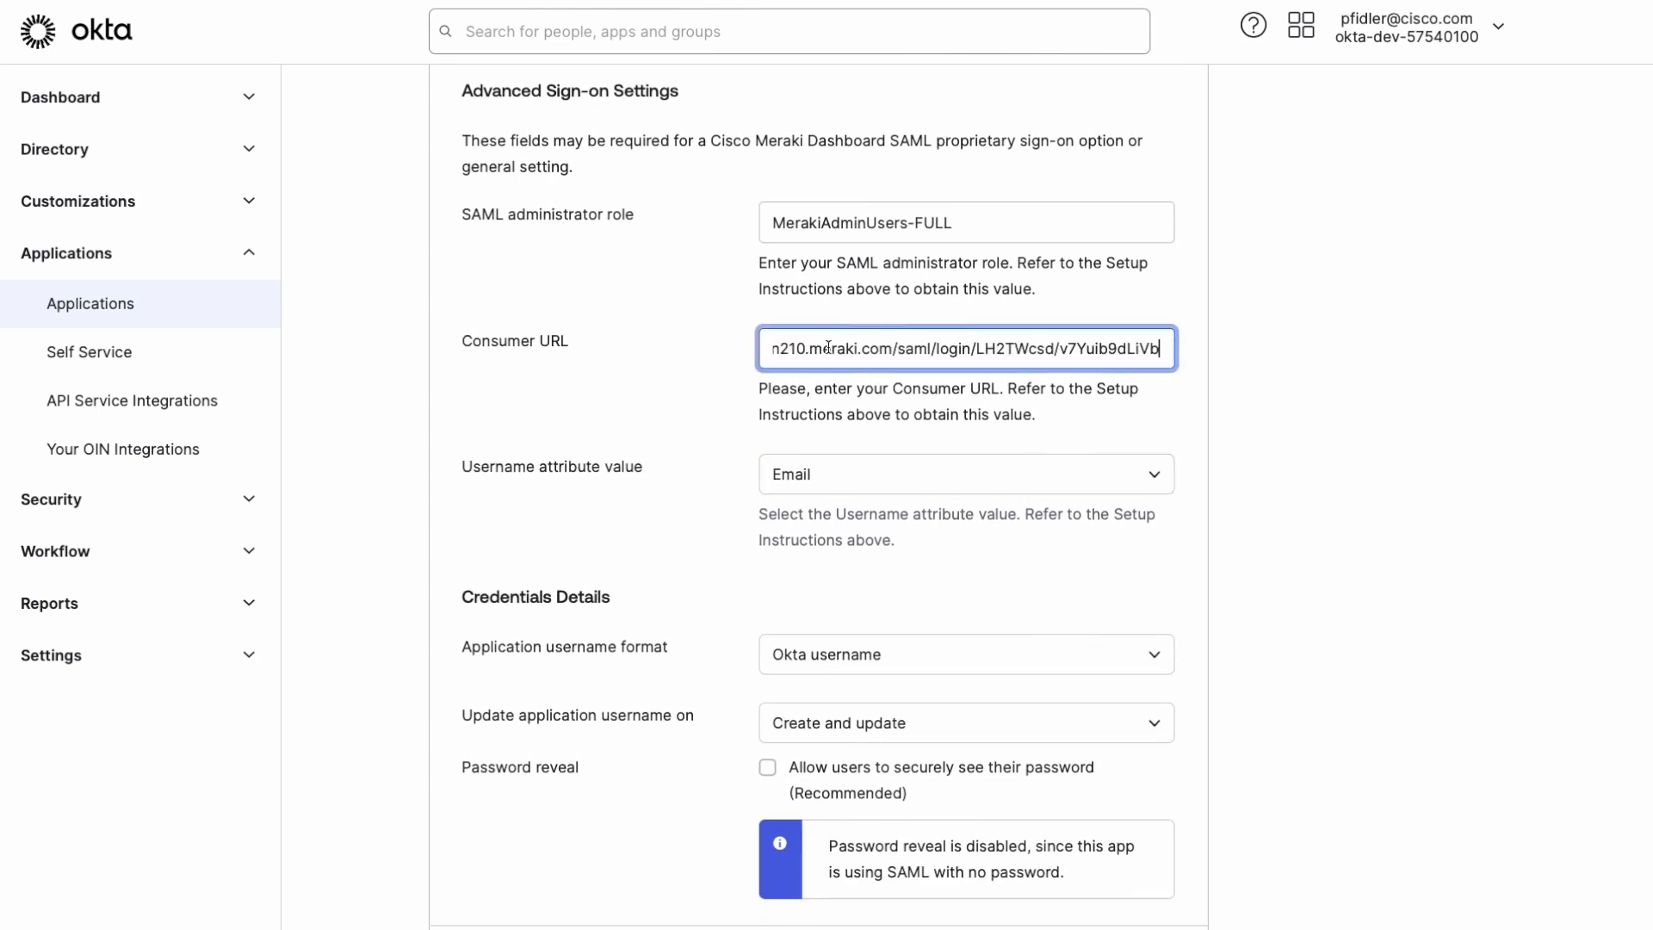
scroll(down, 3)
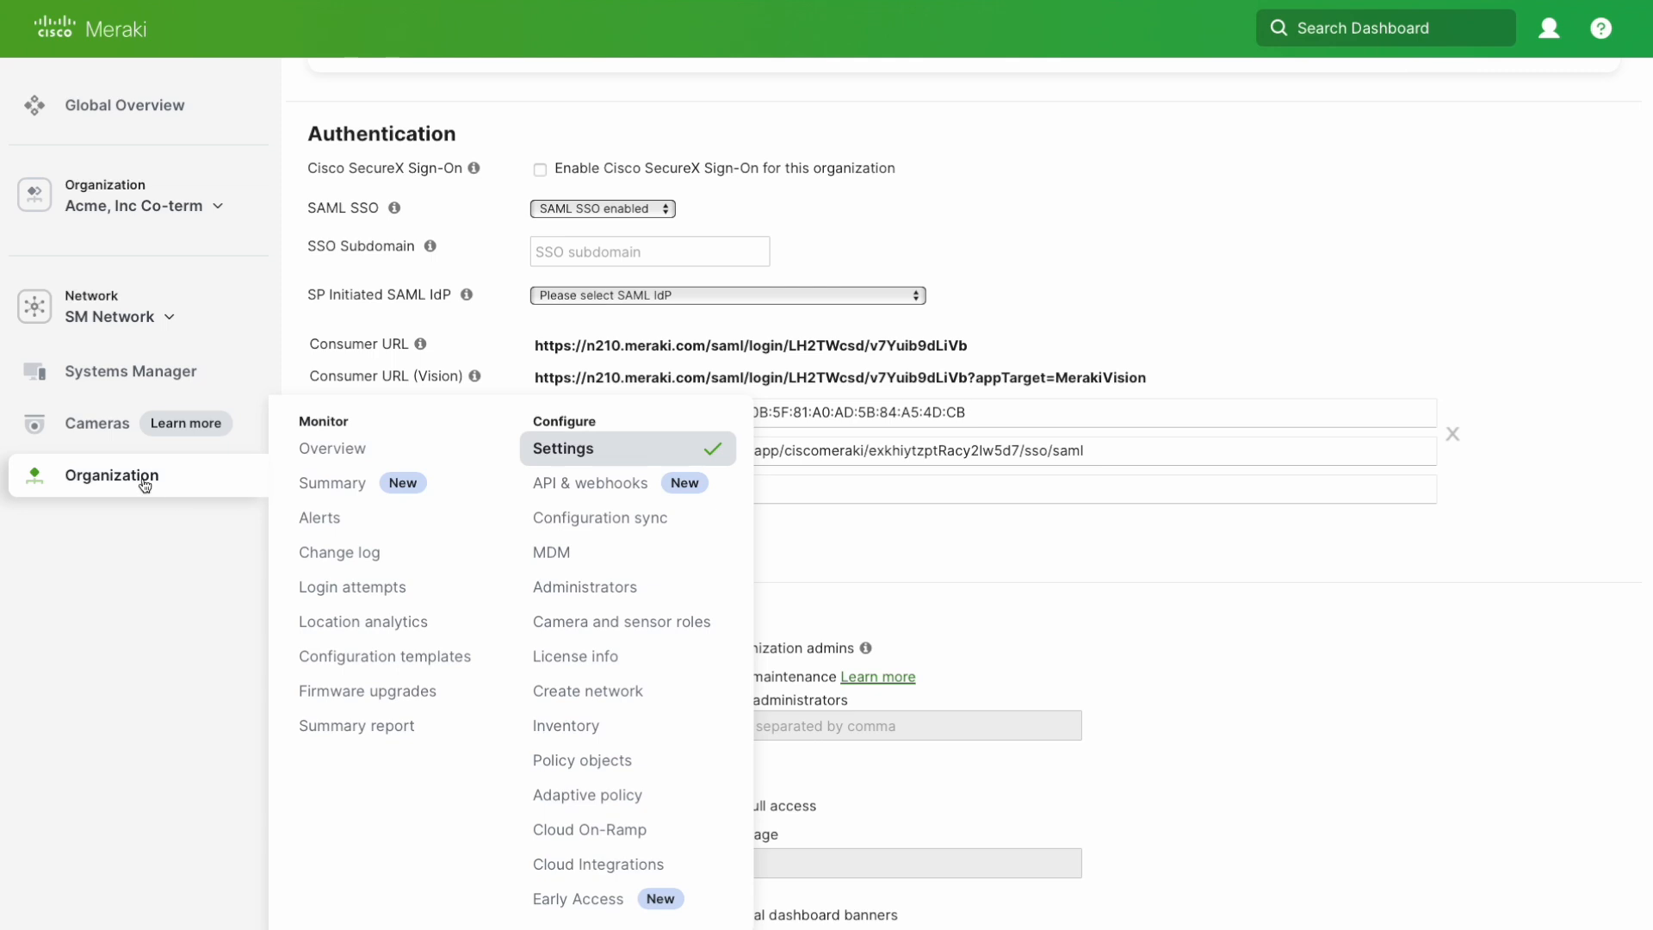
mouse_move(583, 586)
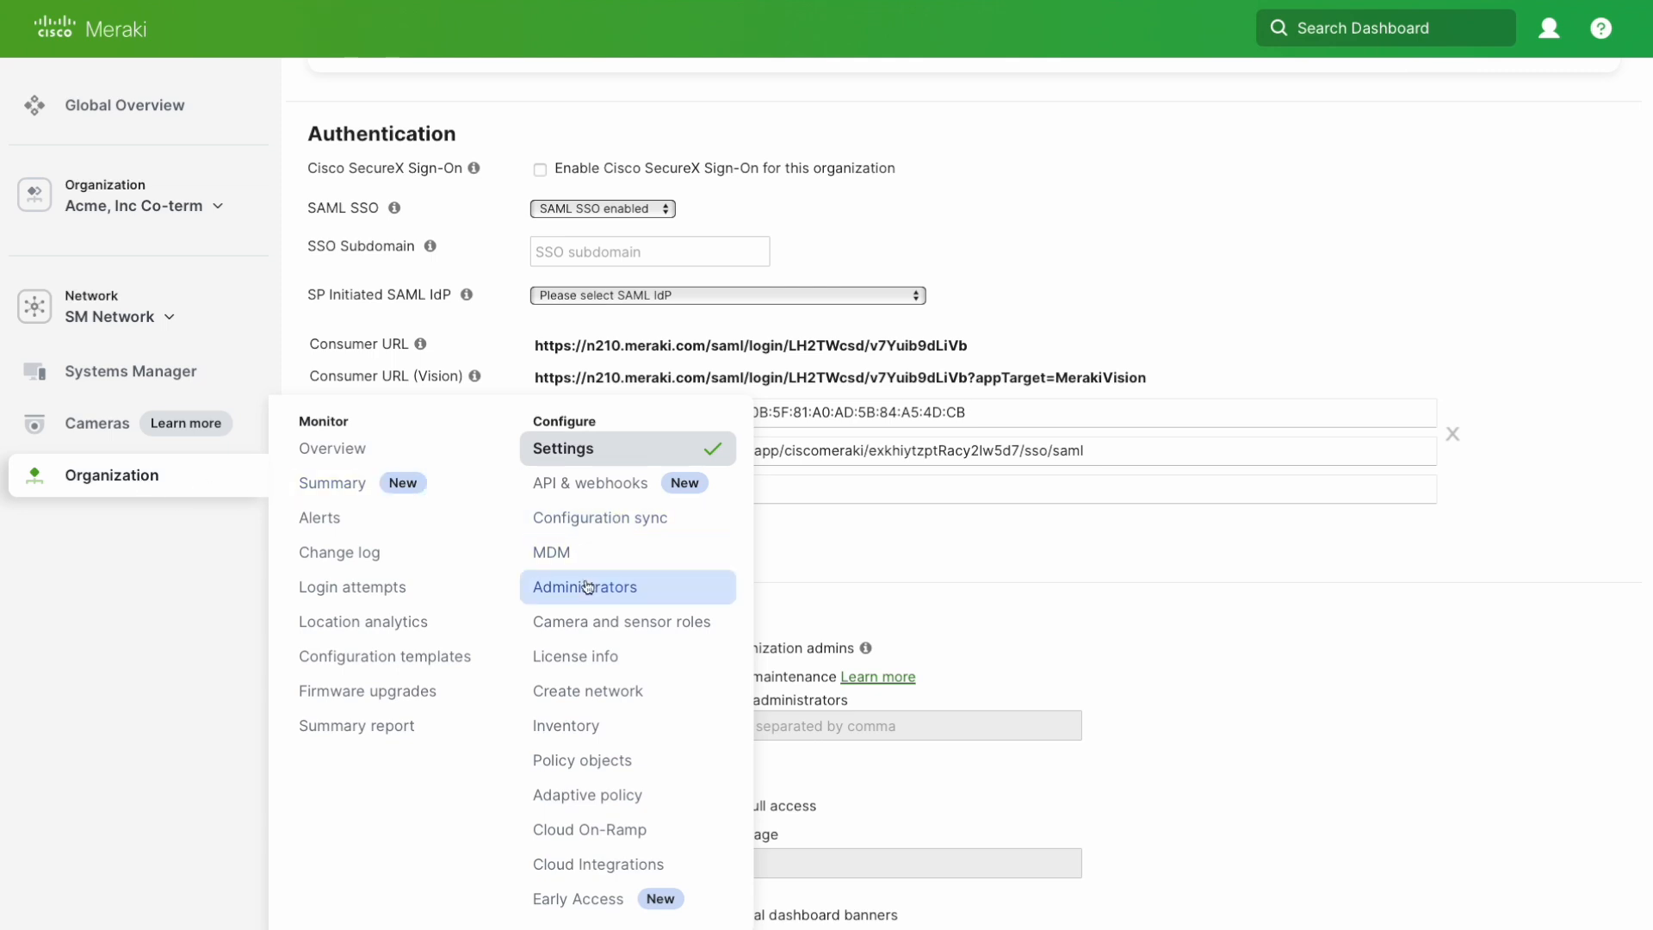
Add a Meraki SAML role 'MerakiAdminUsers-FULL' with Full organization access under Organization > Administrators.
click(585, 587)
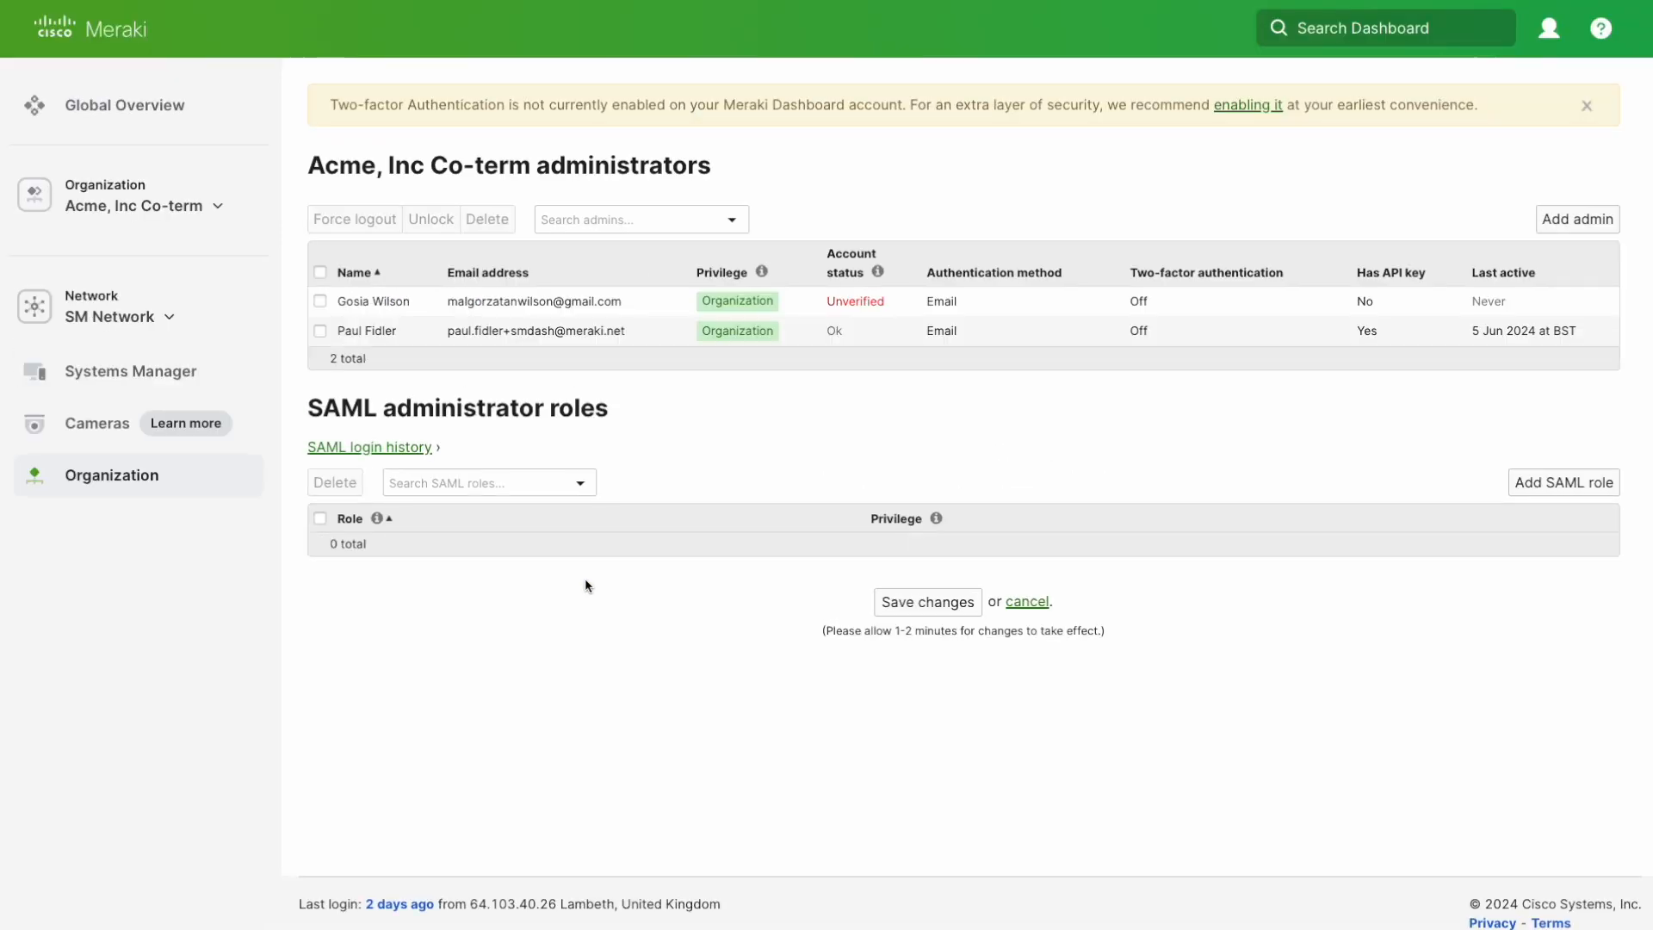
click(1563, 482)
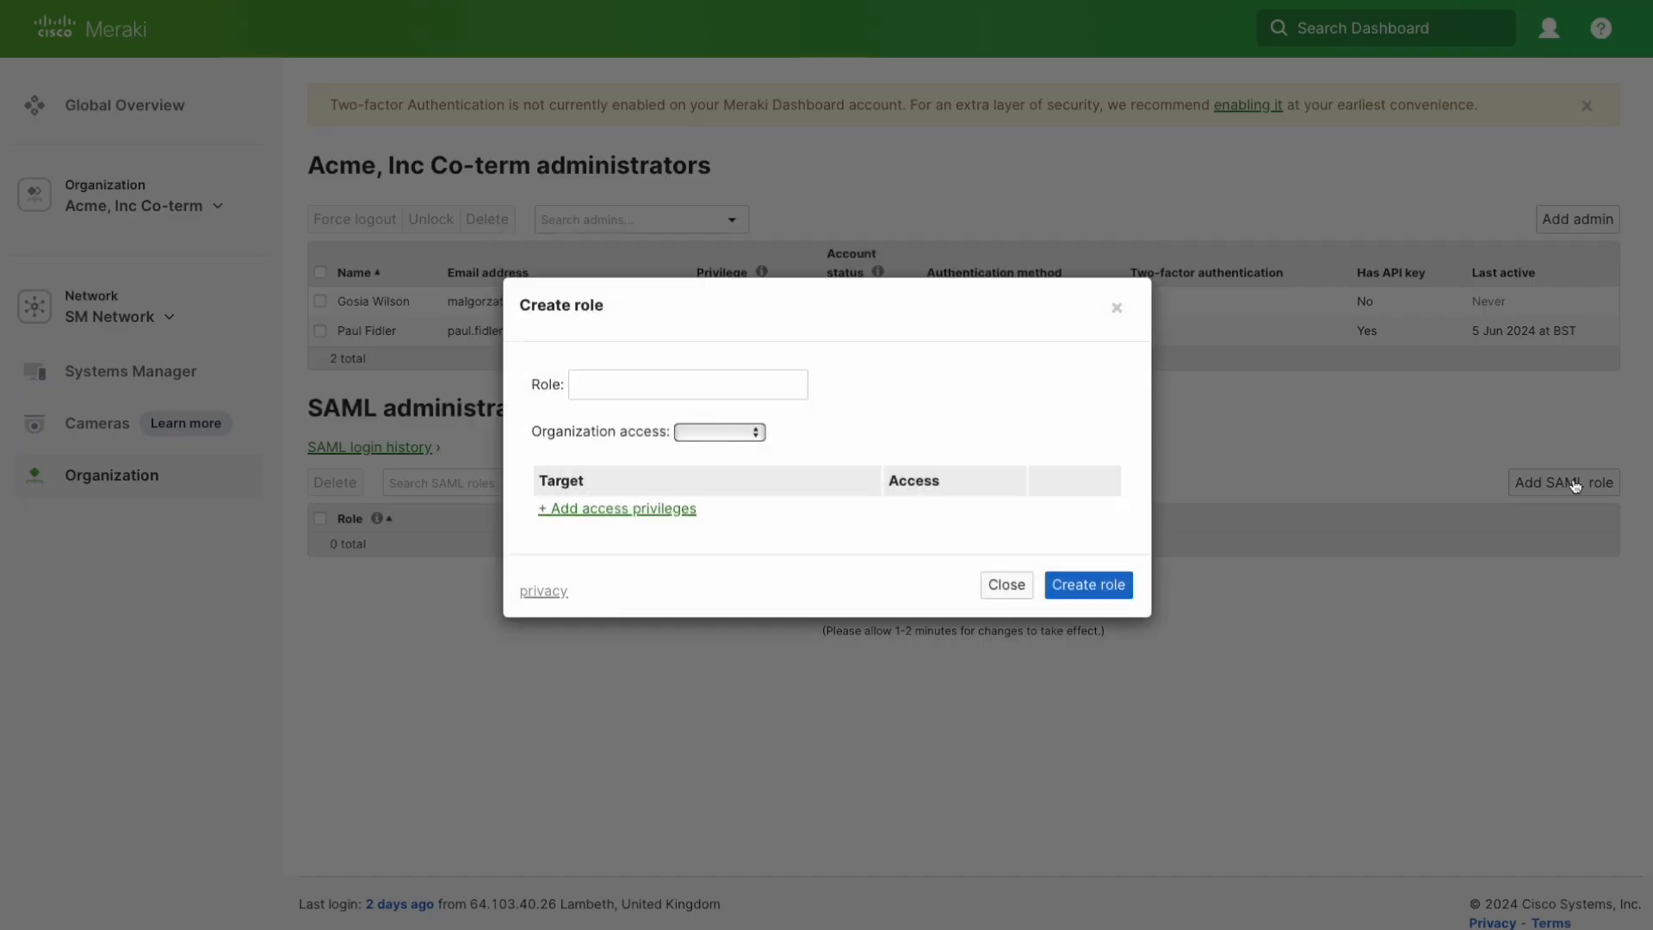
click(687, 404)
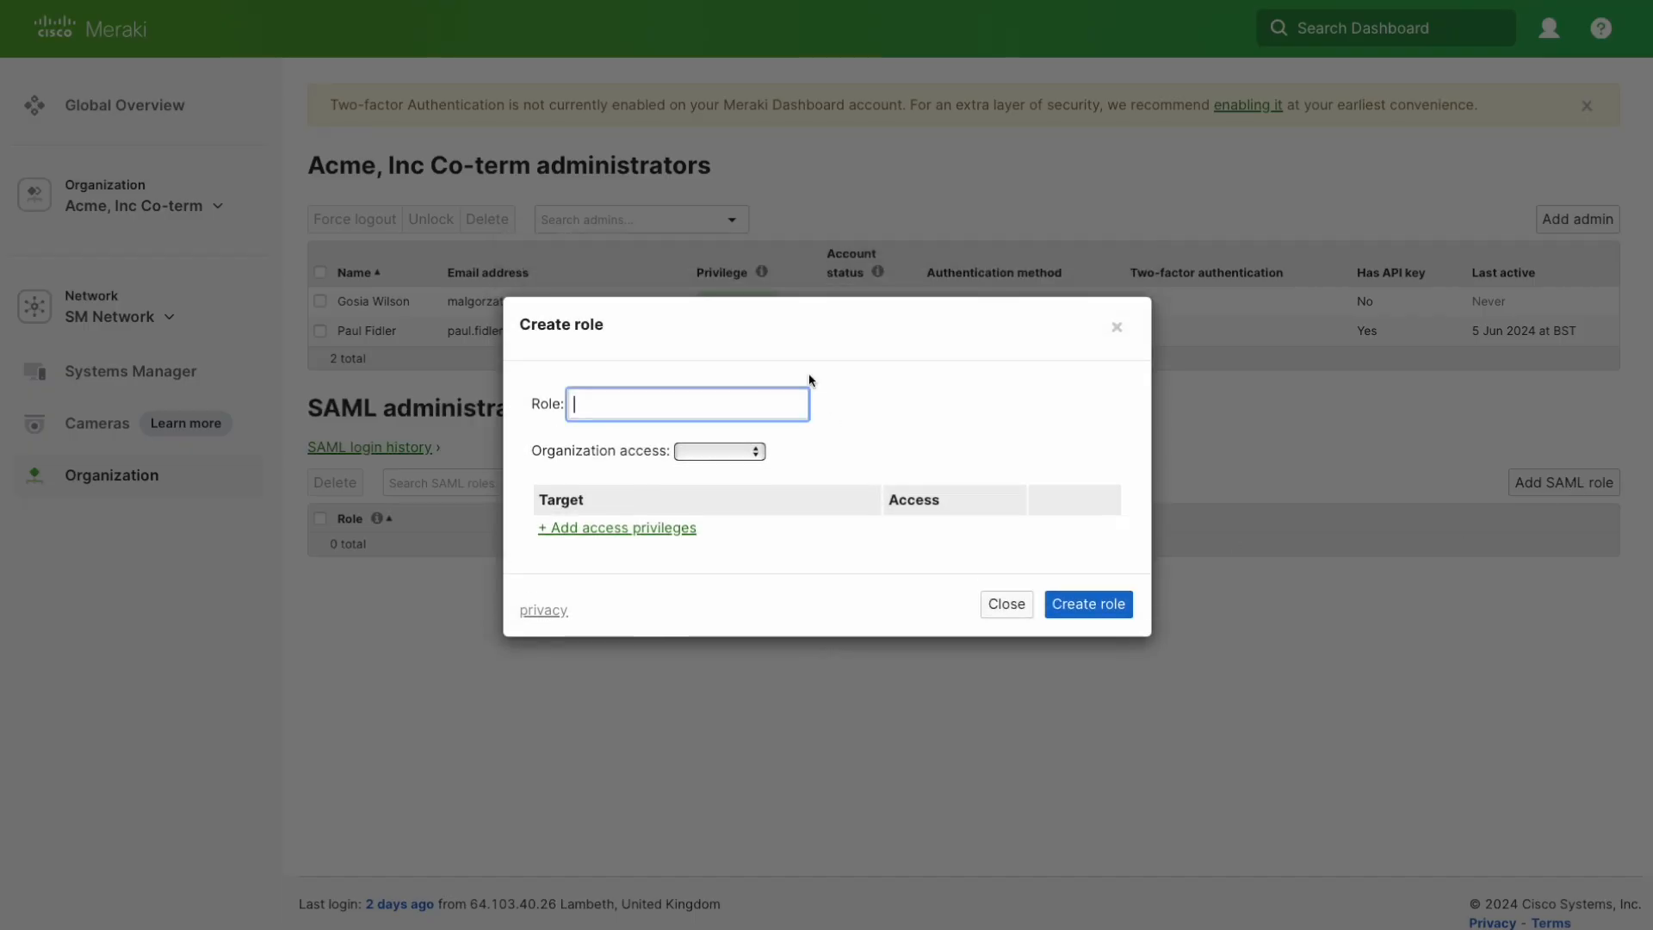
text(MerakiAdminUsers-FULL)
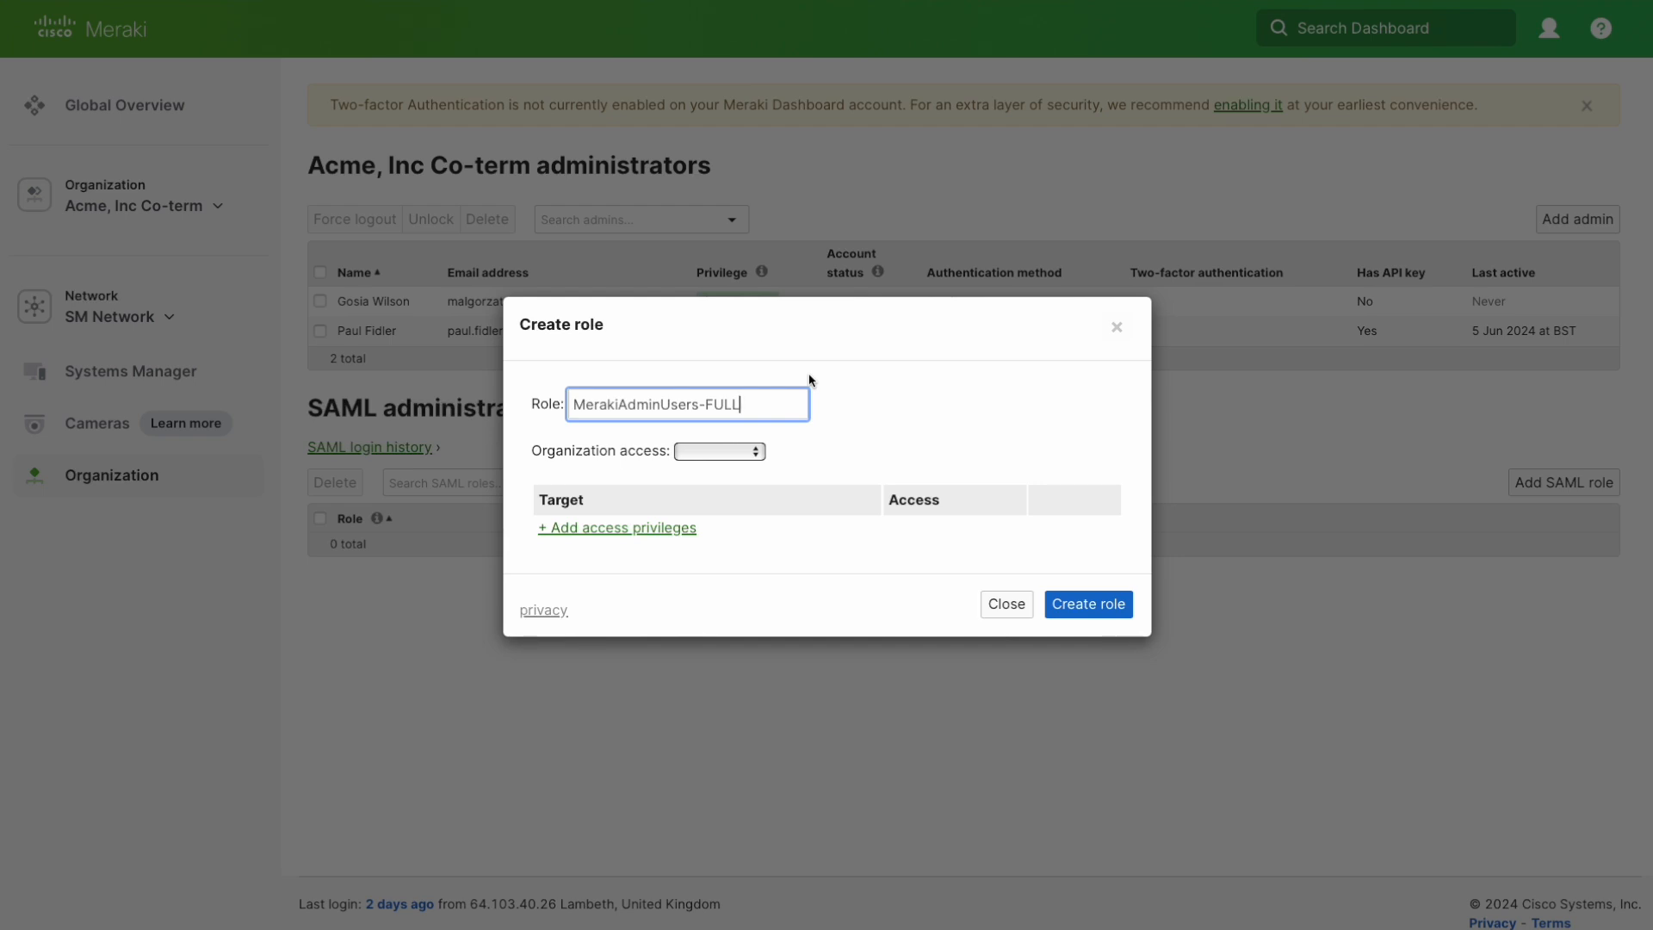
mouse_move(725, 448)
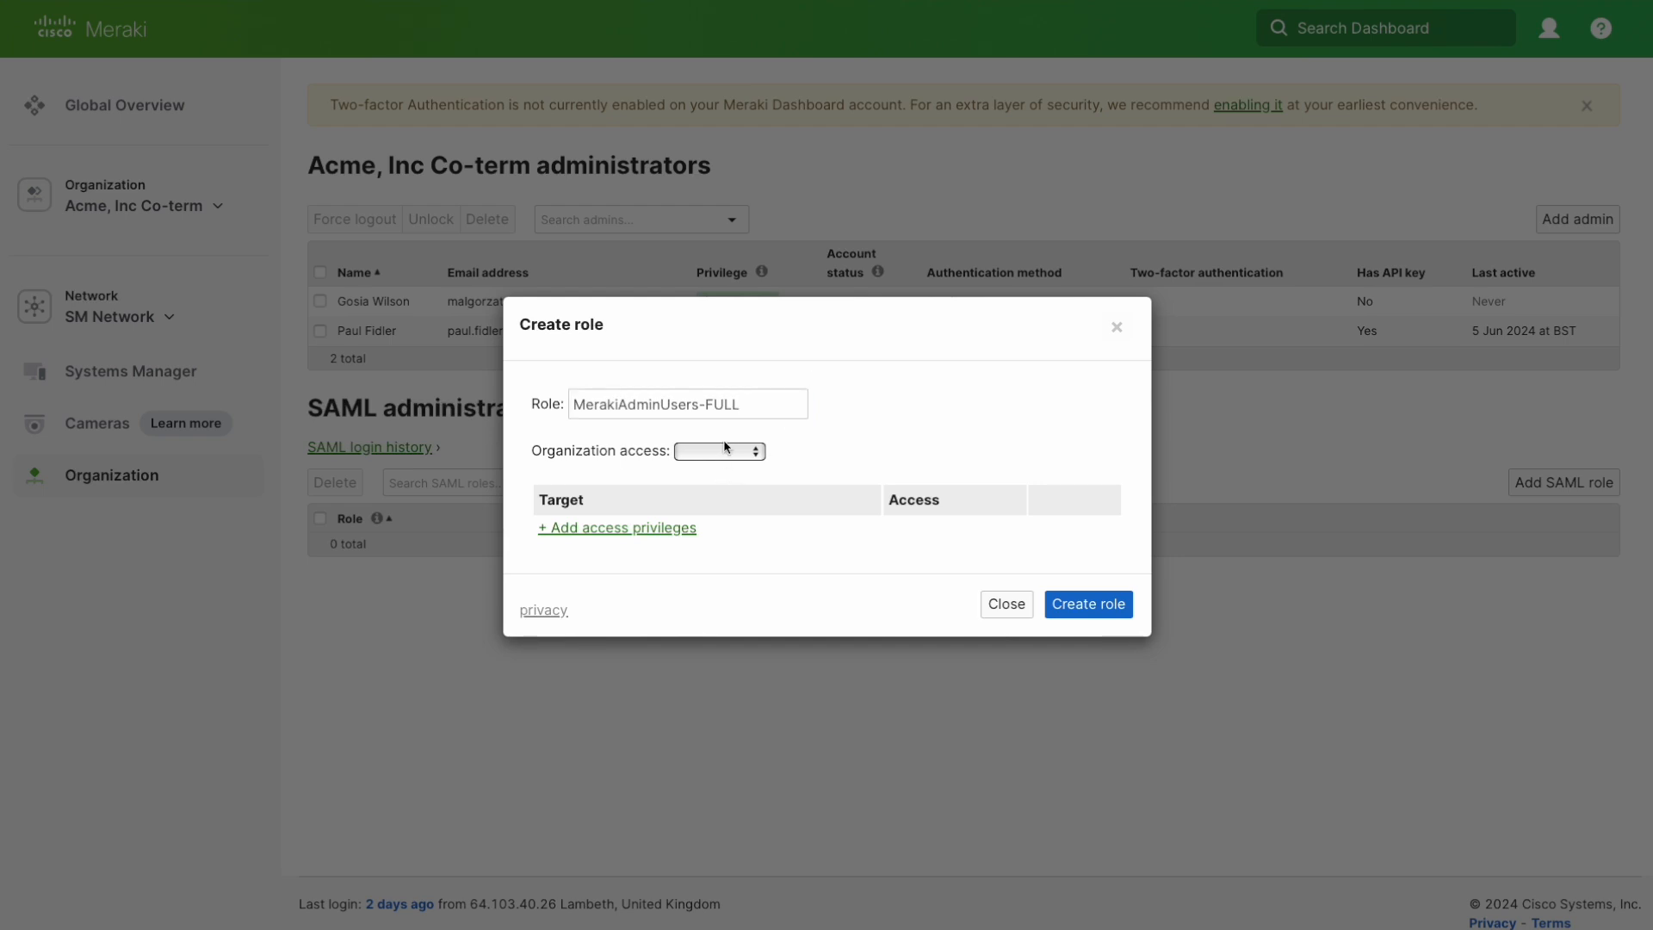
click(719, 450)
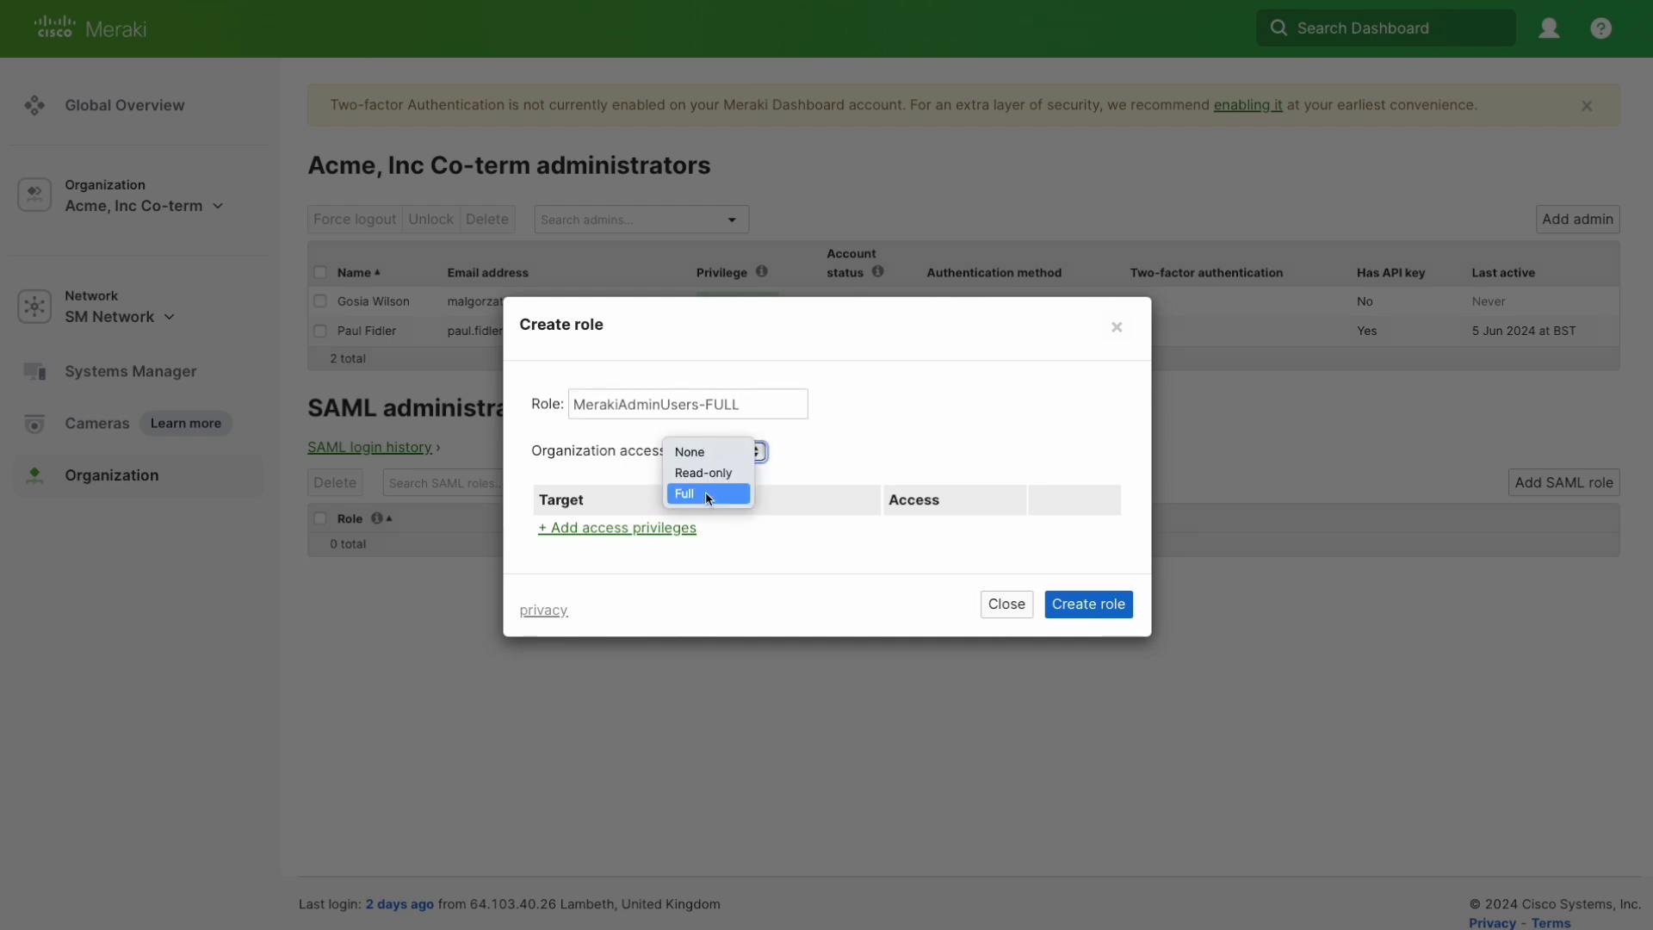
click(1005, 604)
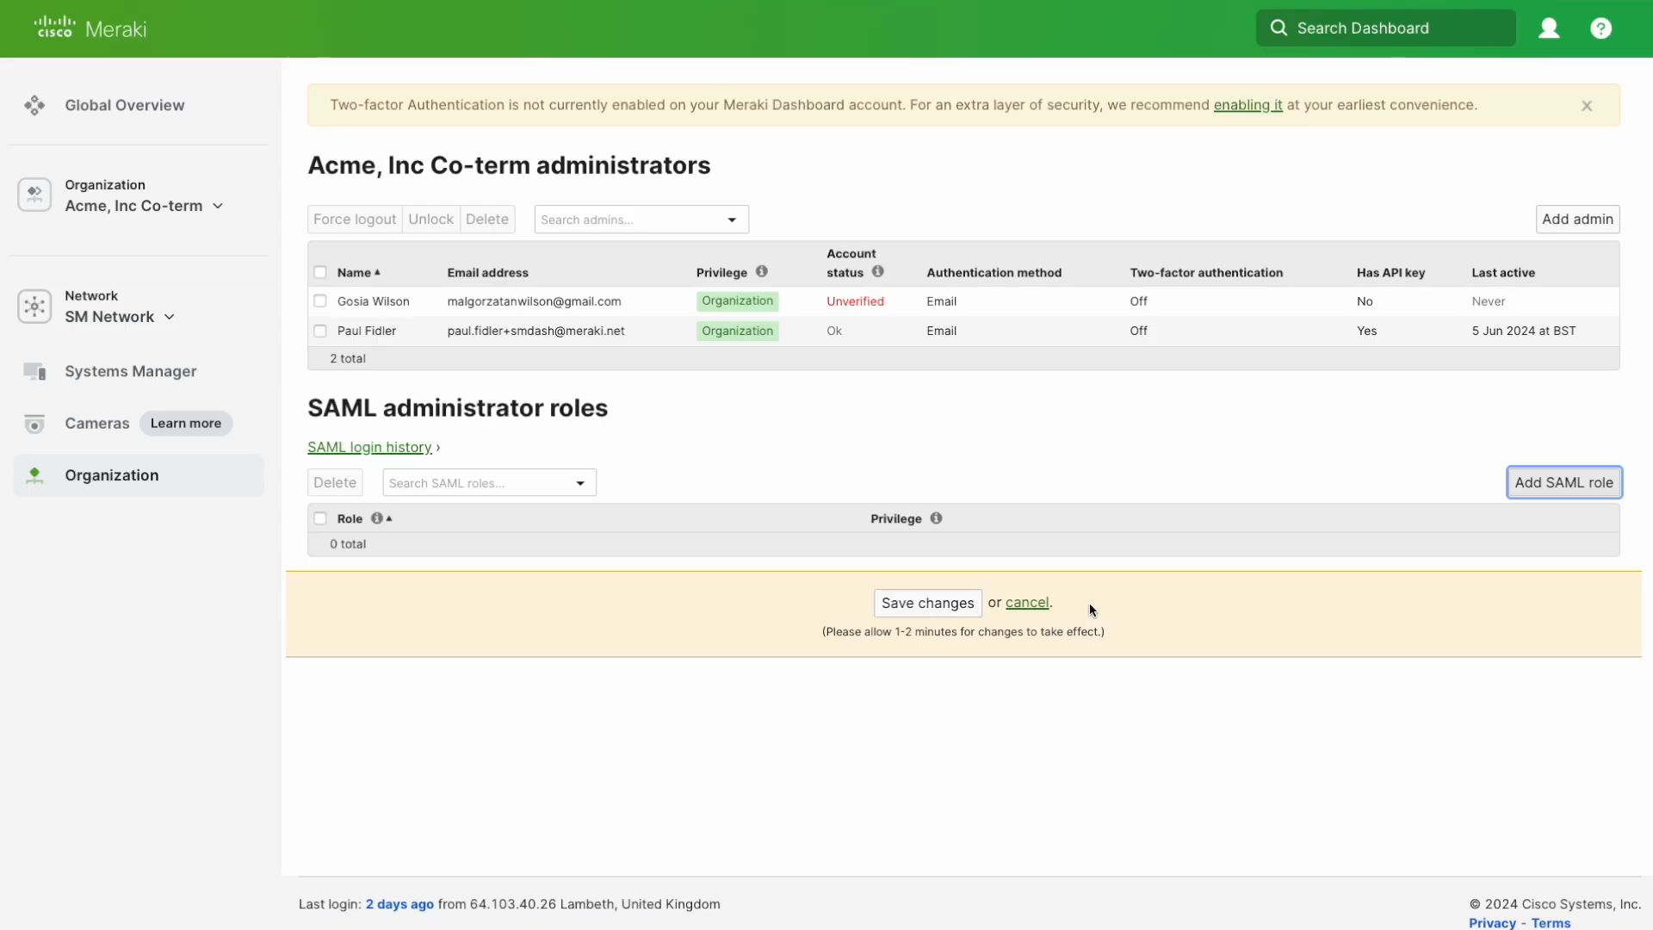
click(927, 602)
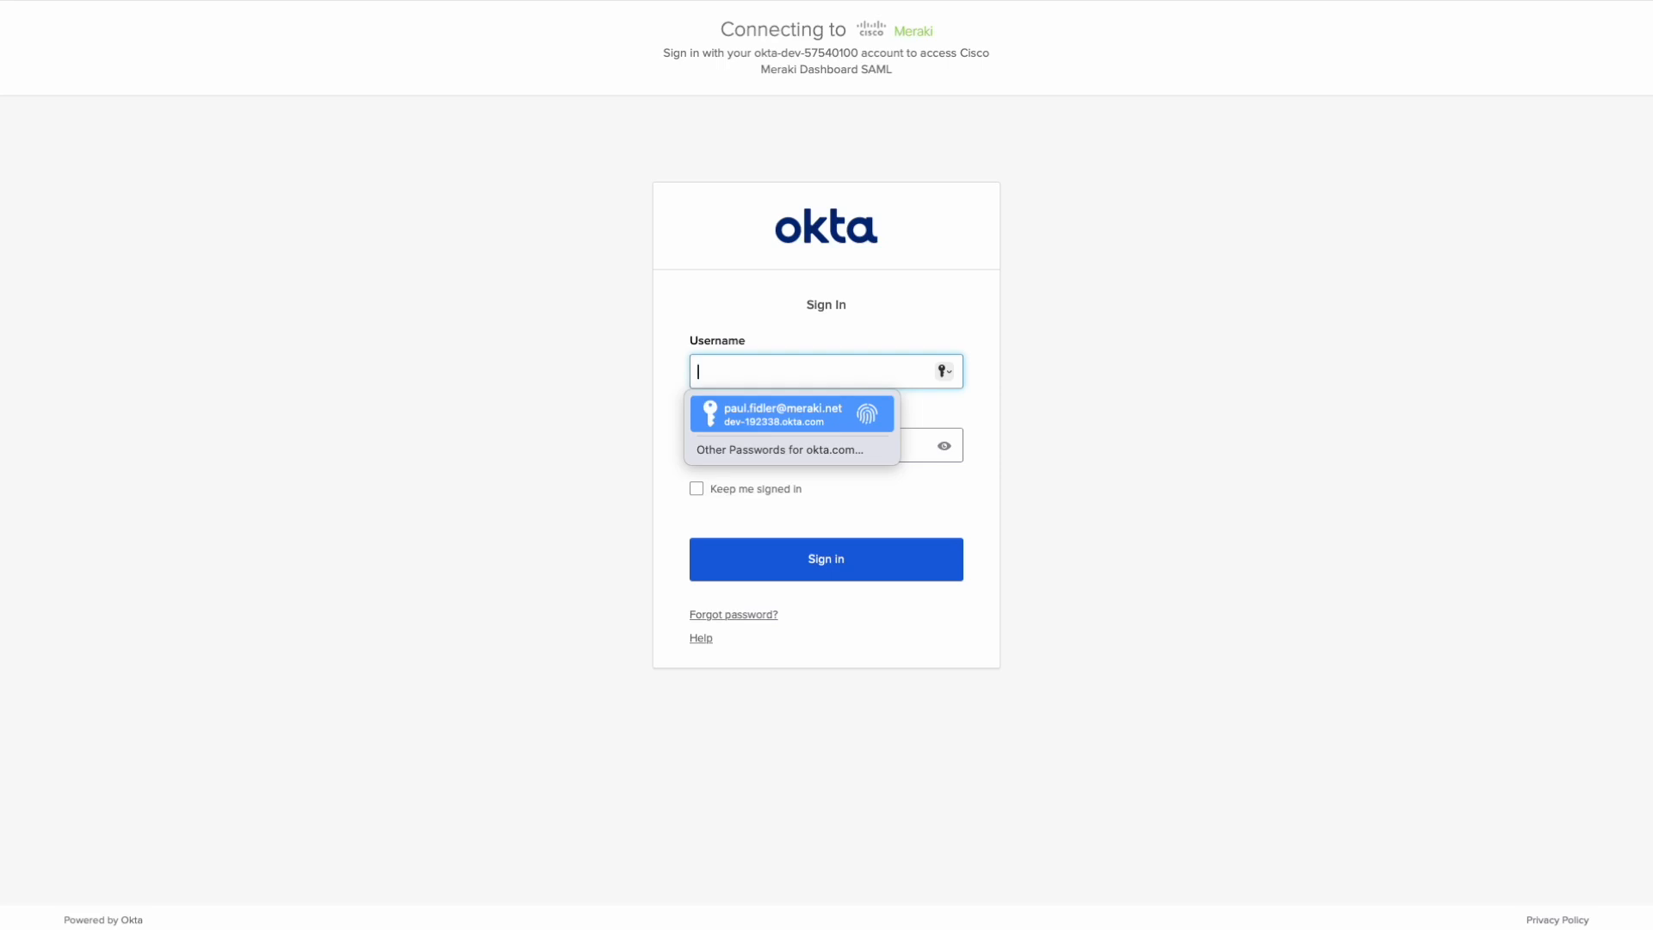
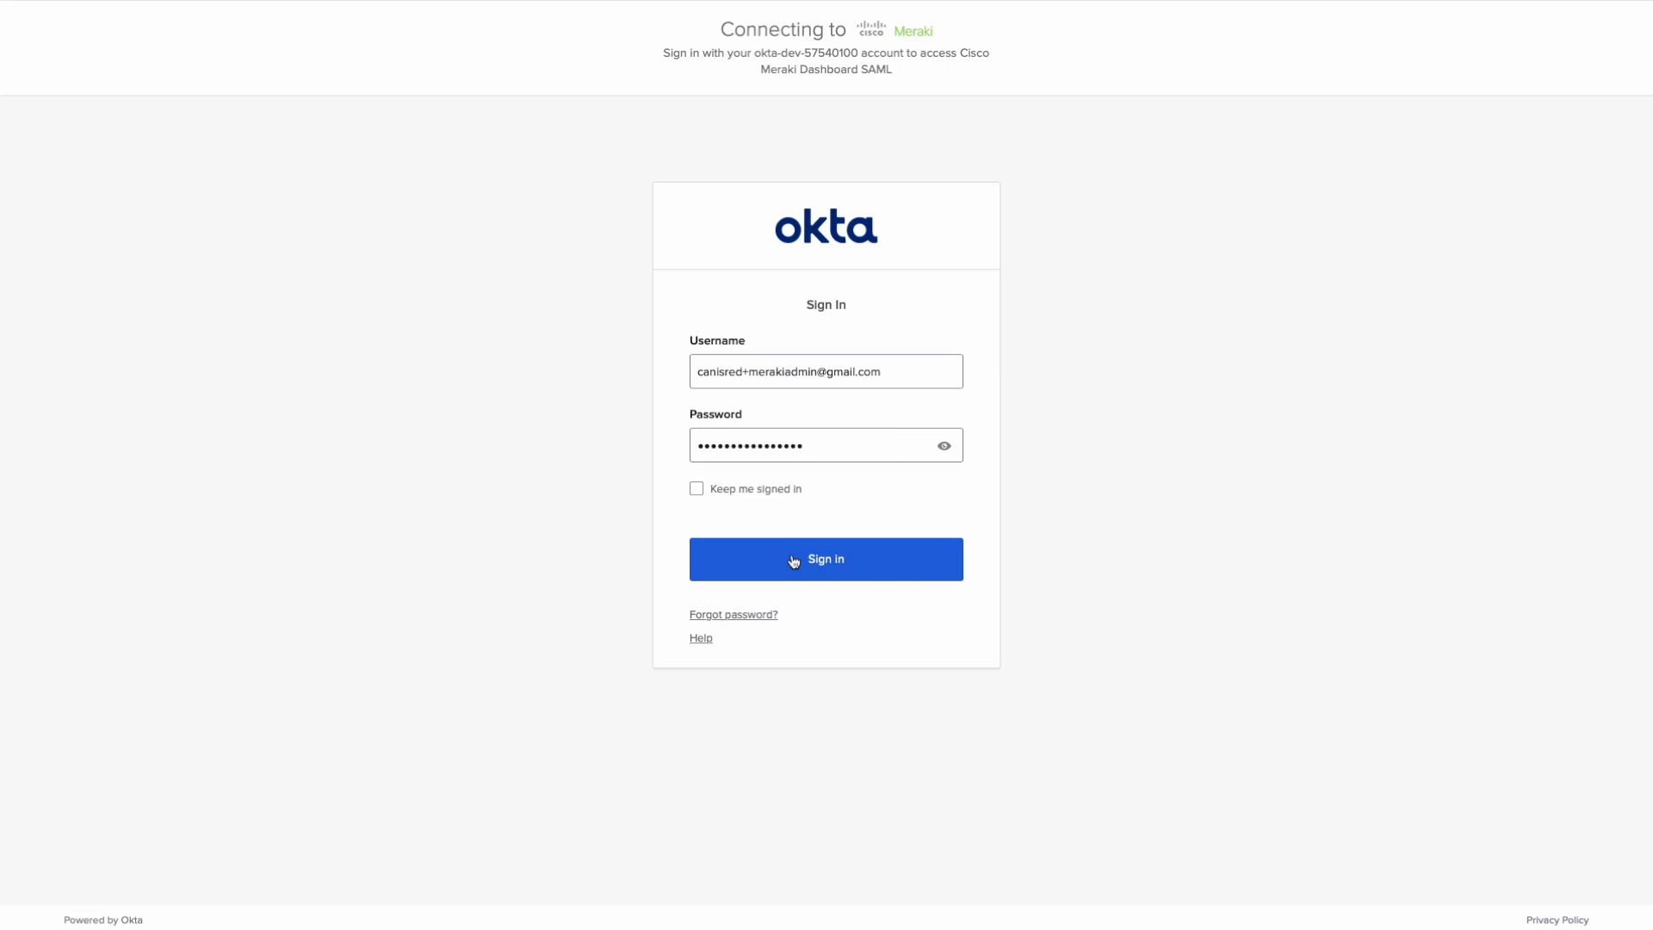
Enter the Meraki admin test account credentials on Okta's sign-in page and sign in.
click(826, 559)
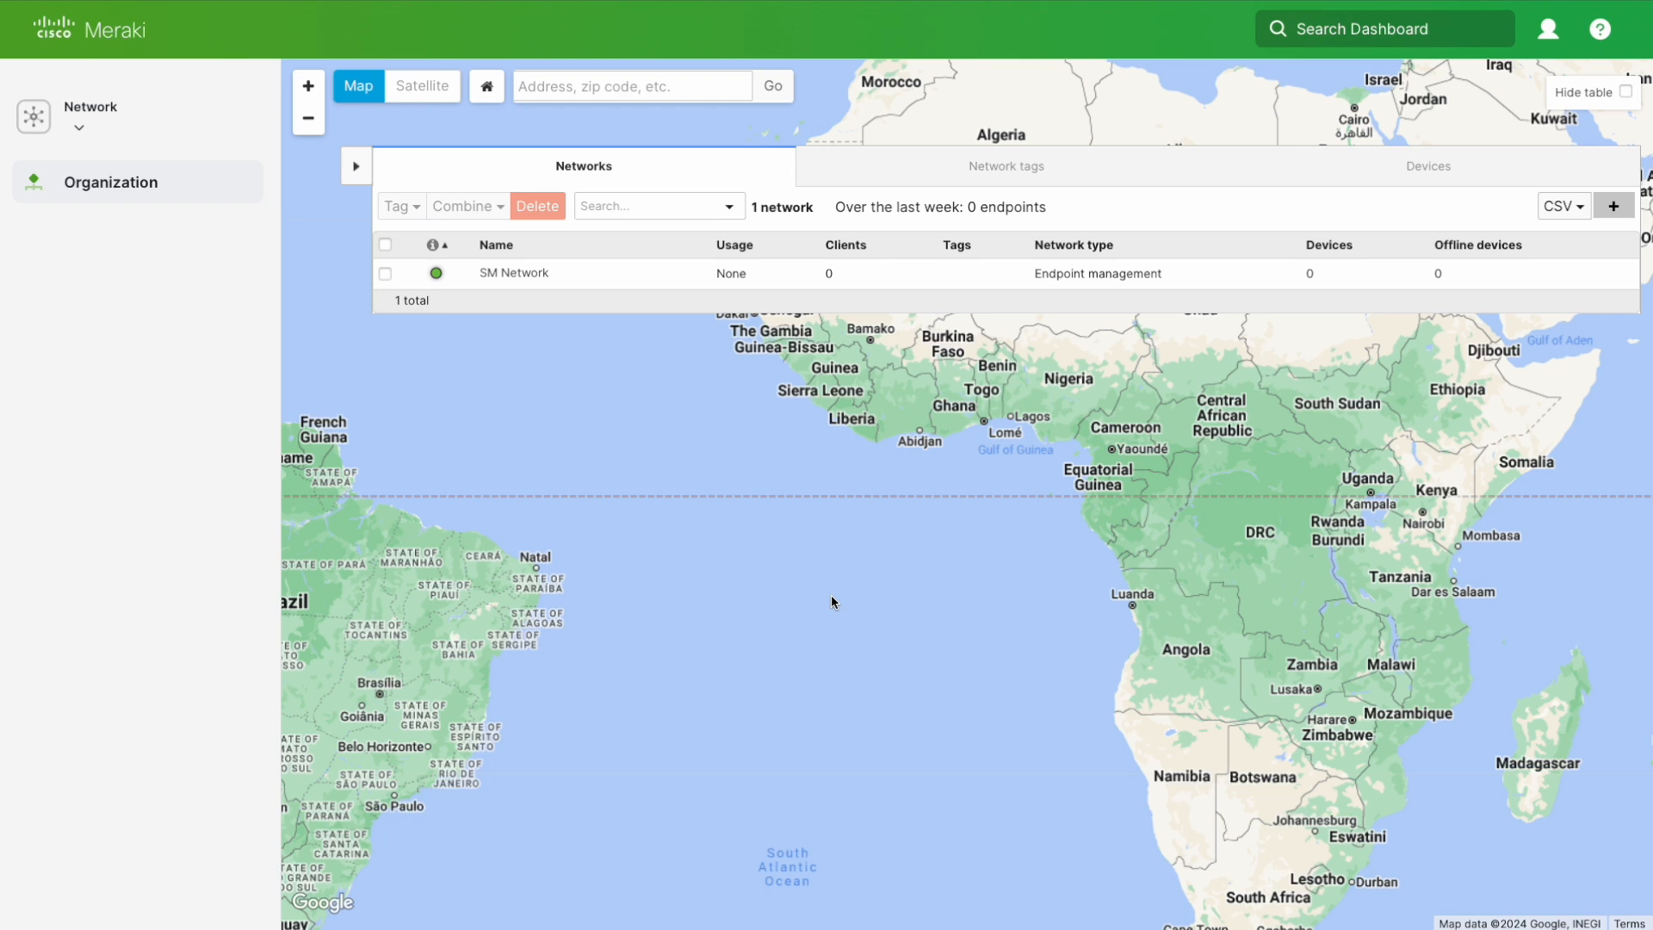
mouse_move(809, 609)
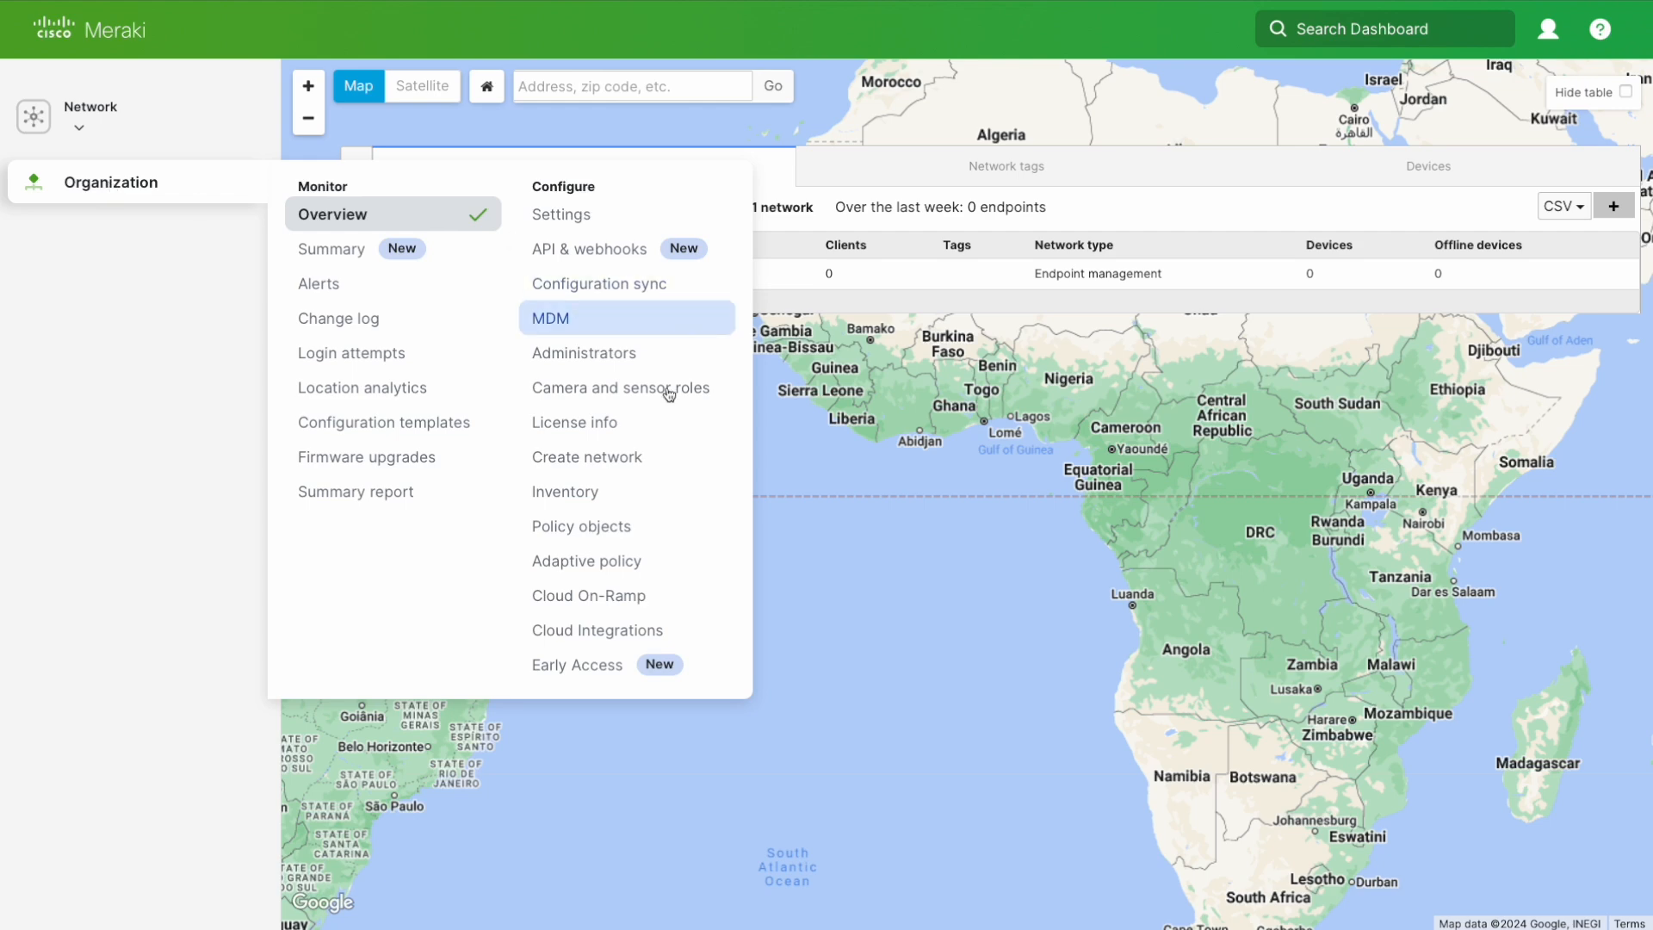
Open the MerakiAdminUsers-FULL login's SAML assertion from the administrators' SAML login history.
click(583, 353)
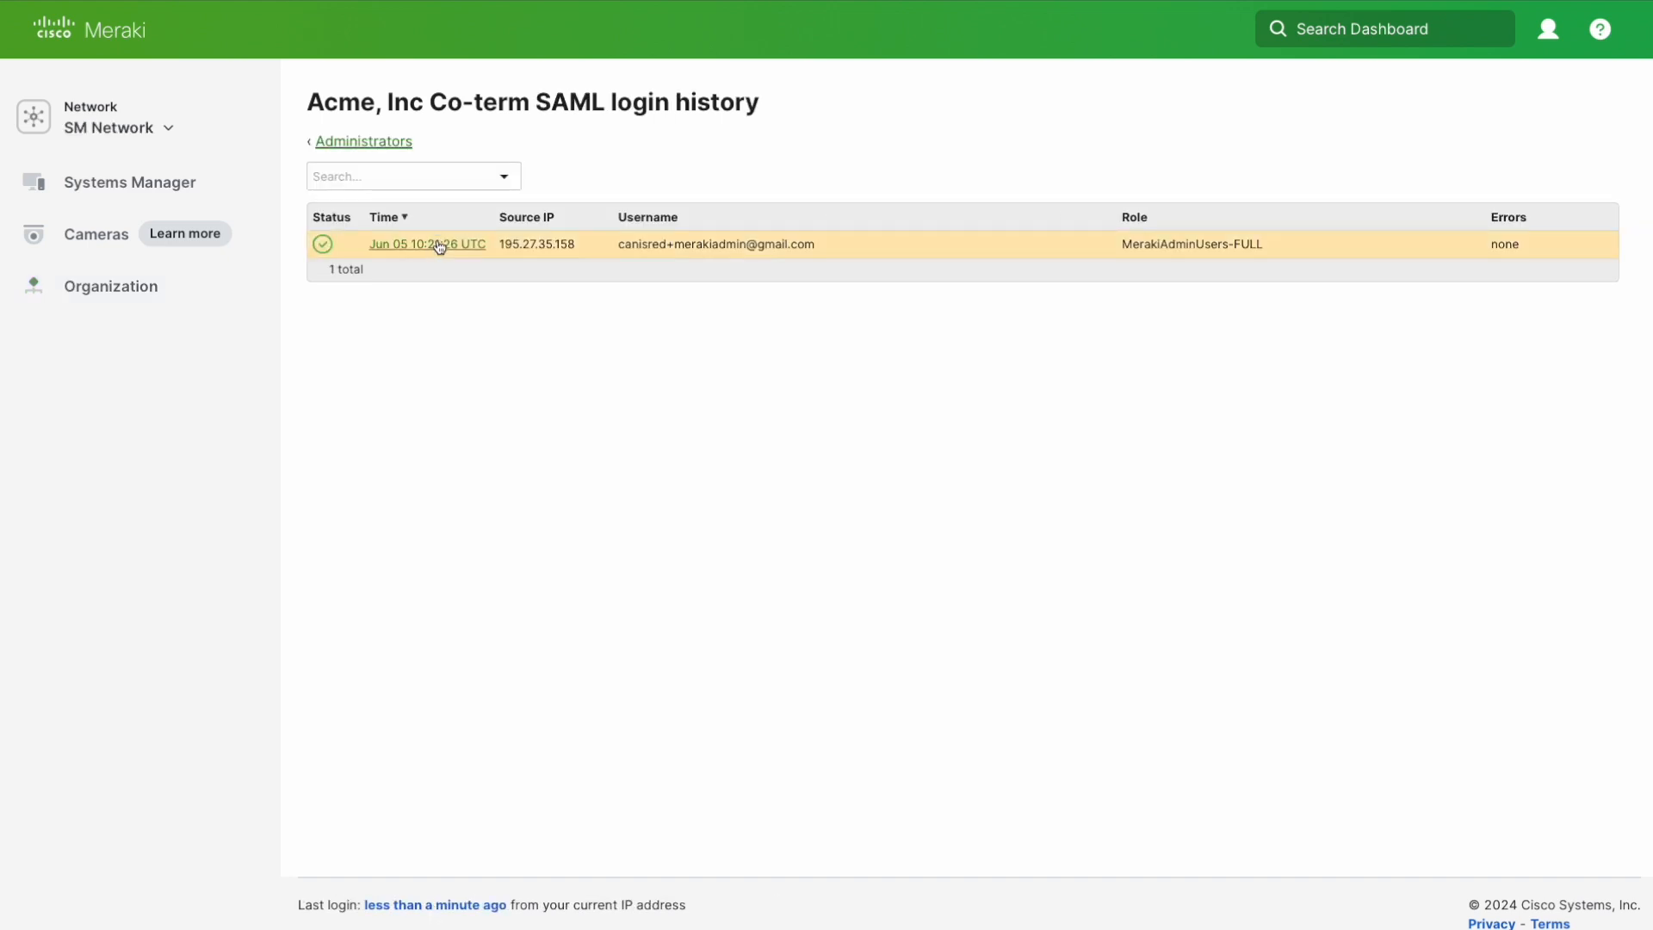
click(427, 243)
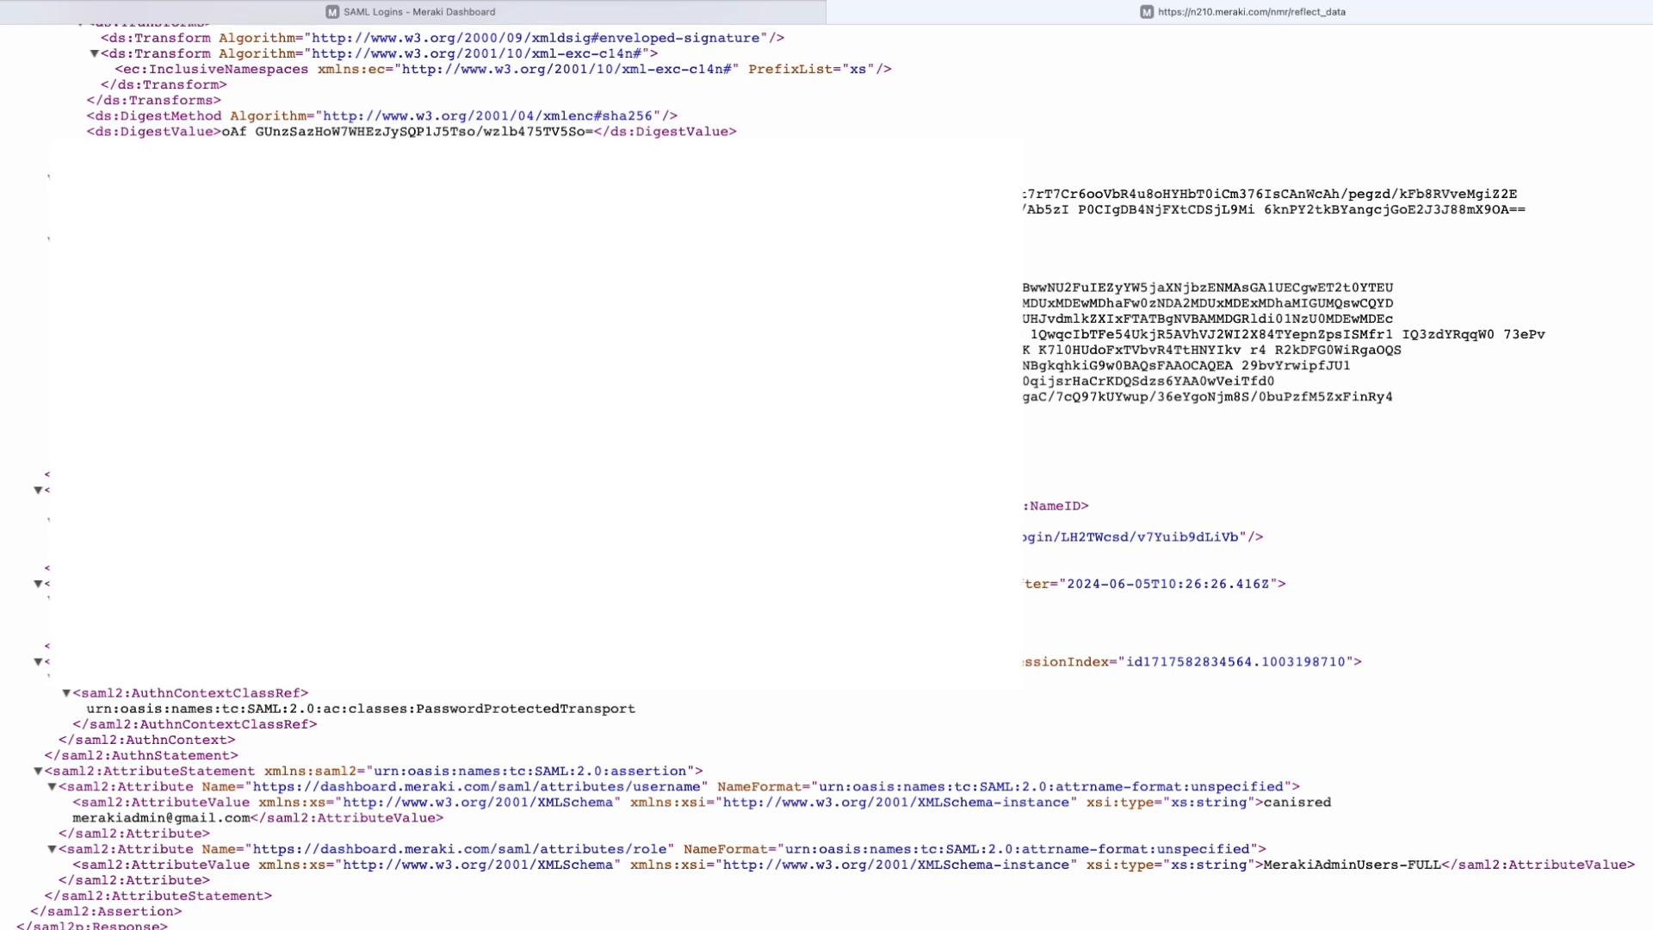
mouse_move(725, 840)
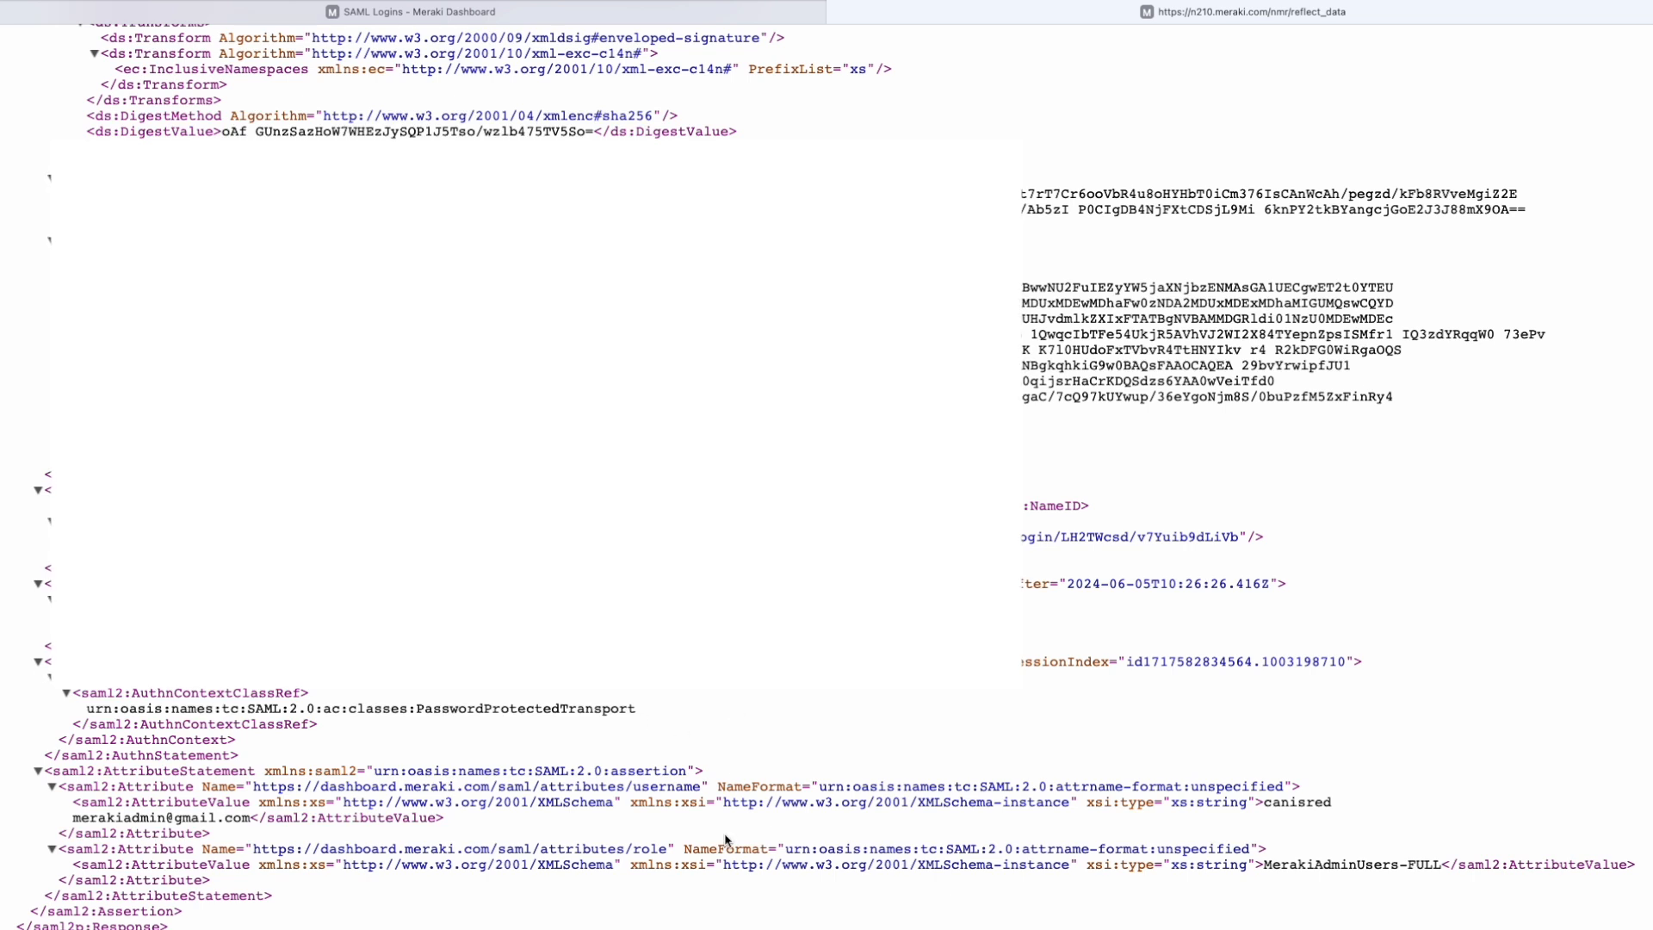
mouse_move(1141, 846)
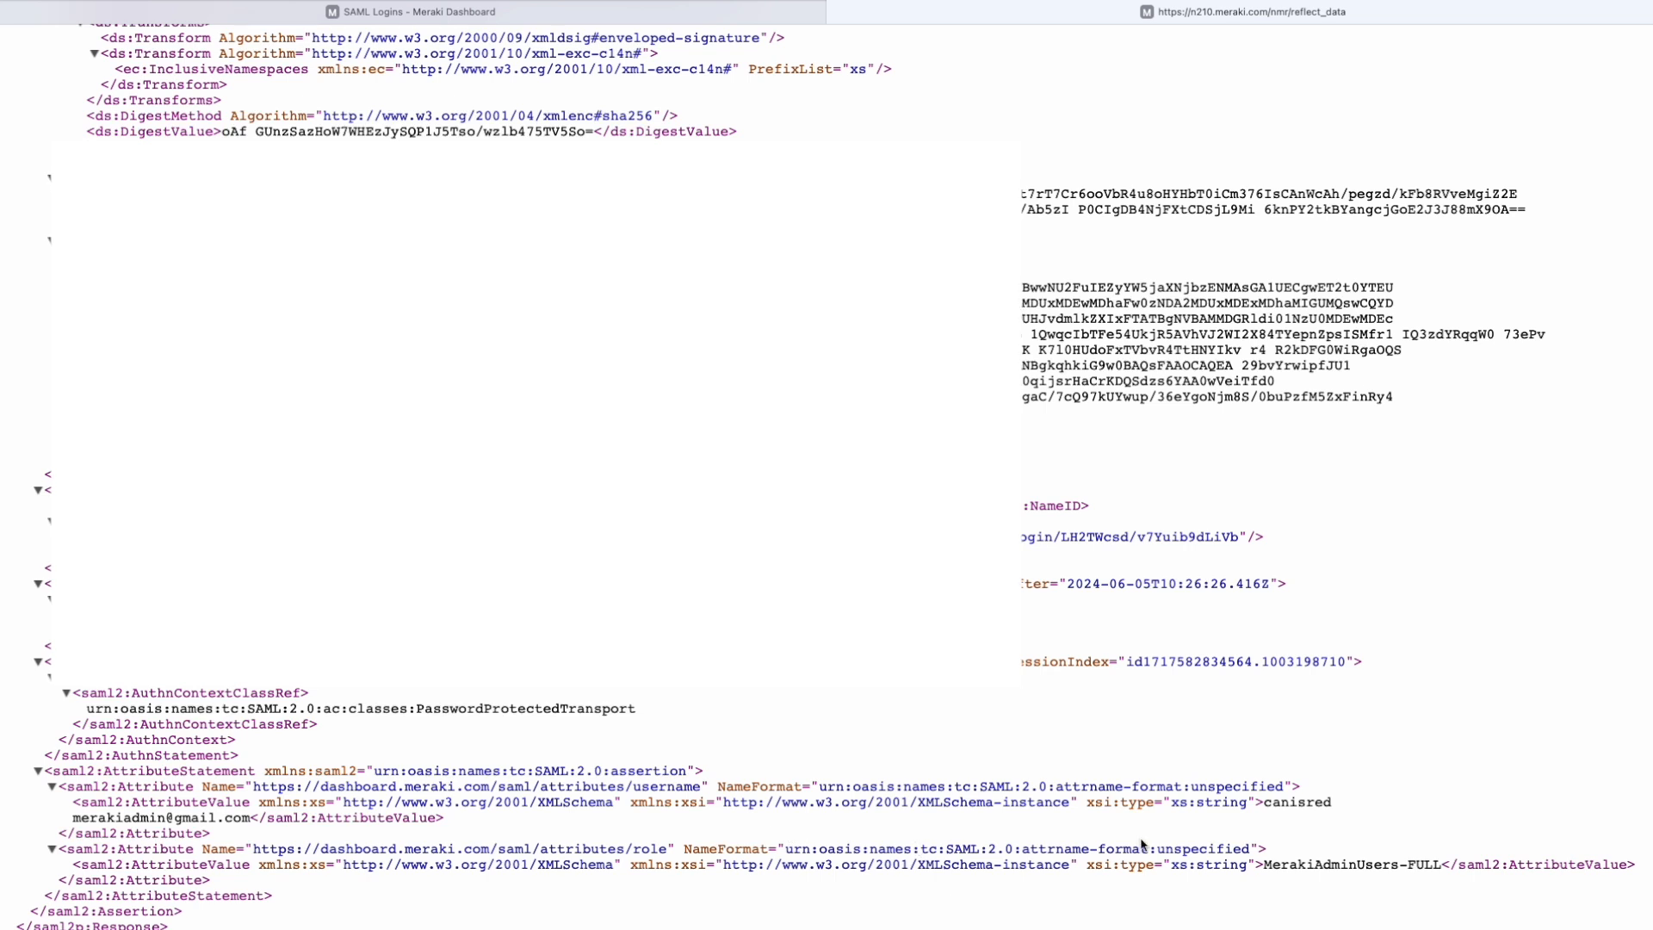
mouse_move(708, 837)
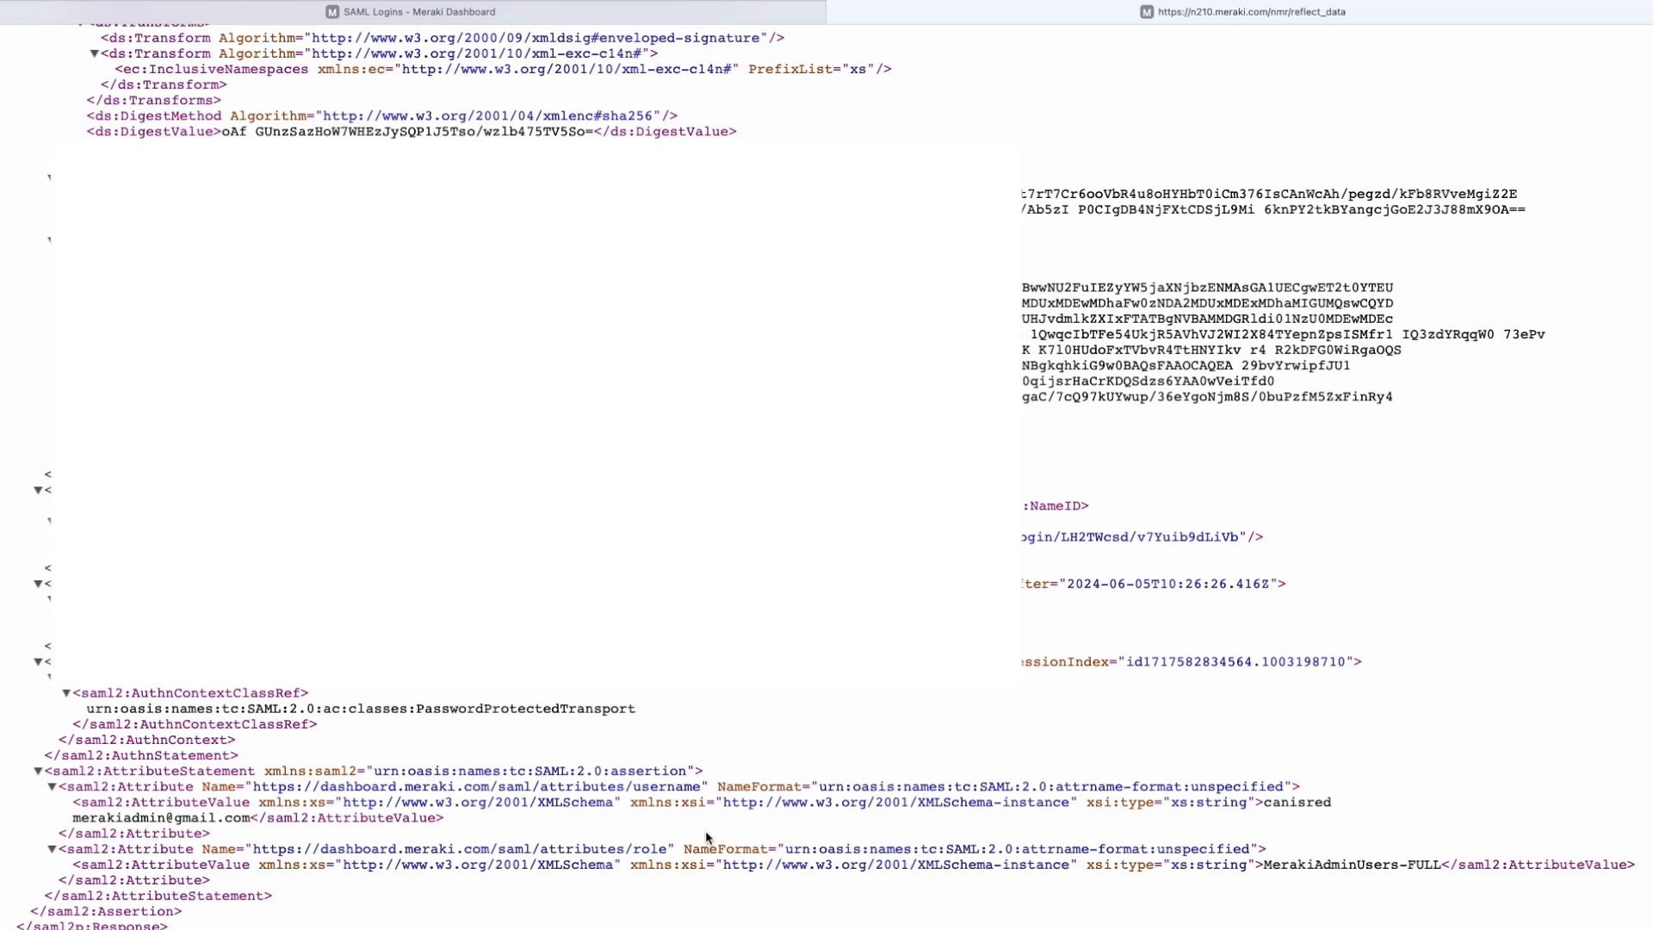